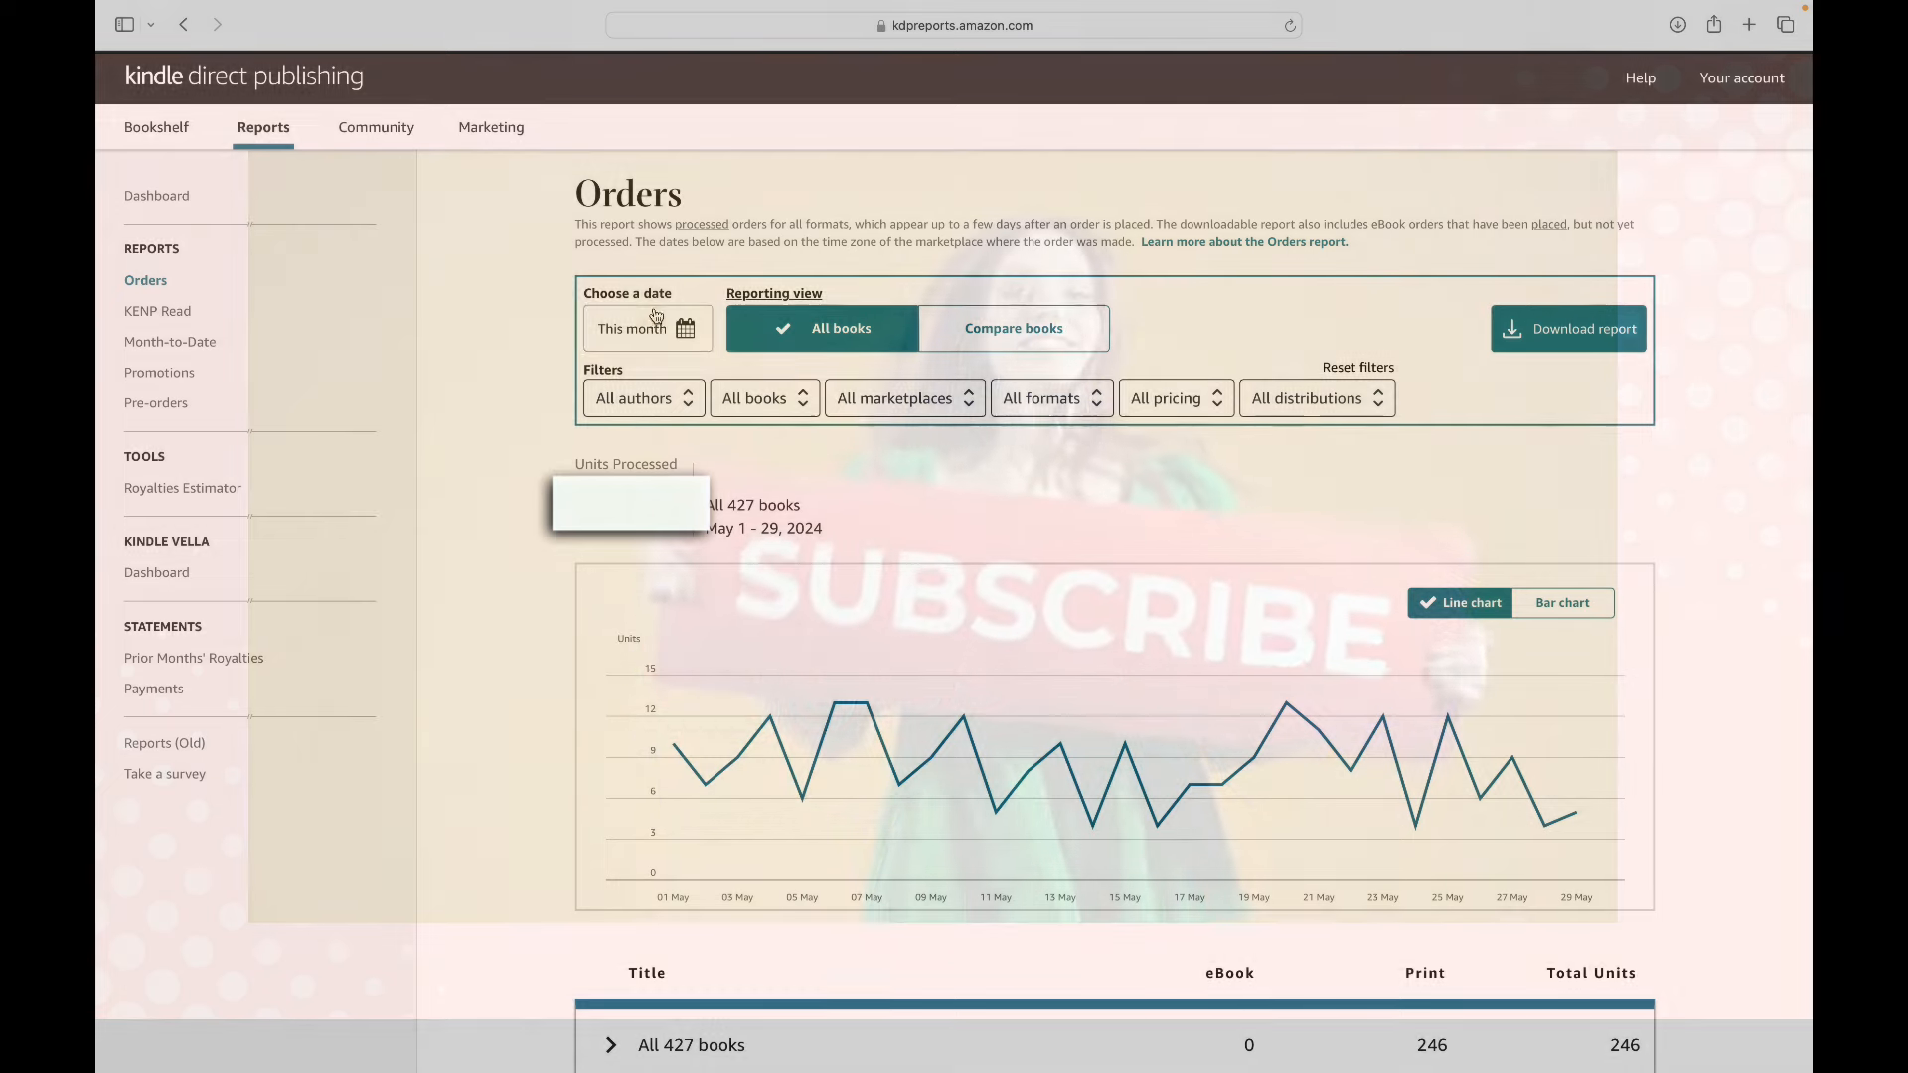
# Set the Orders report date range to Last month, April 1–30, 2024, showing 234 print units.
pyautogui.click(648, 328)
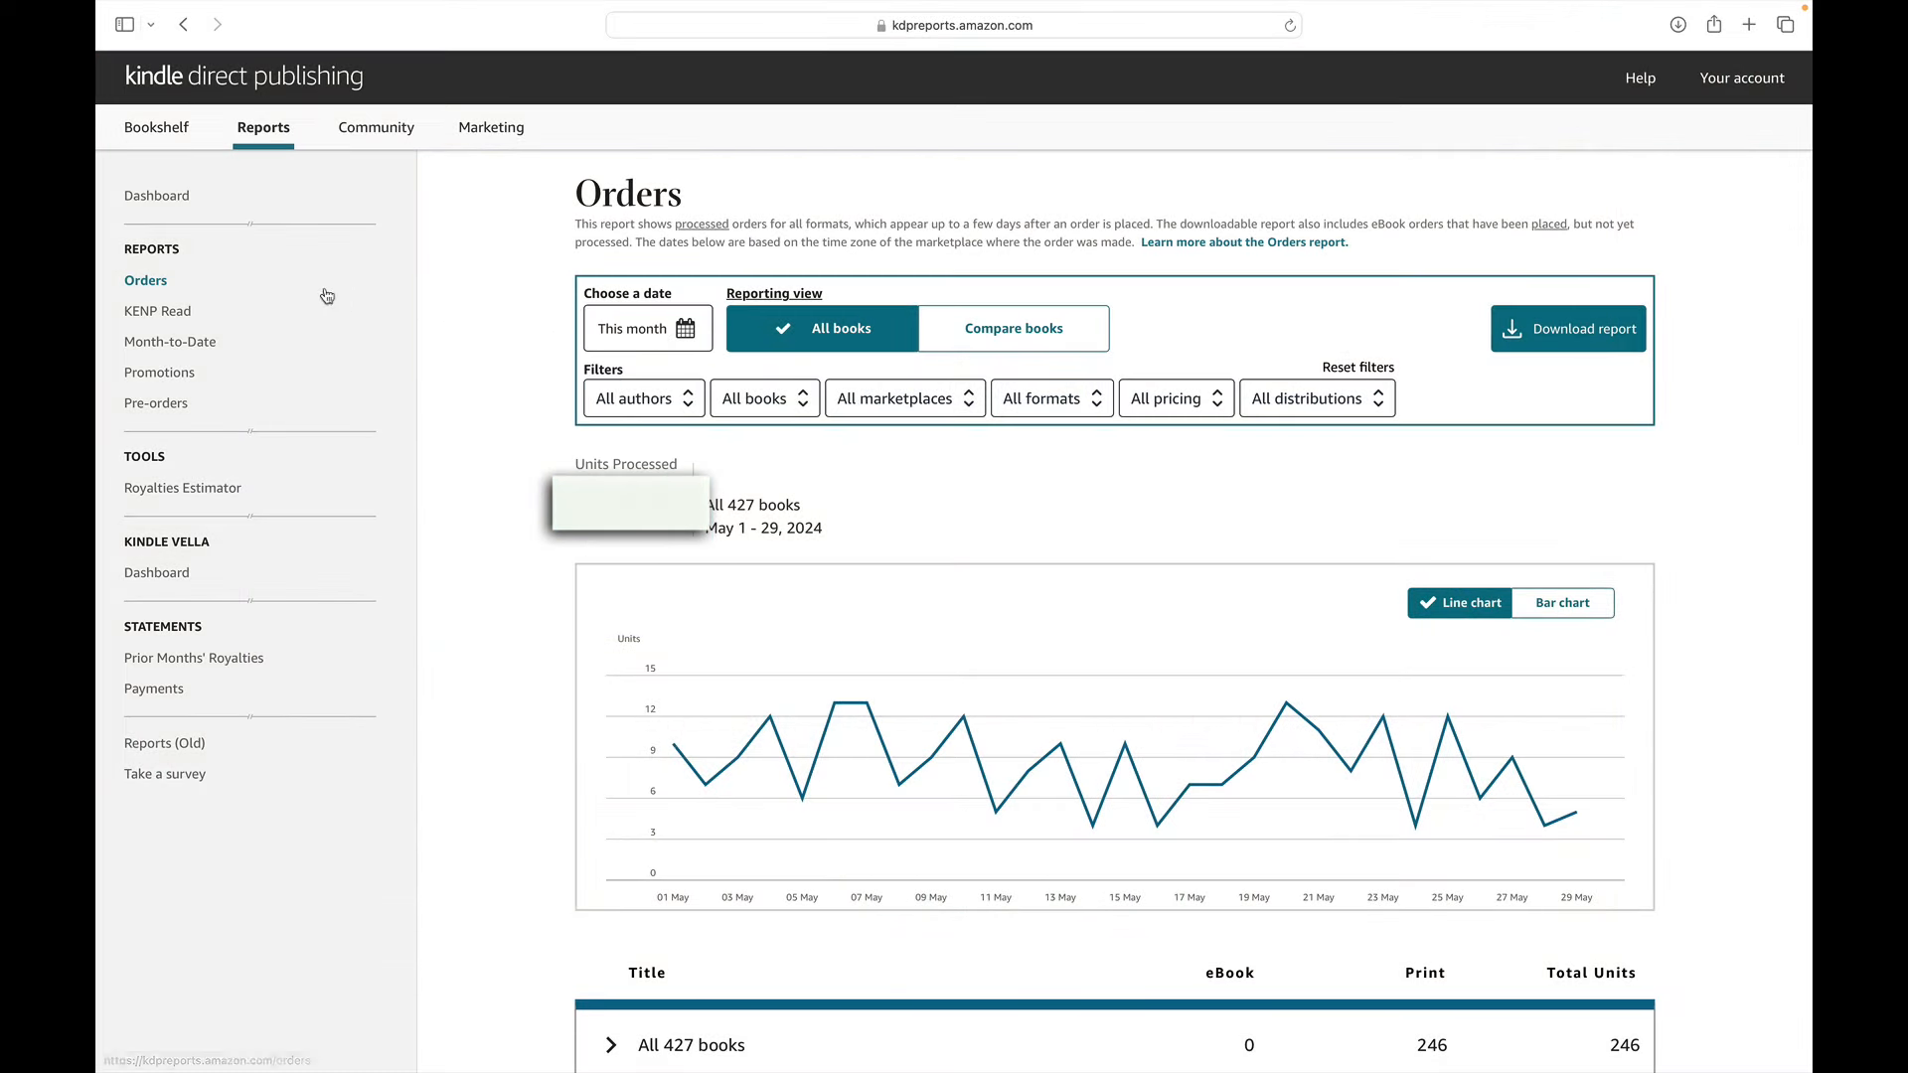
pyautogui.moveTo(292, 280)
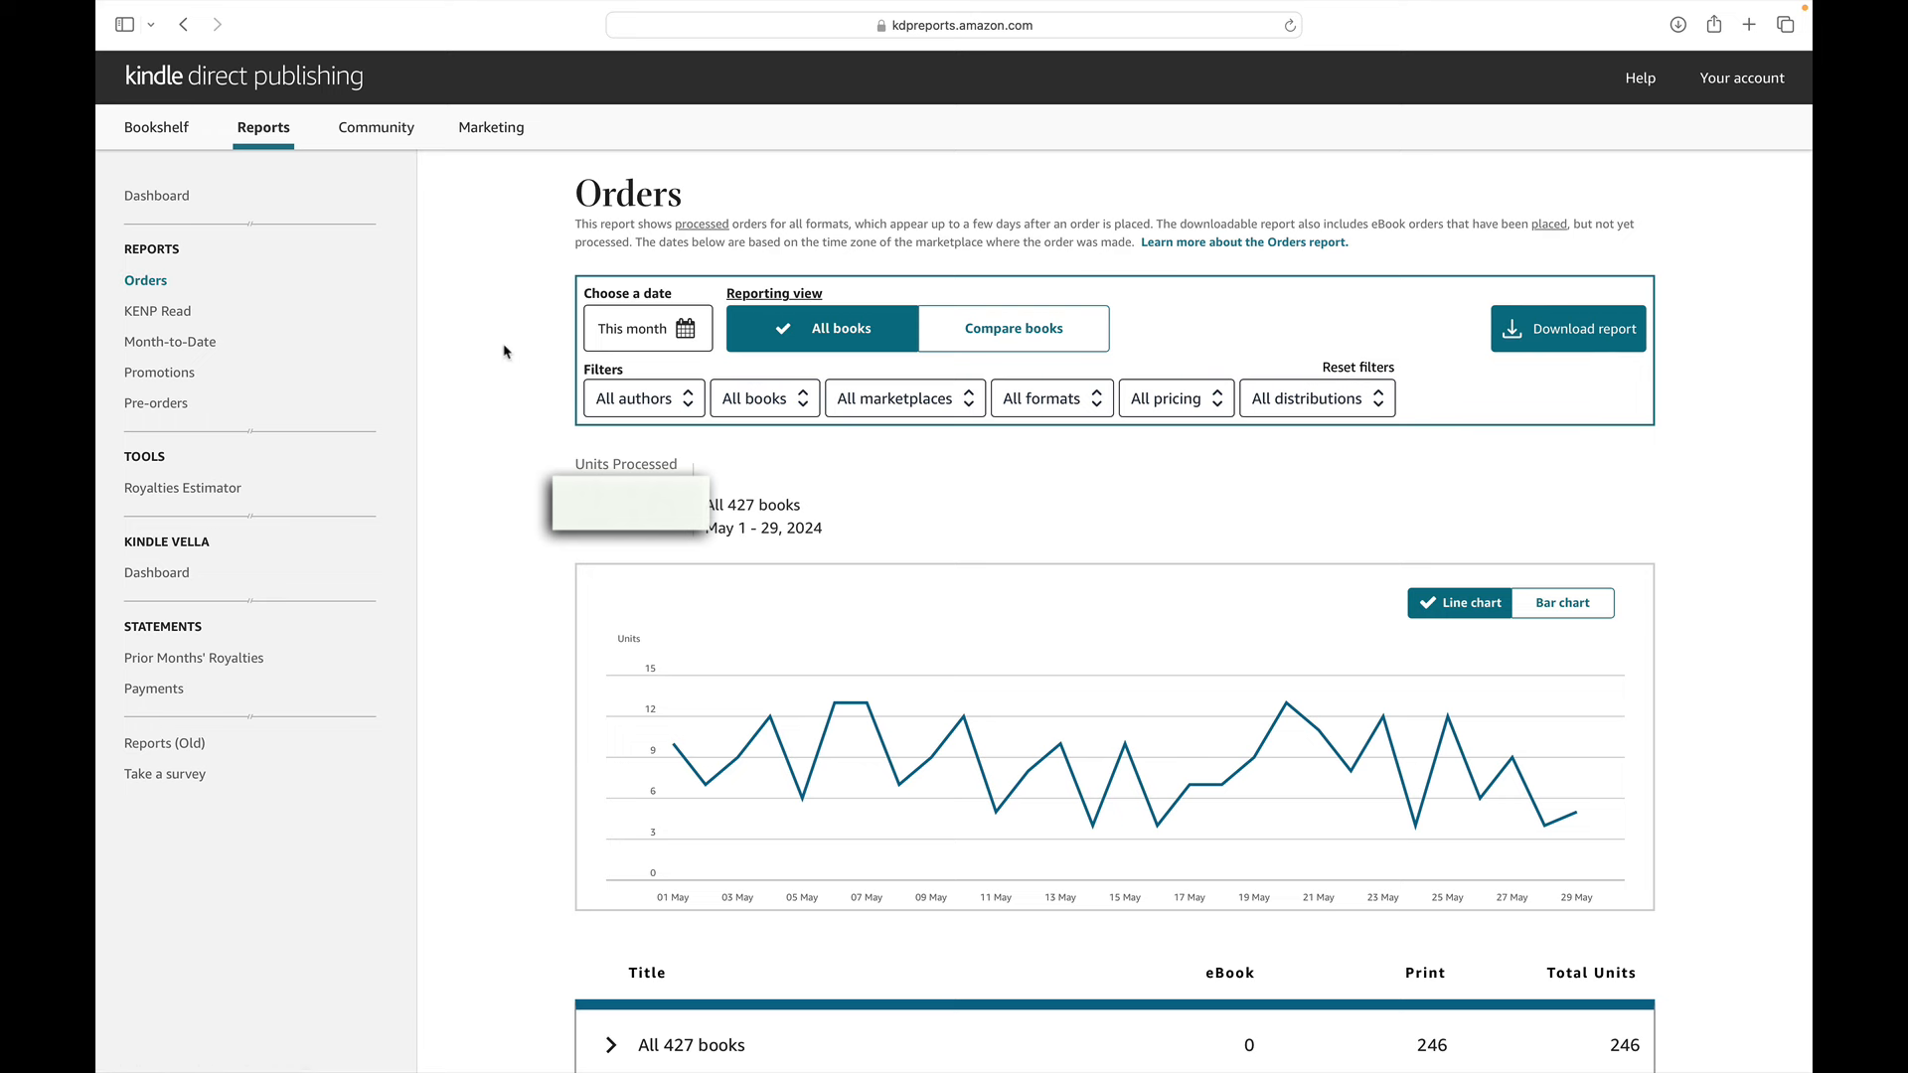
pyautogui.moveTo(584, 332)
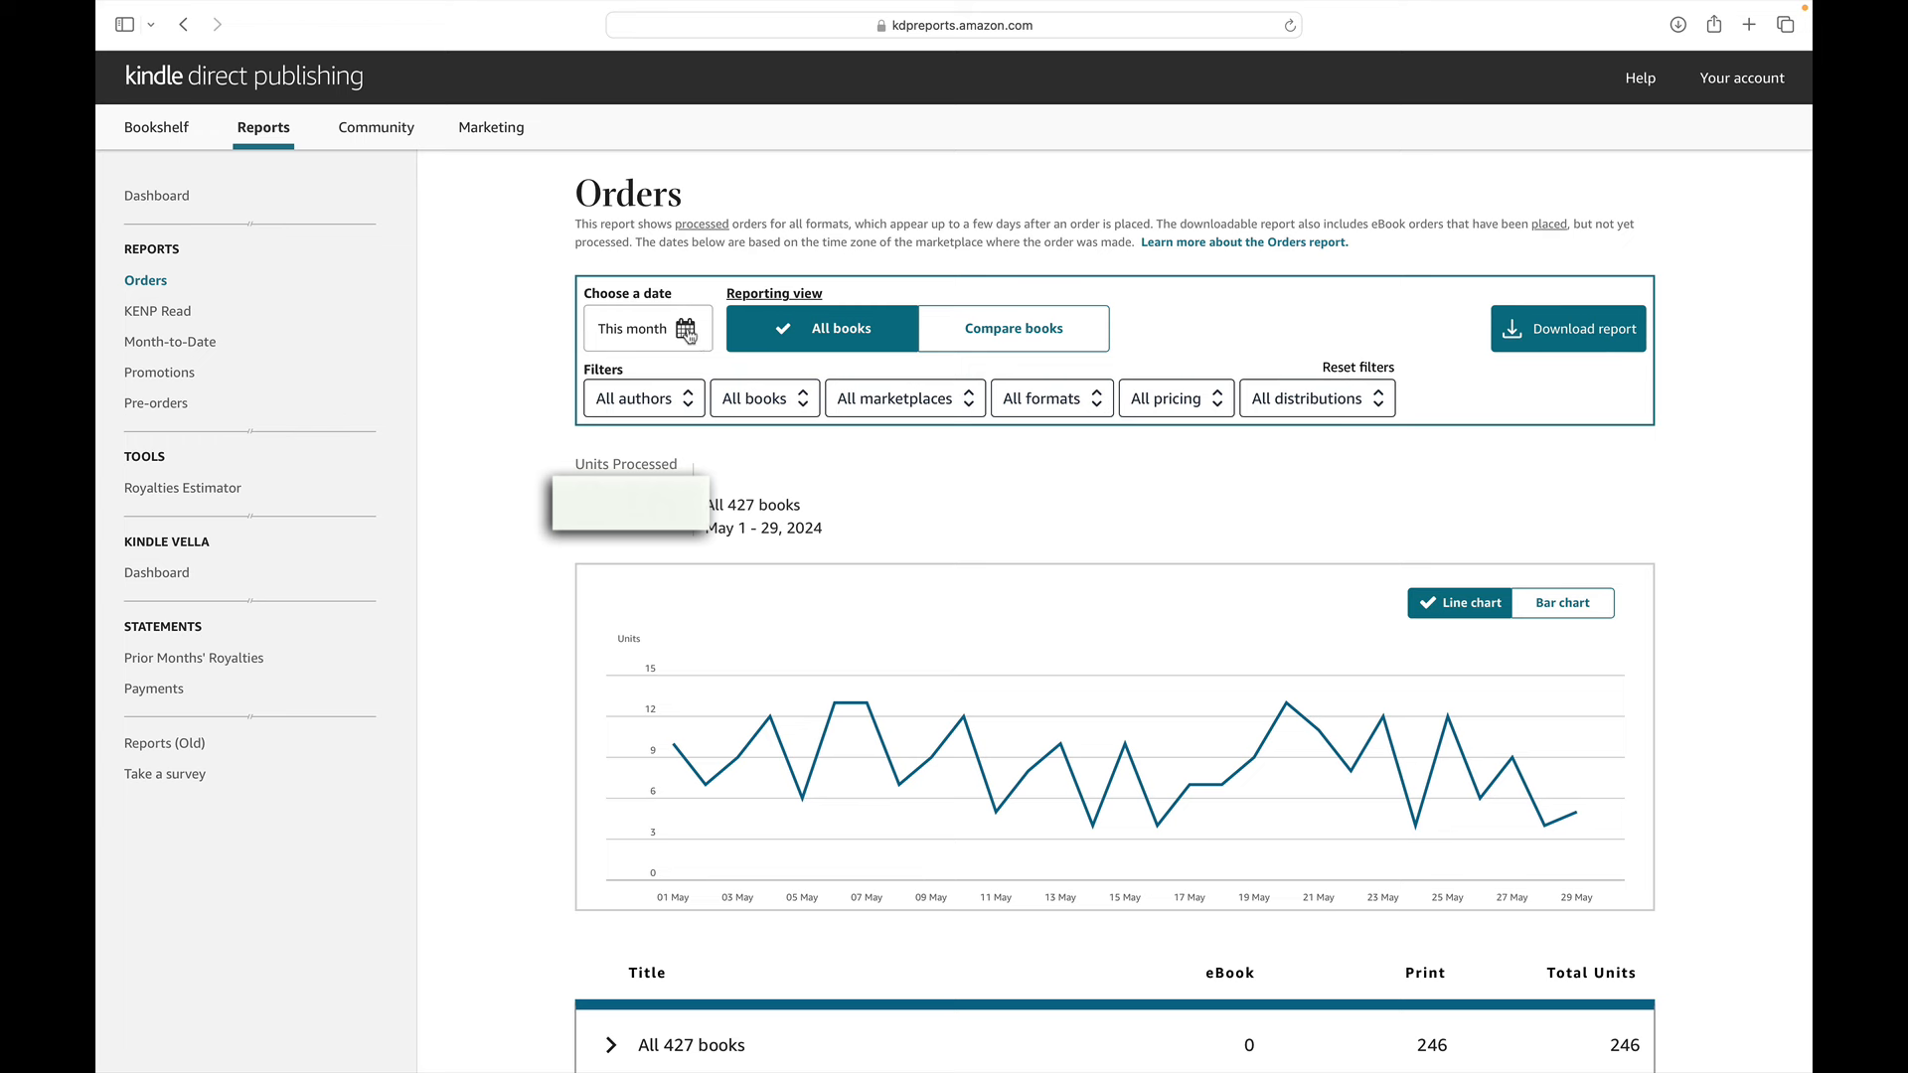
pyautogui.click(646, 328)
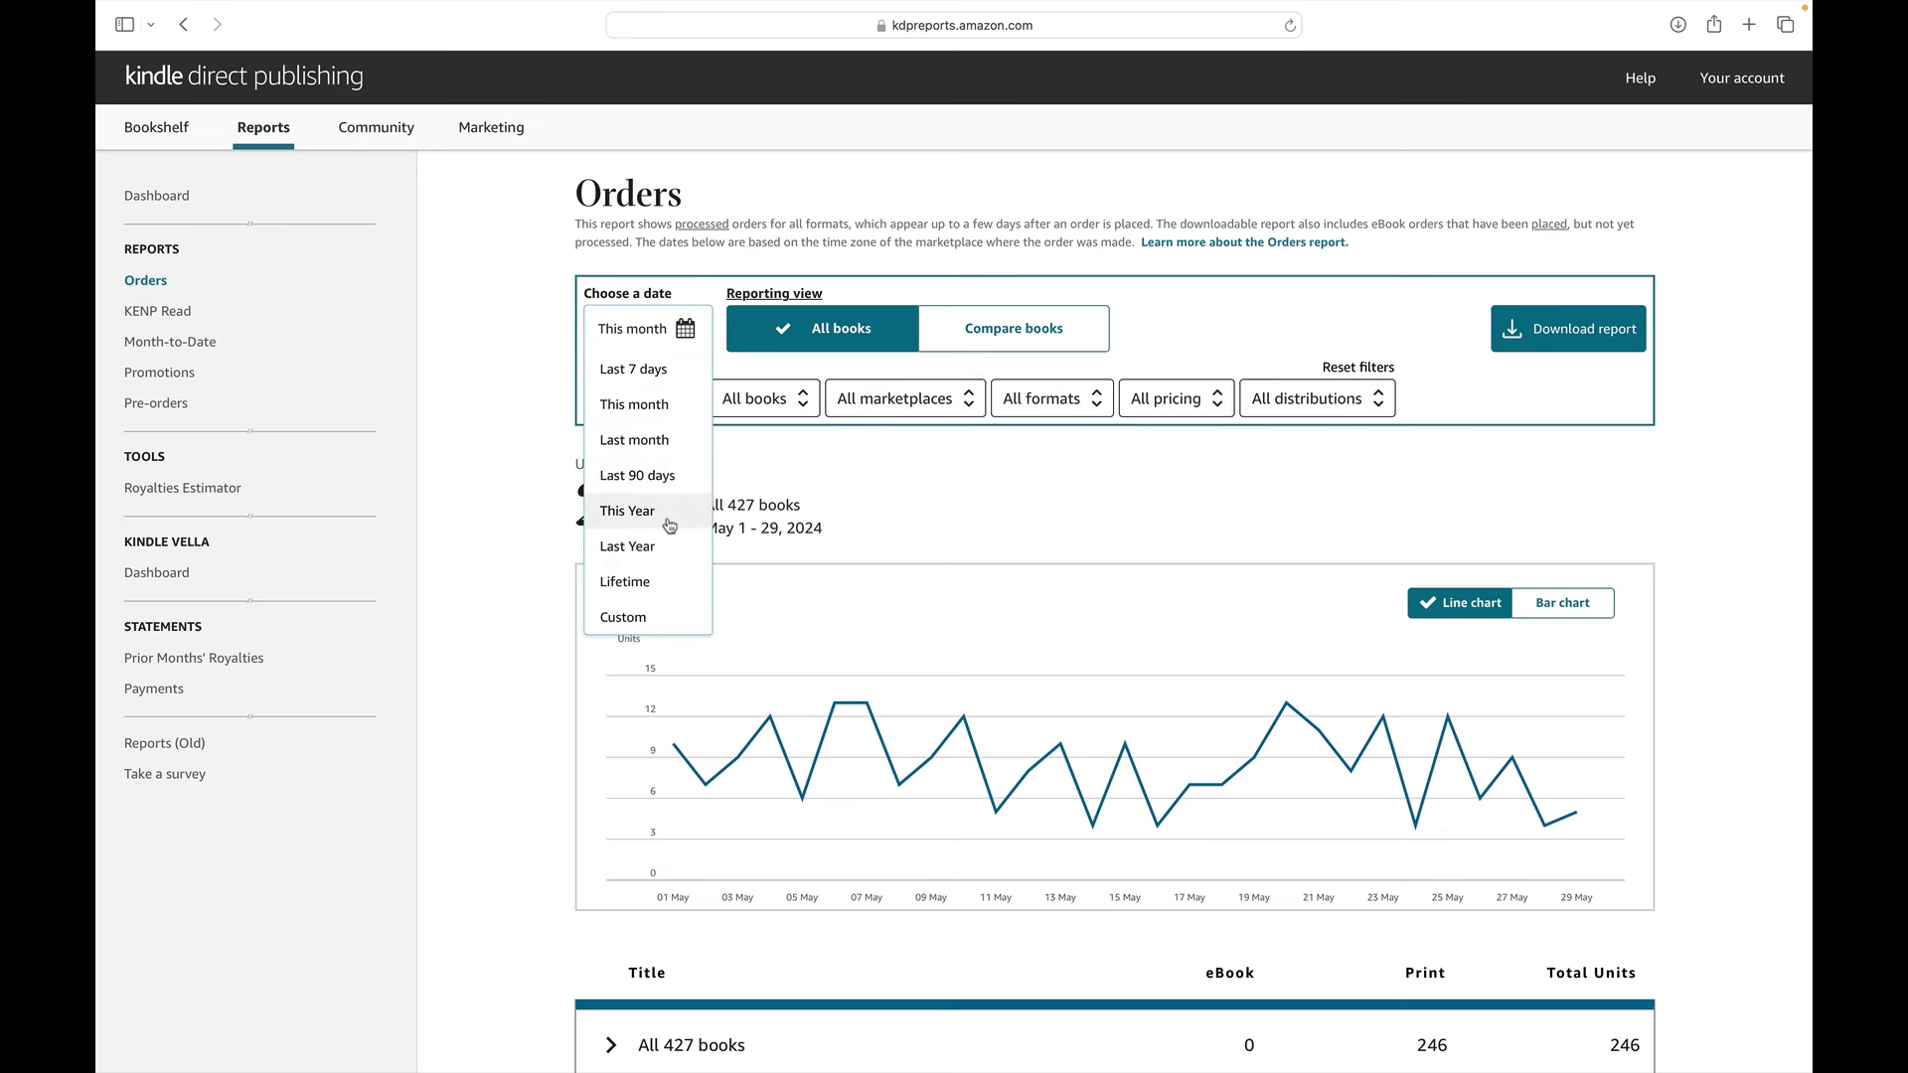
pyautogui.moveTo(634, 403)
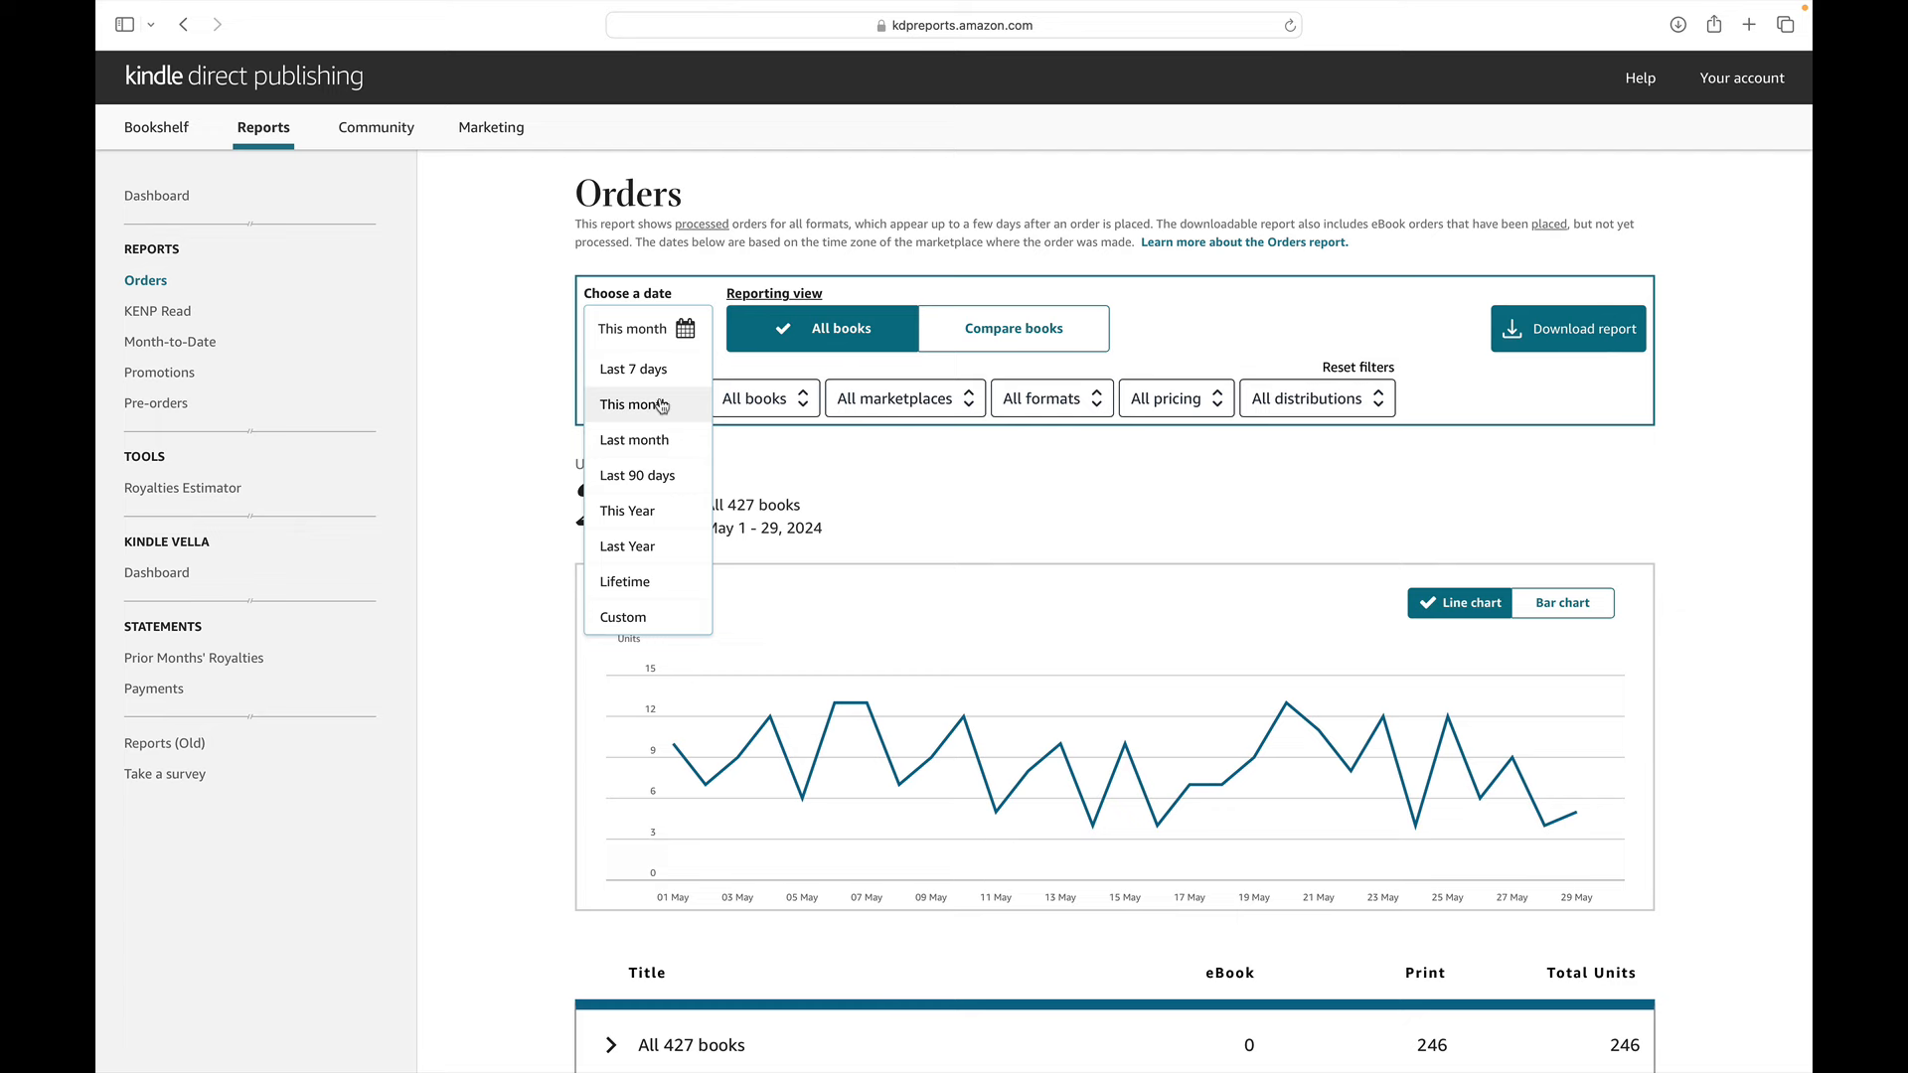
pyautogui.click(635, 439)
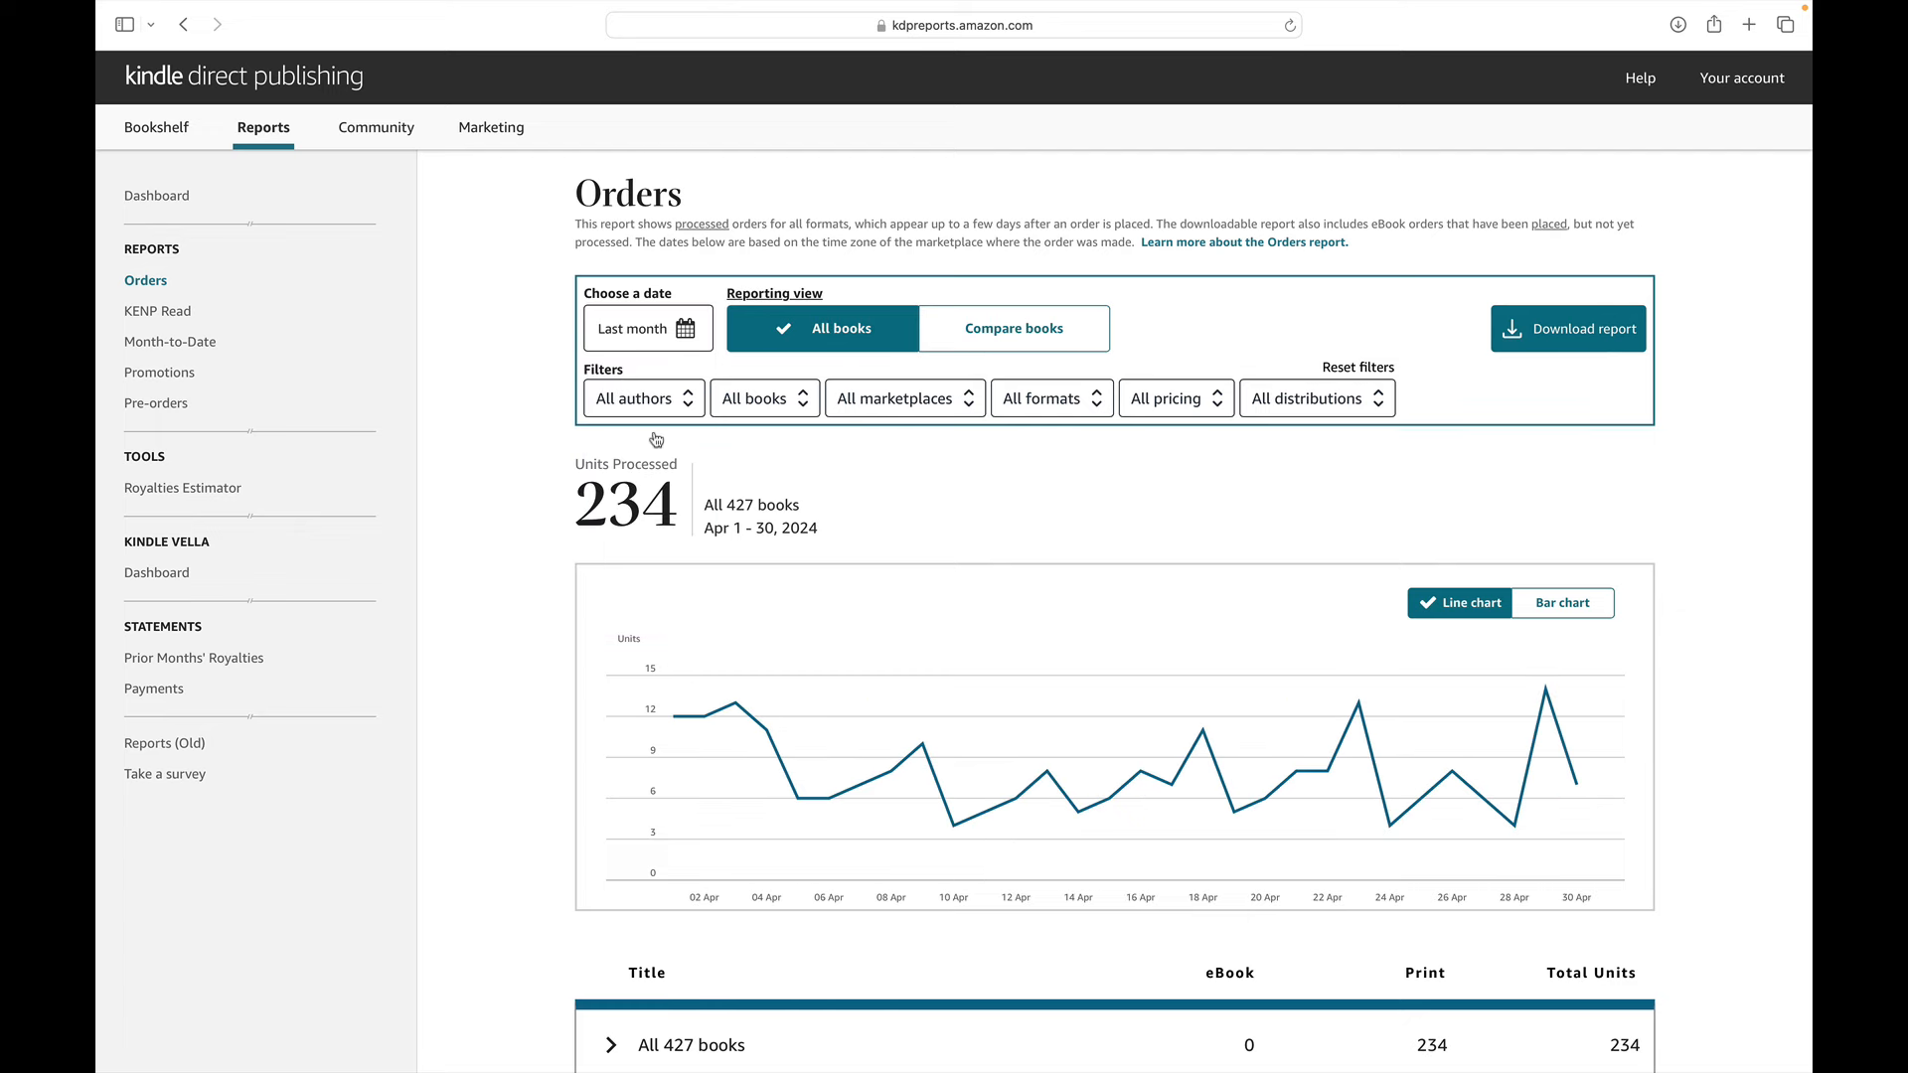
pyautogui.moveTo(565, 487)
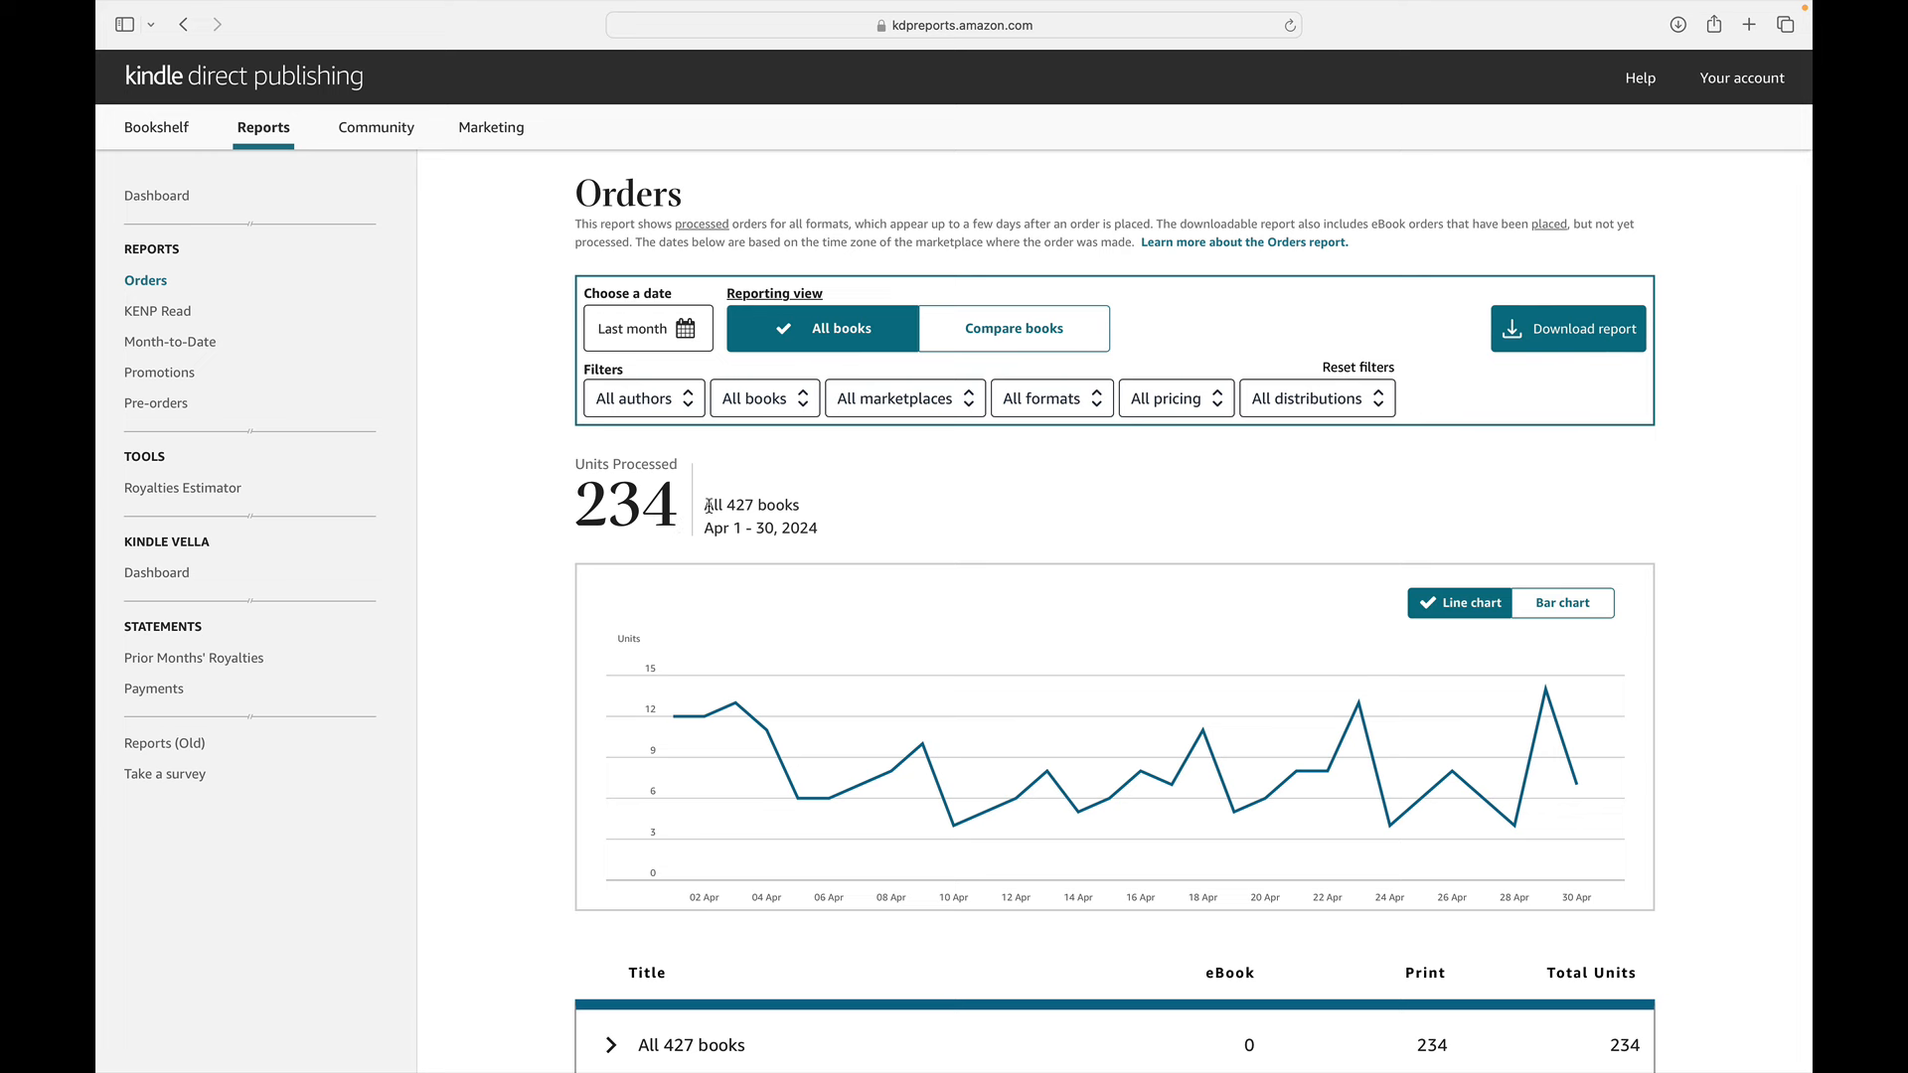
pyautogui.moveTo(803, 511)
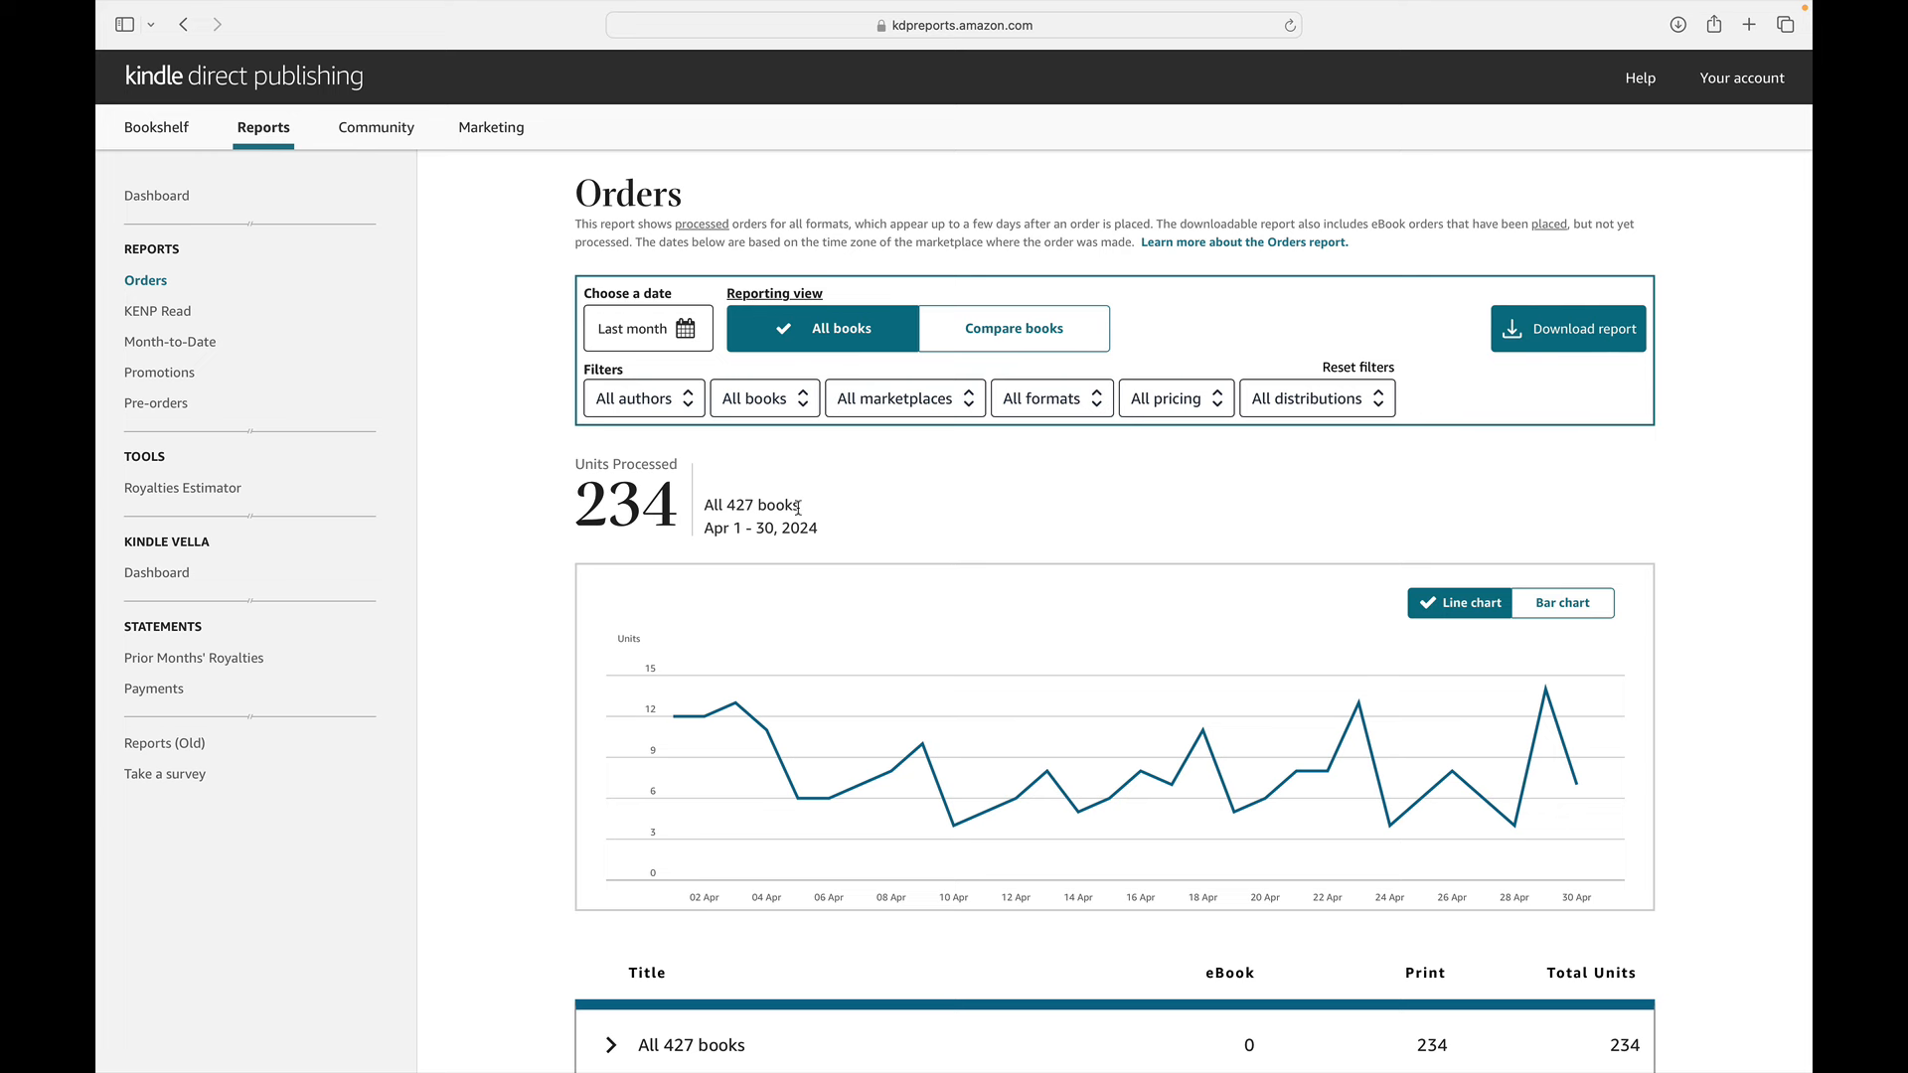
pyautogui.doubleClick(741, 503)
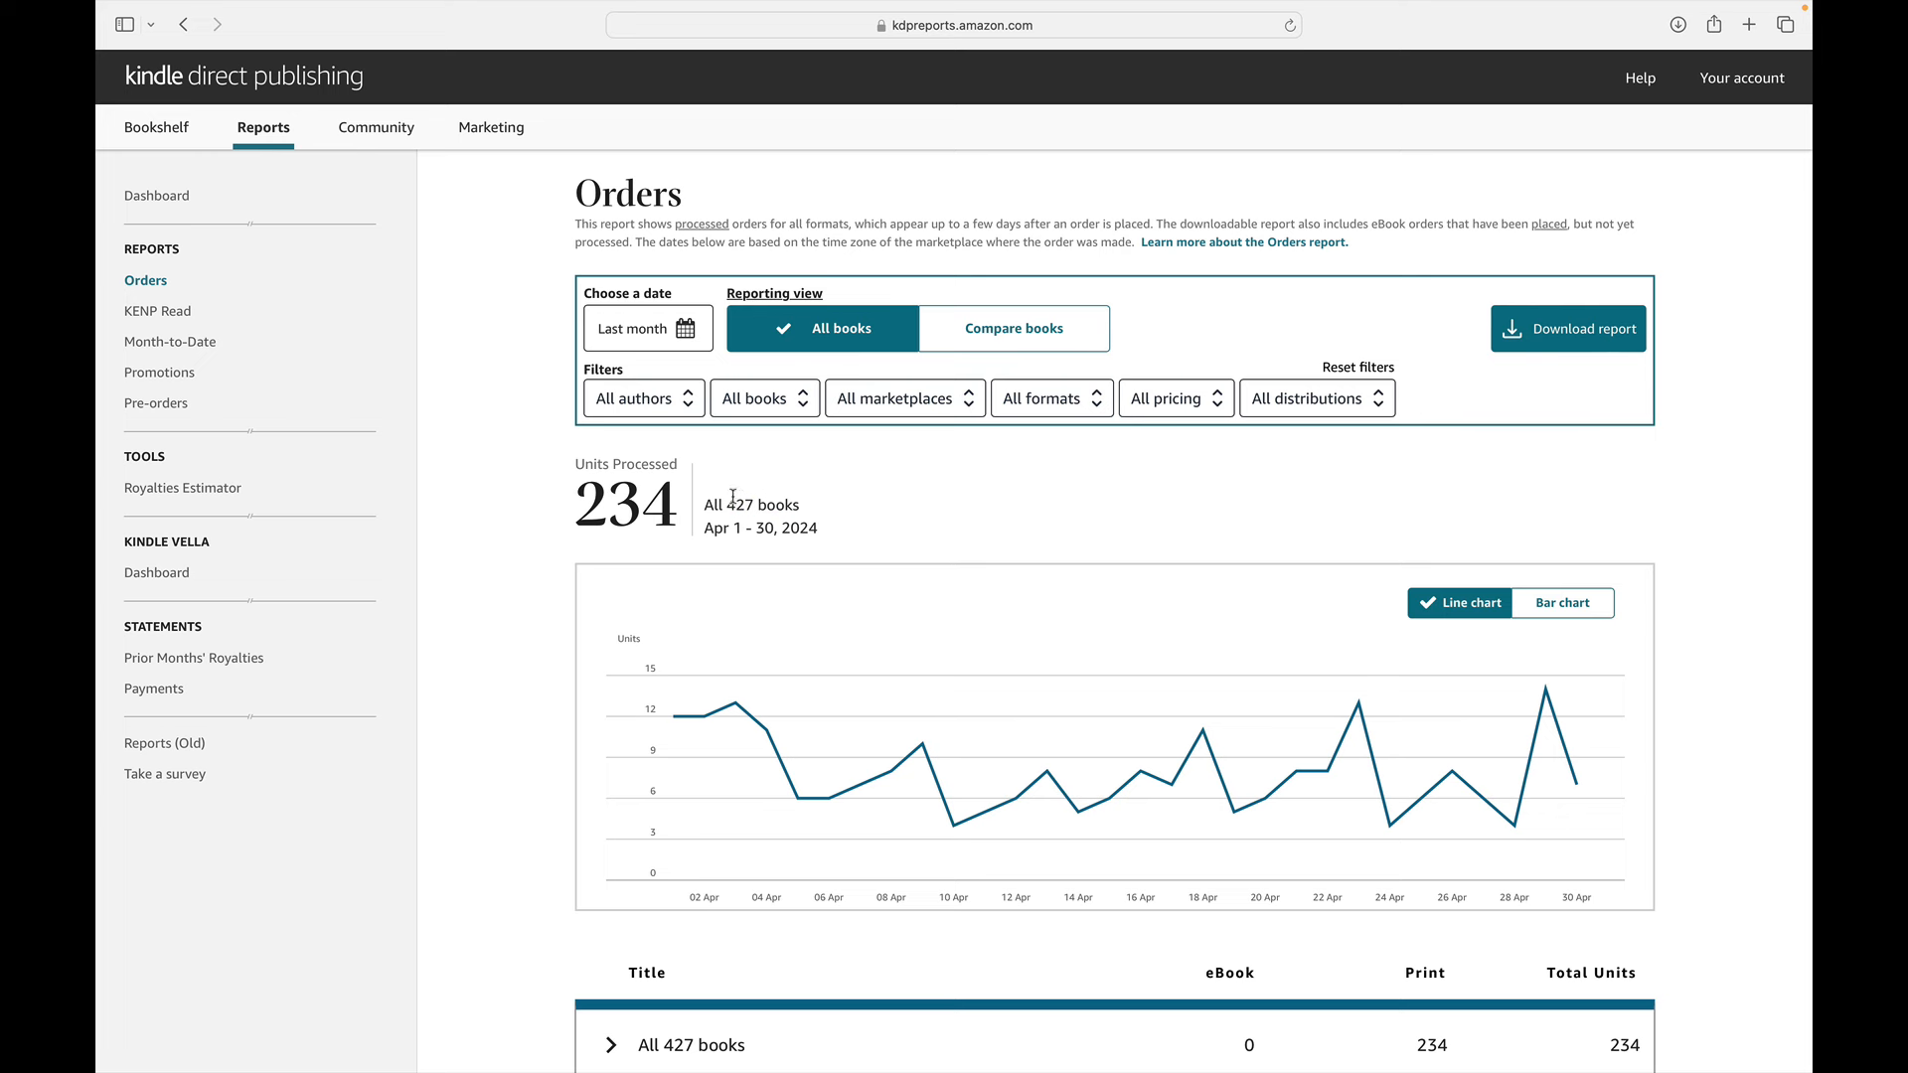
pyautogui.moveTo(739, 508)
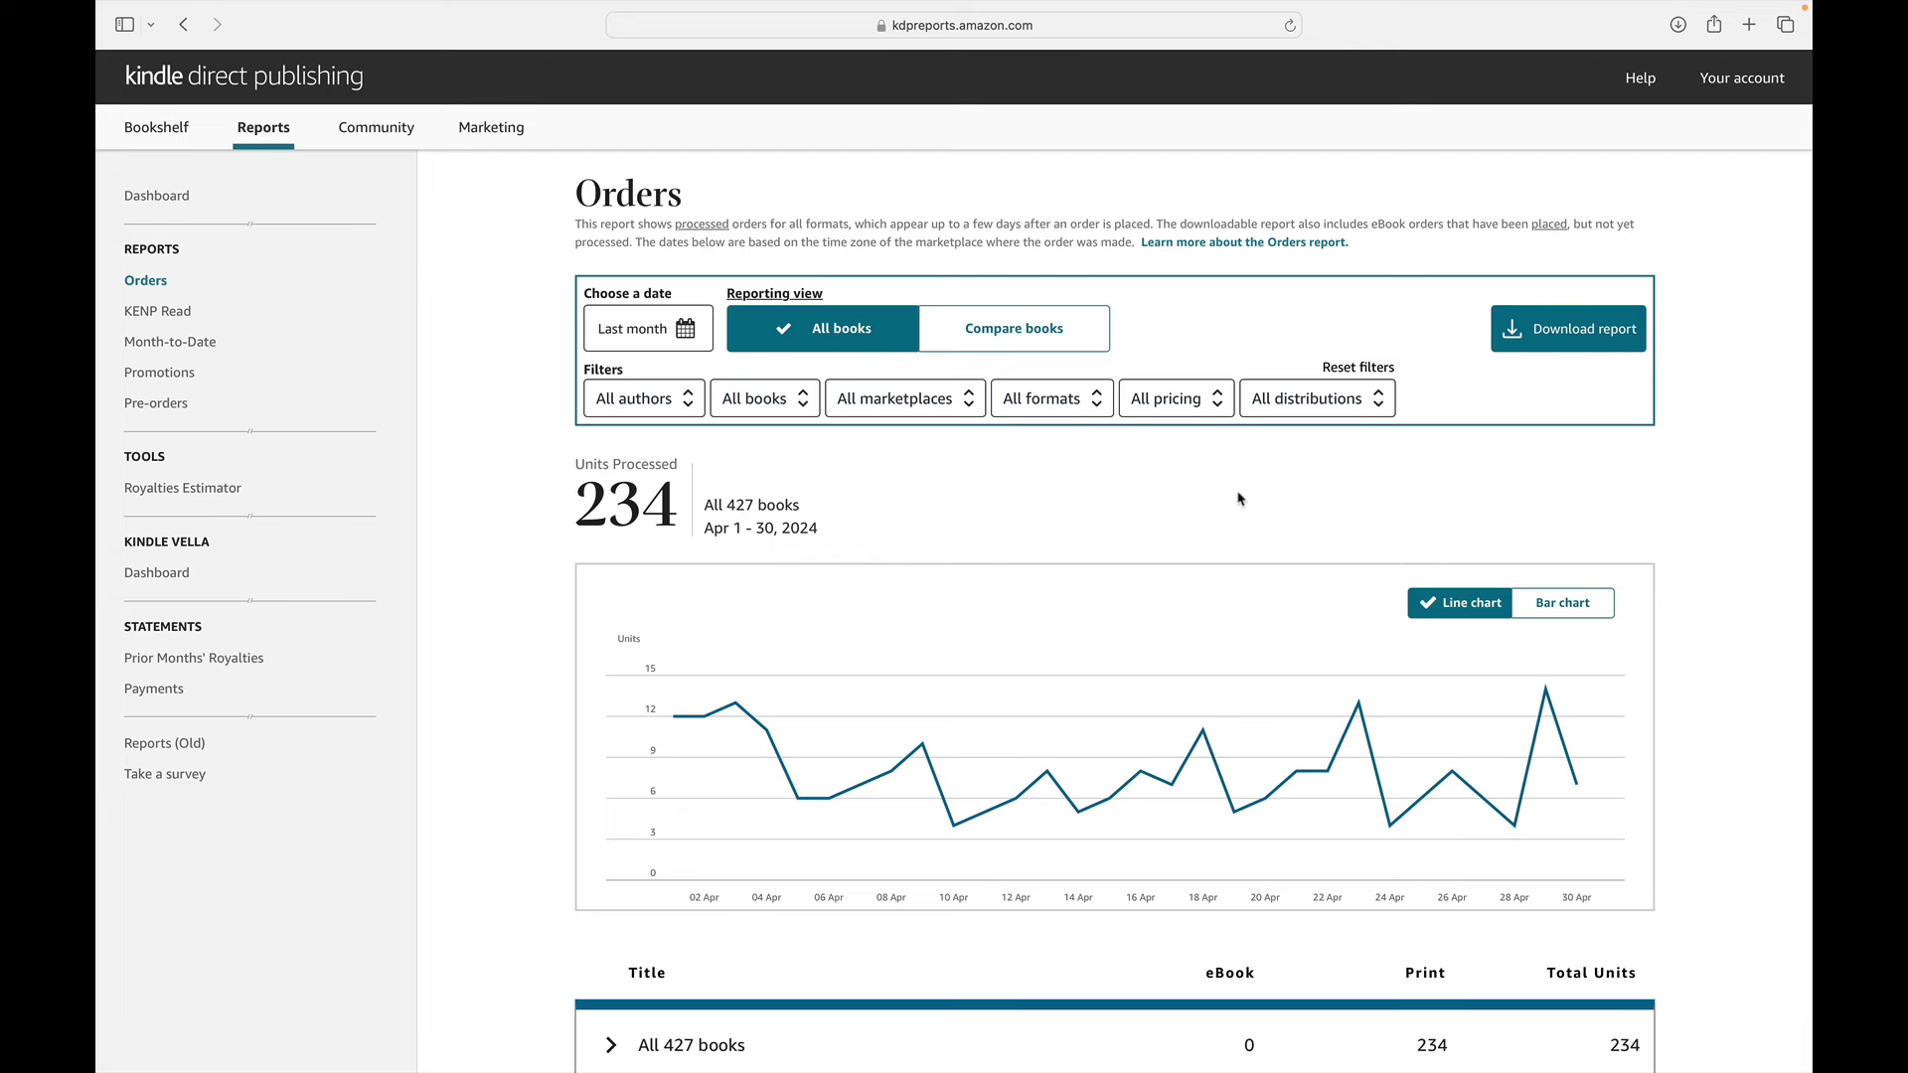
# Switch to comparing selected books, then return to the combined all-books view of April orders.
pyautogui.click(1011, 328)
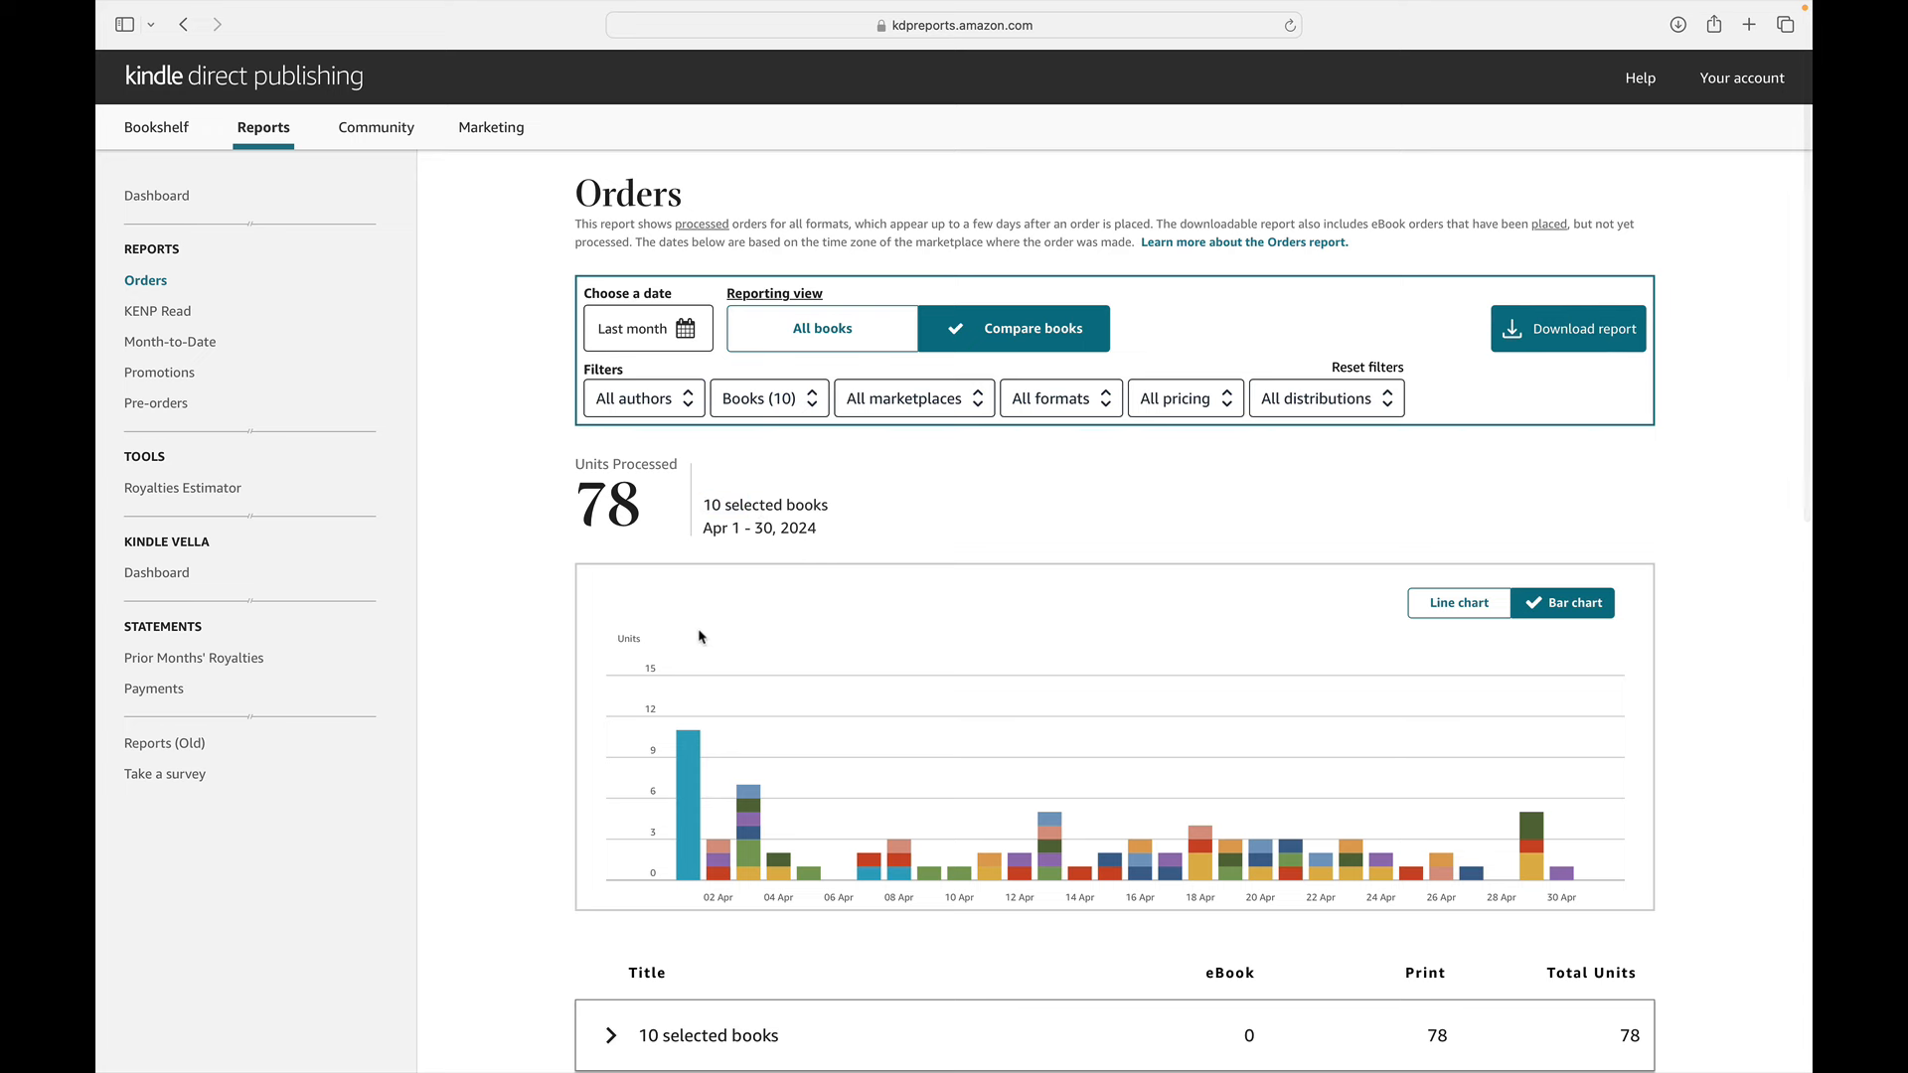
pyautogui.moveTo(622, 932)
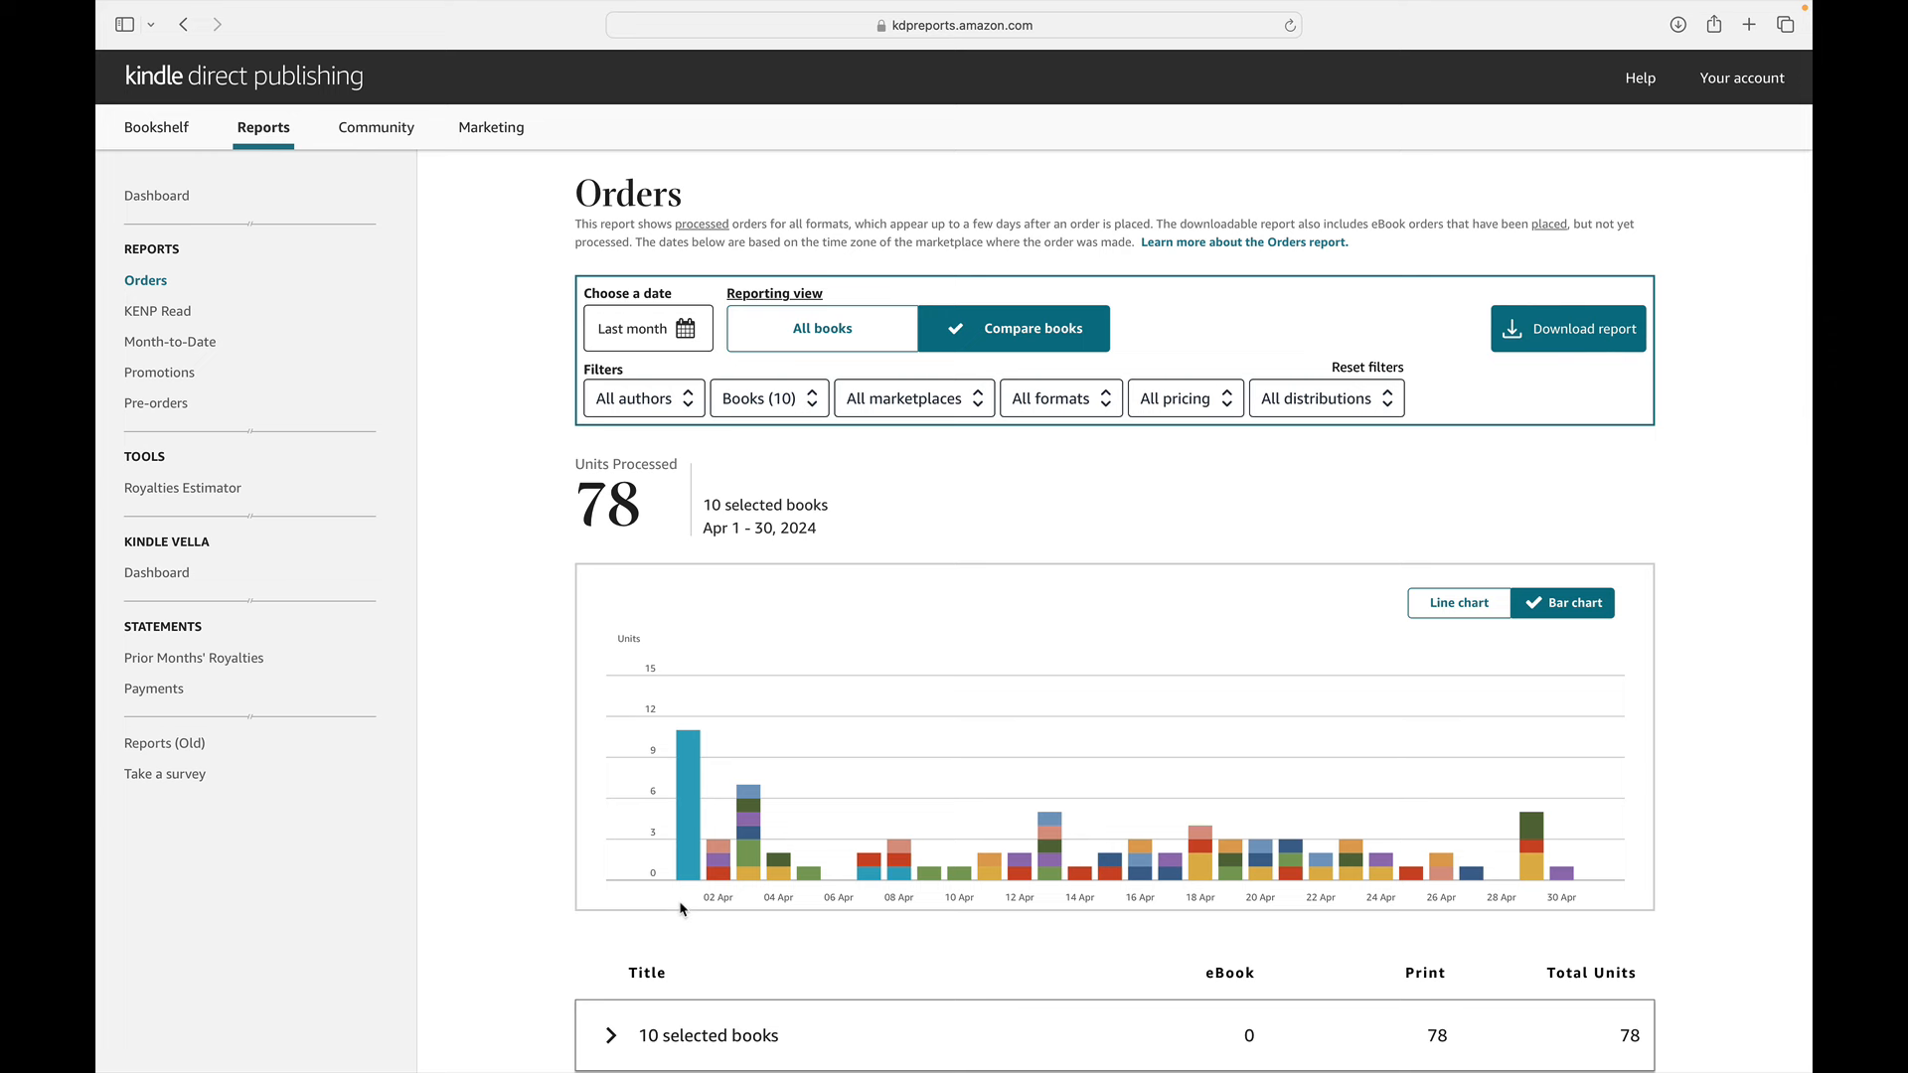
pyautogui.moveTo(684, 906)
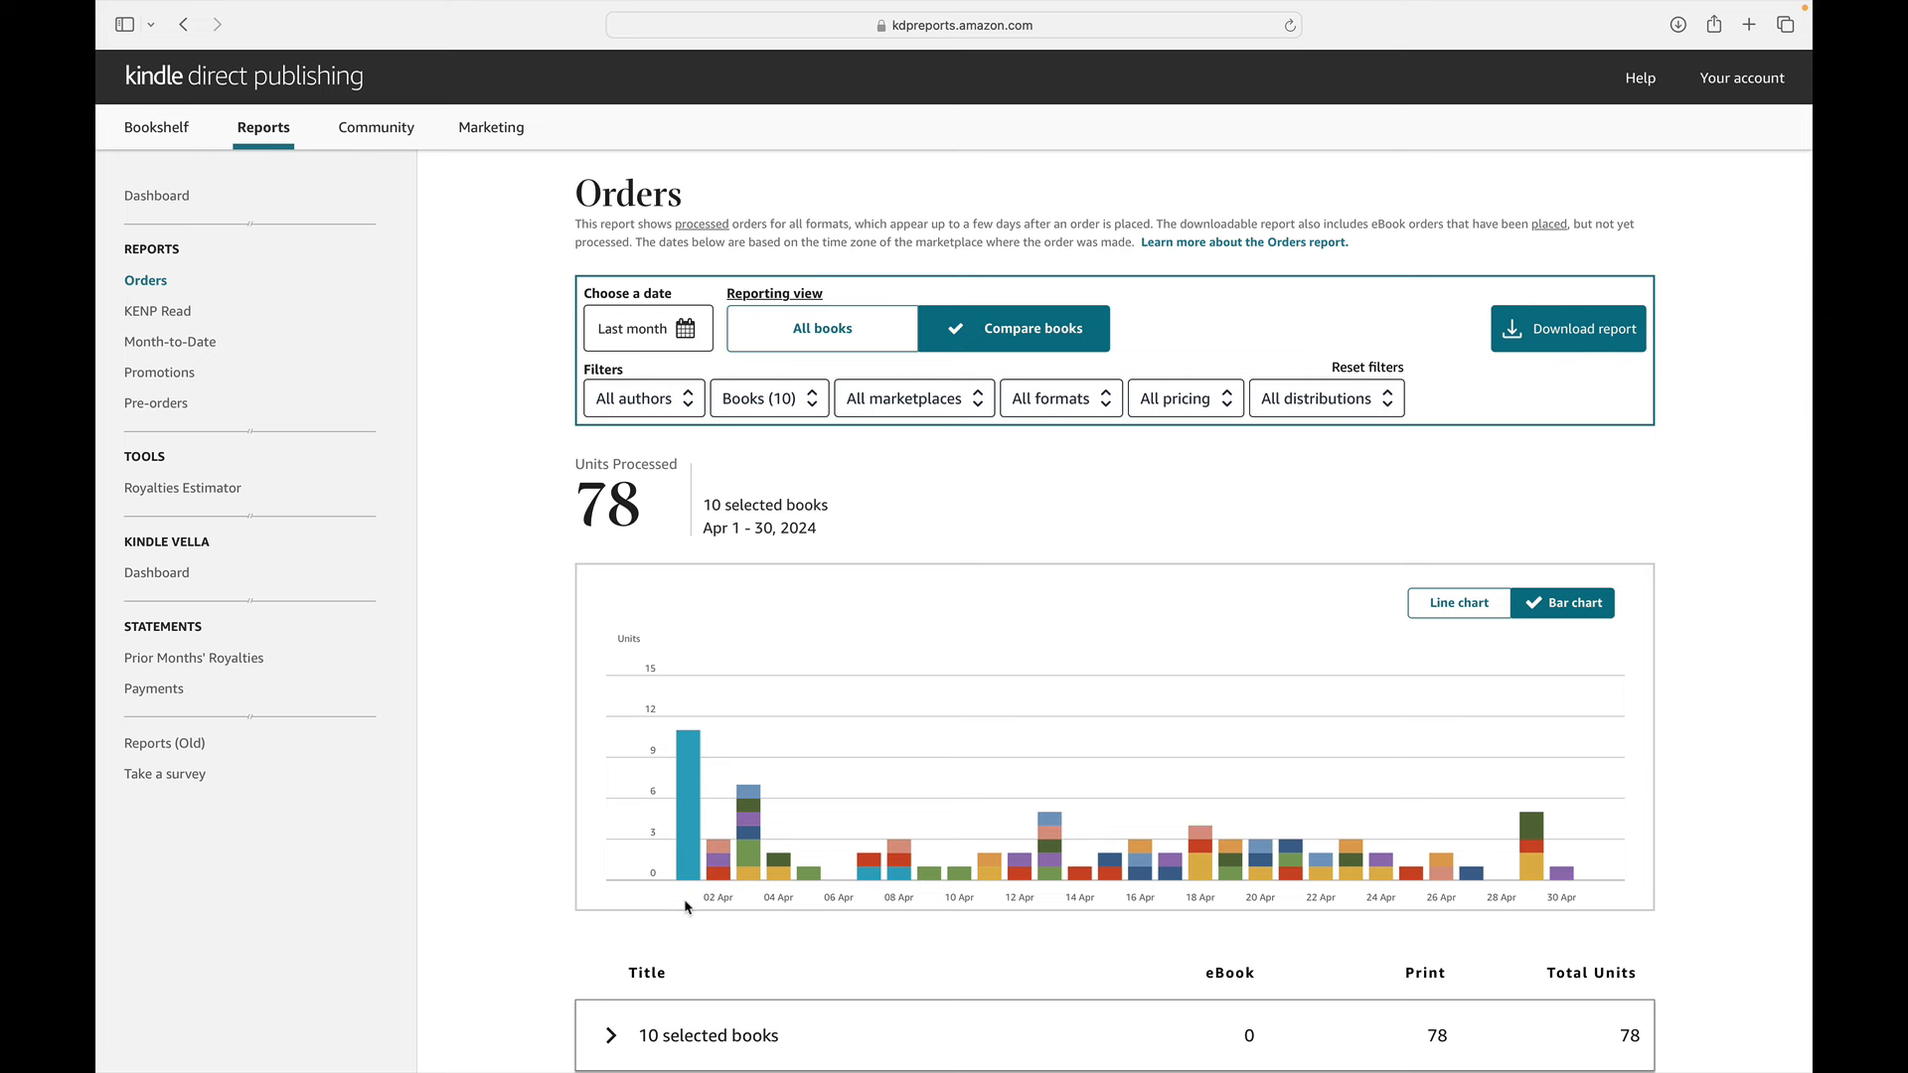
pyautogui.moveTo(684, 909)
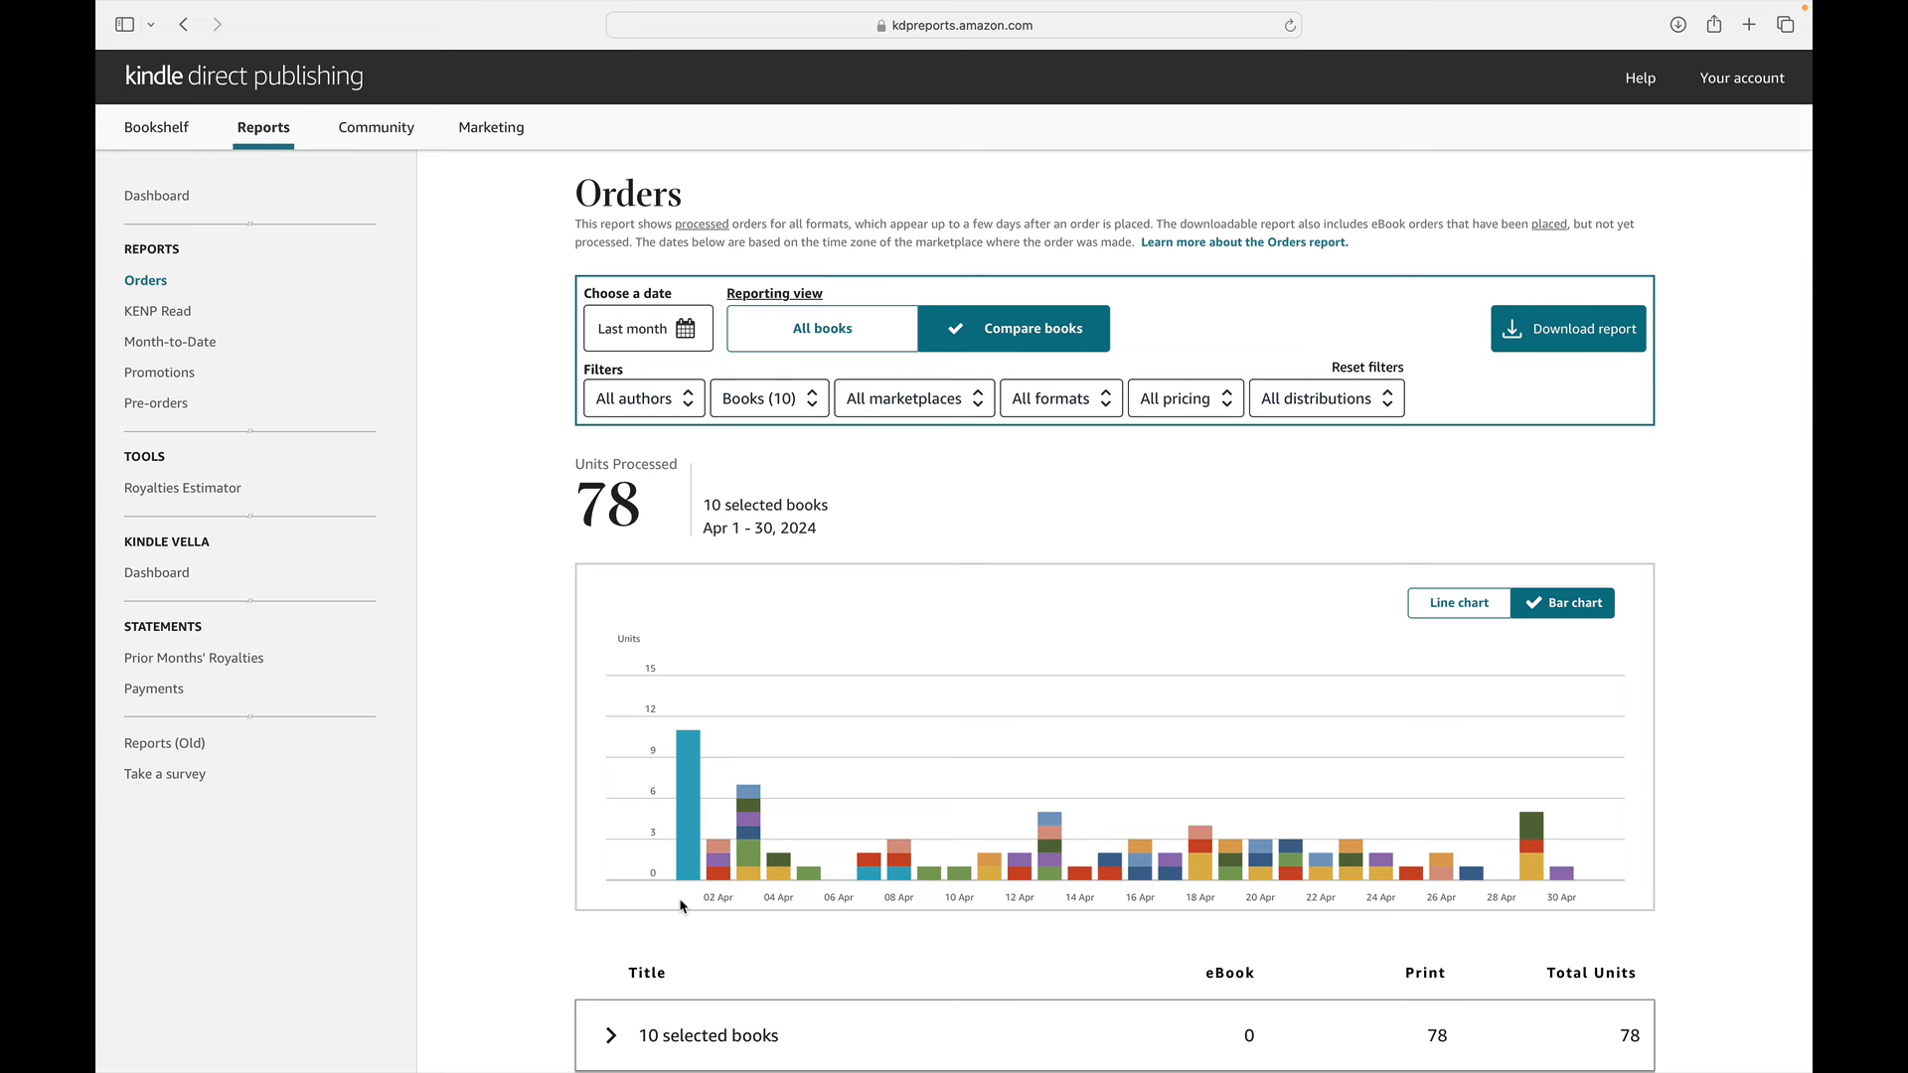
pyautogui.moveTo(676, 909)
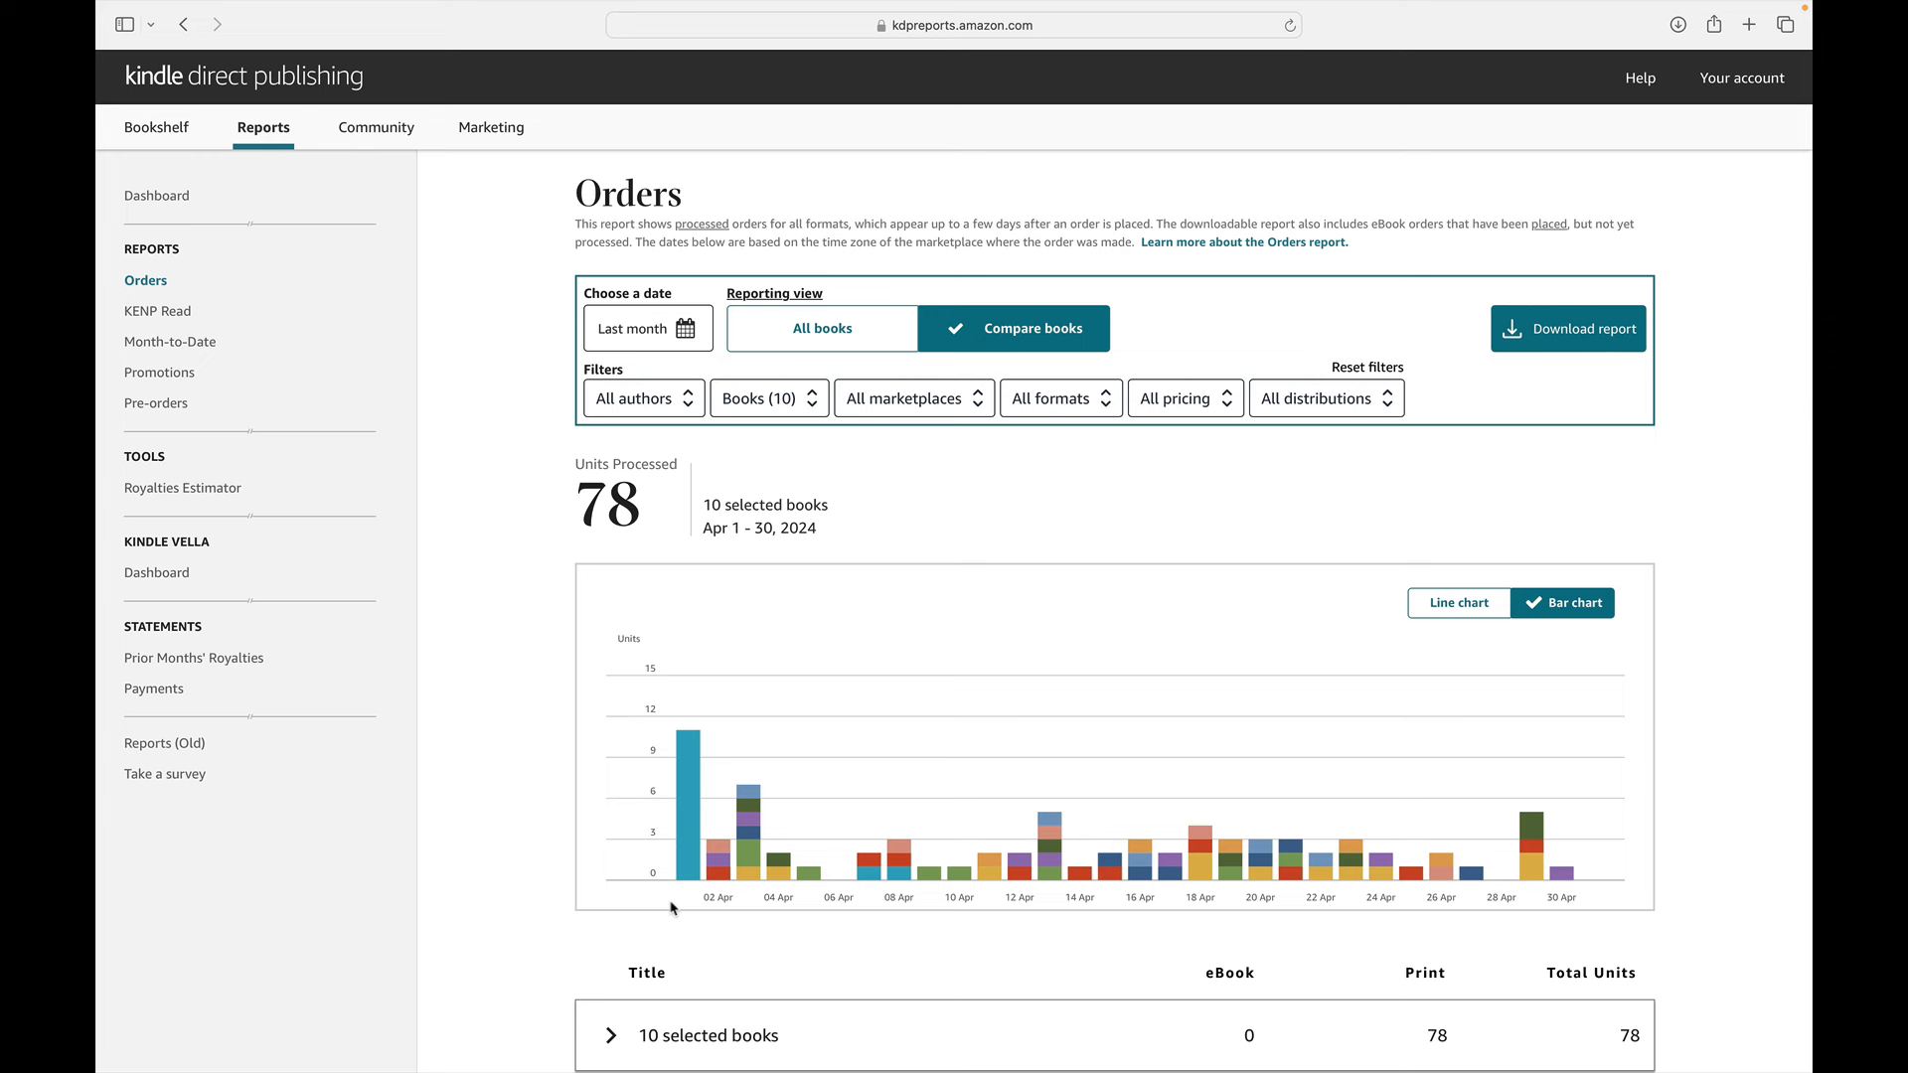
pyautogui.moveTo(668, 910)
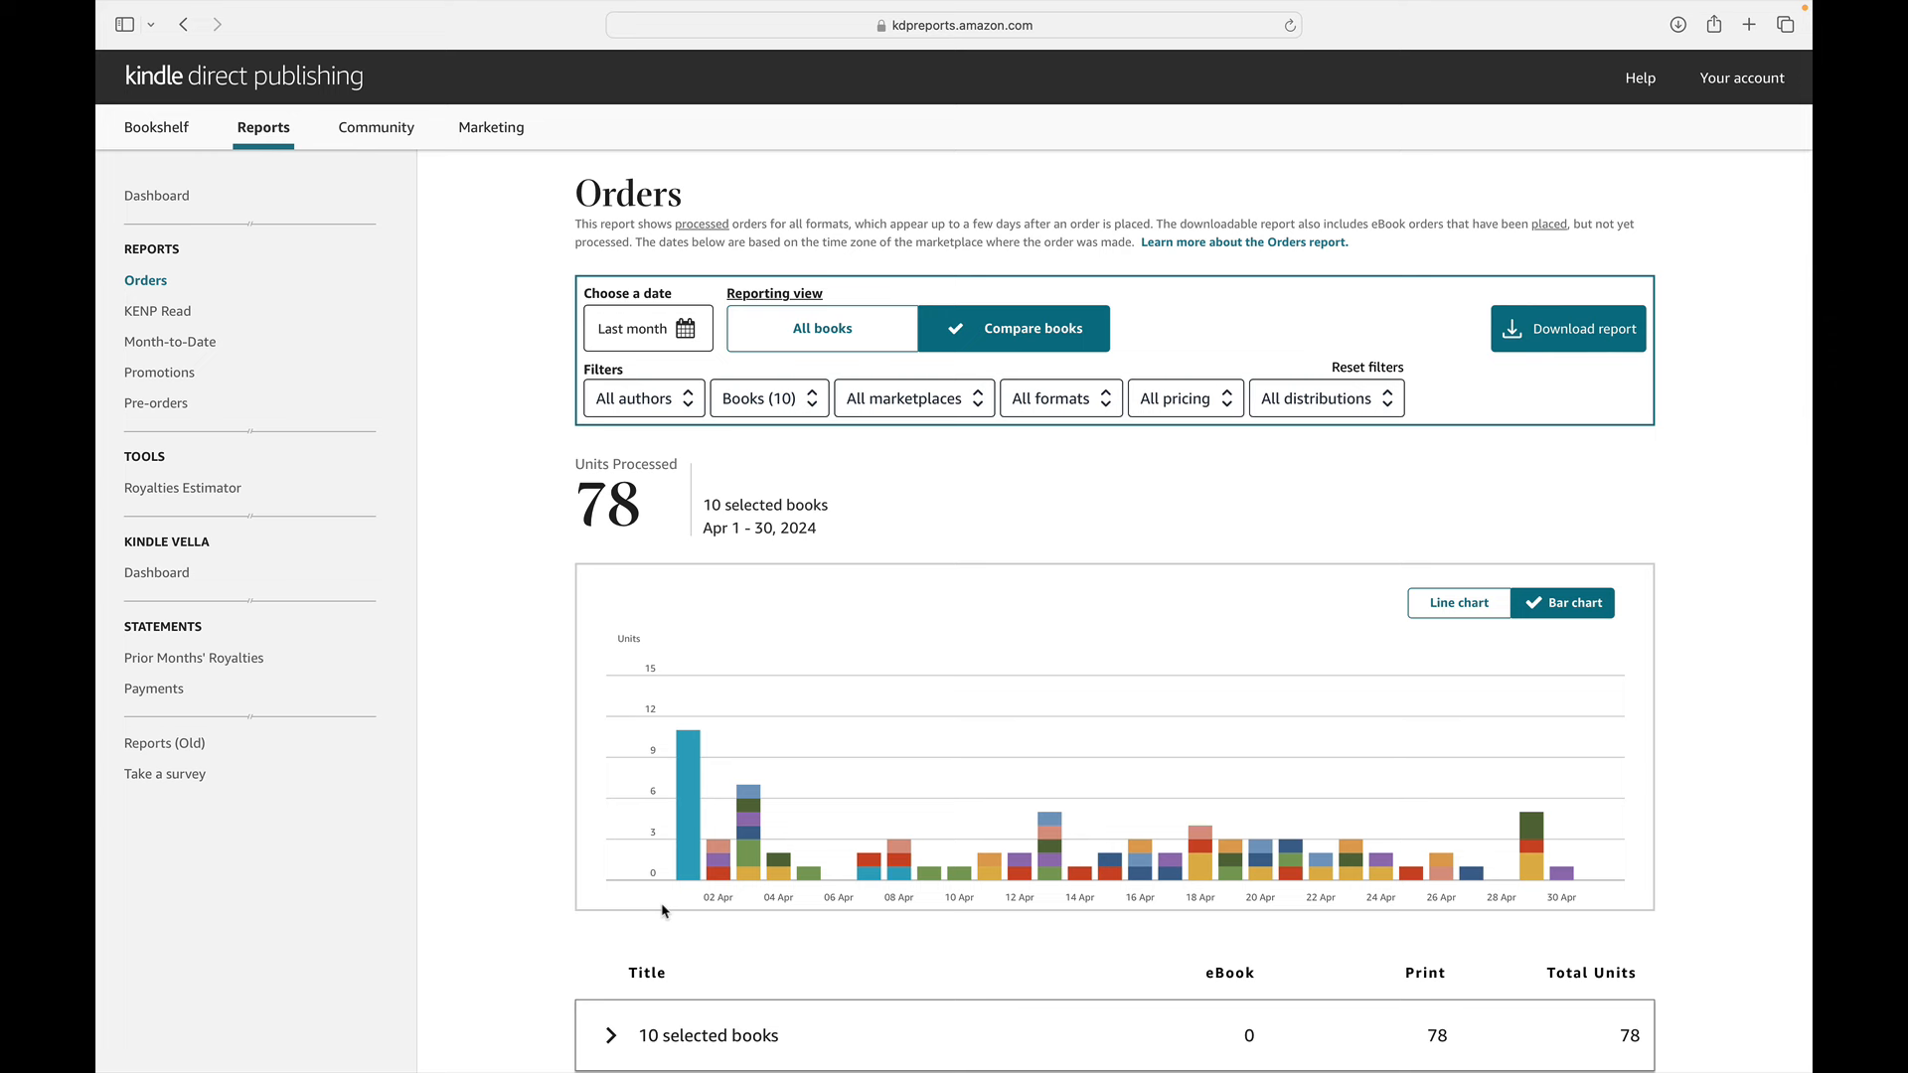
pyautogui.moveTo(762, 956)
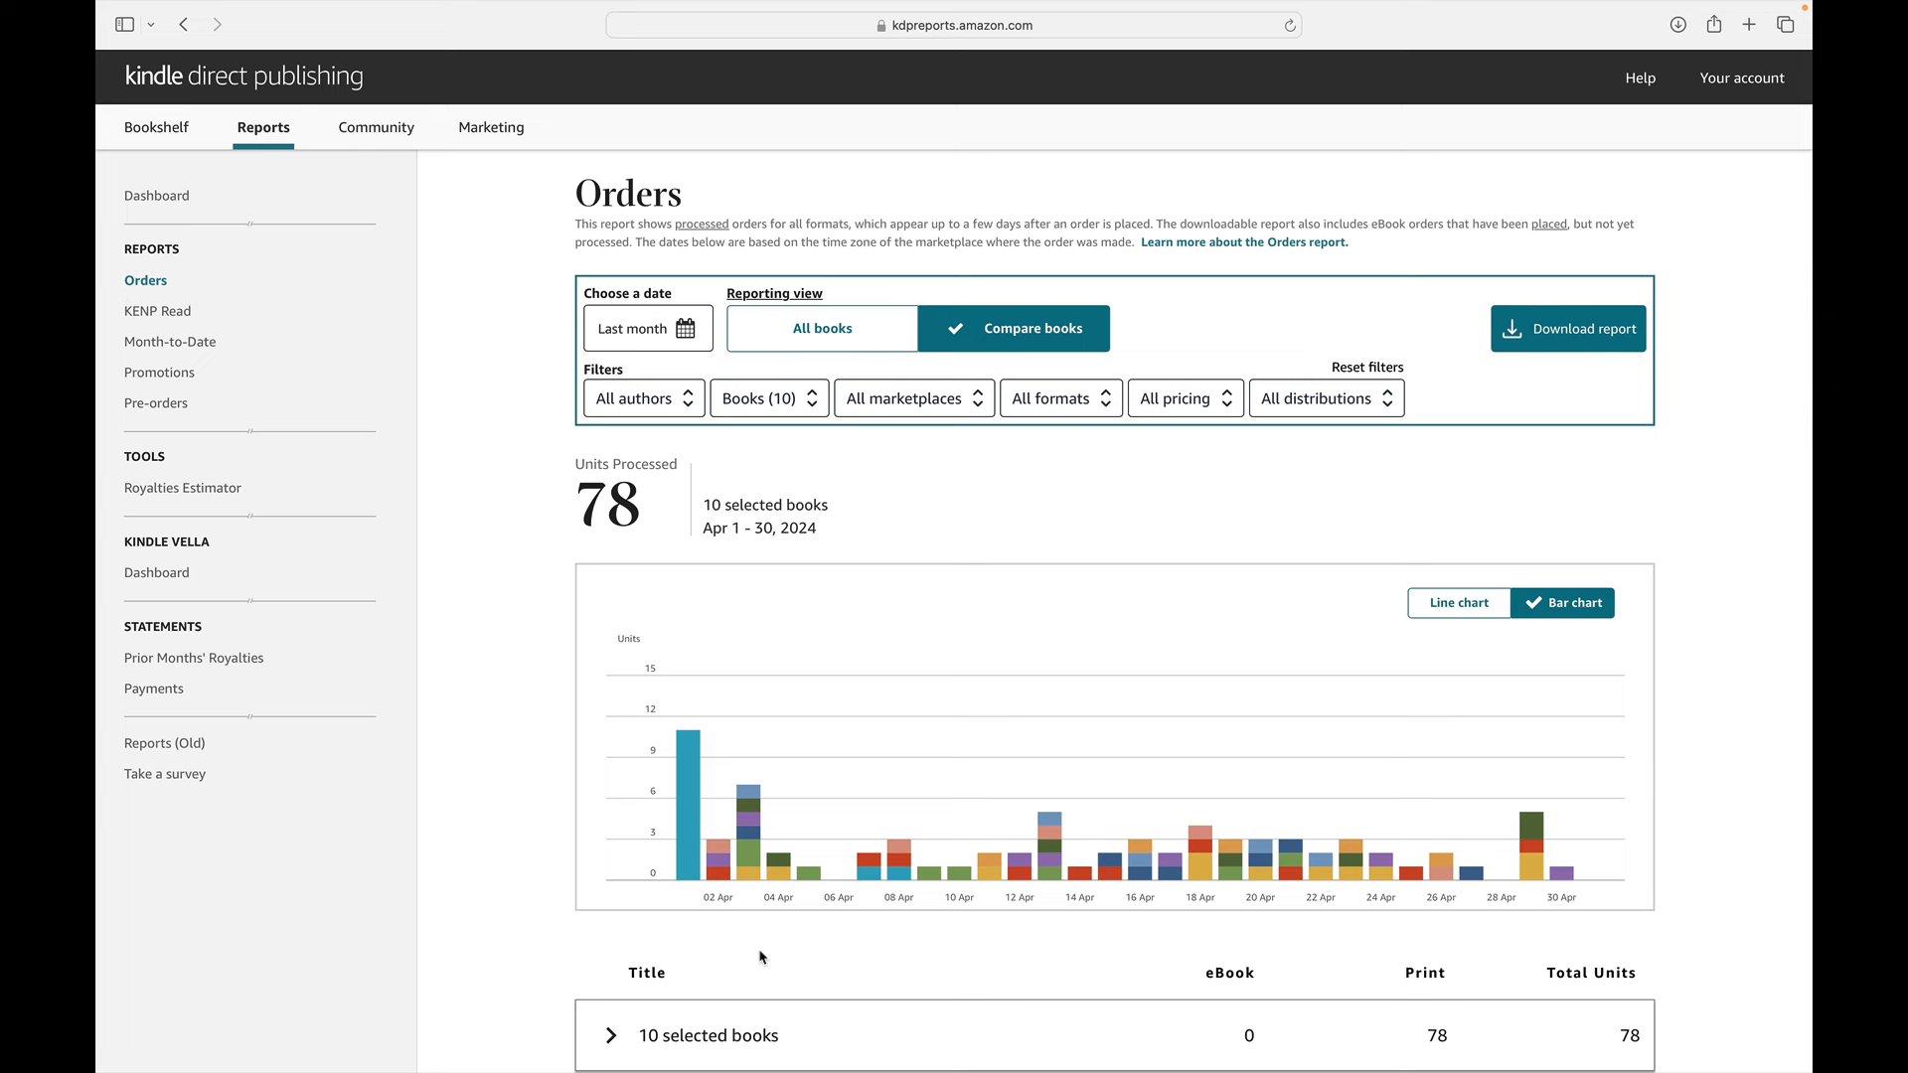
pyautogui.moveTo(677, 918)
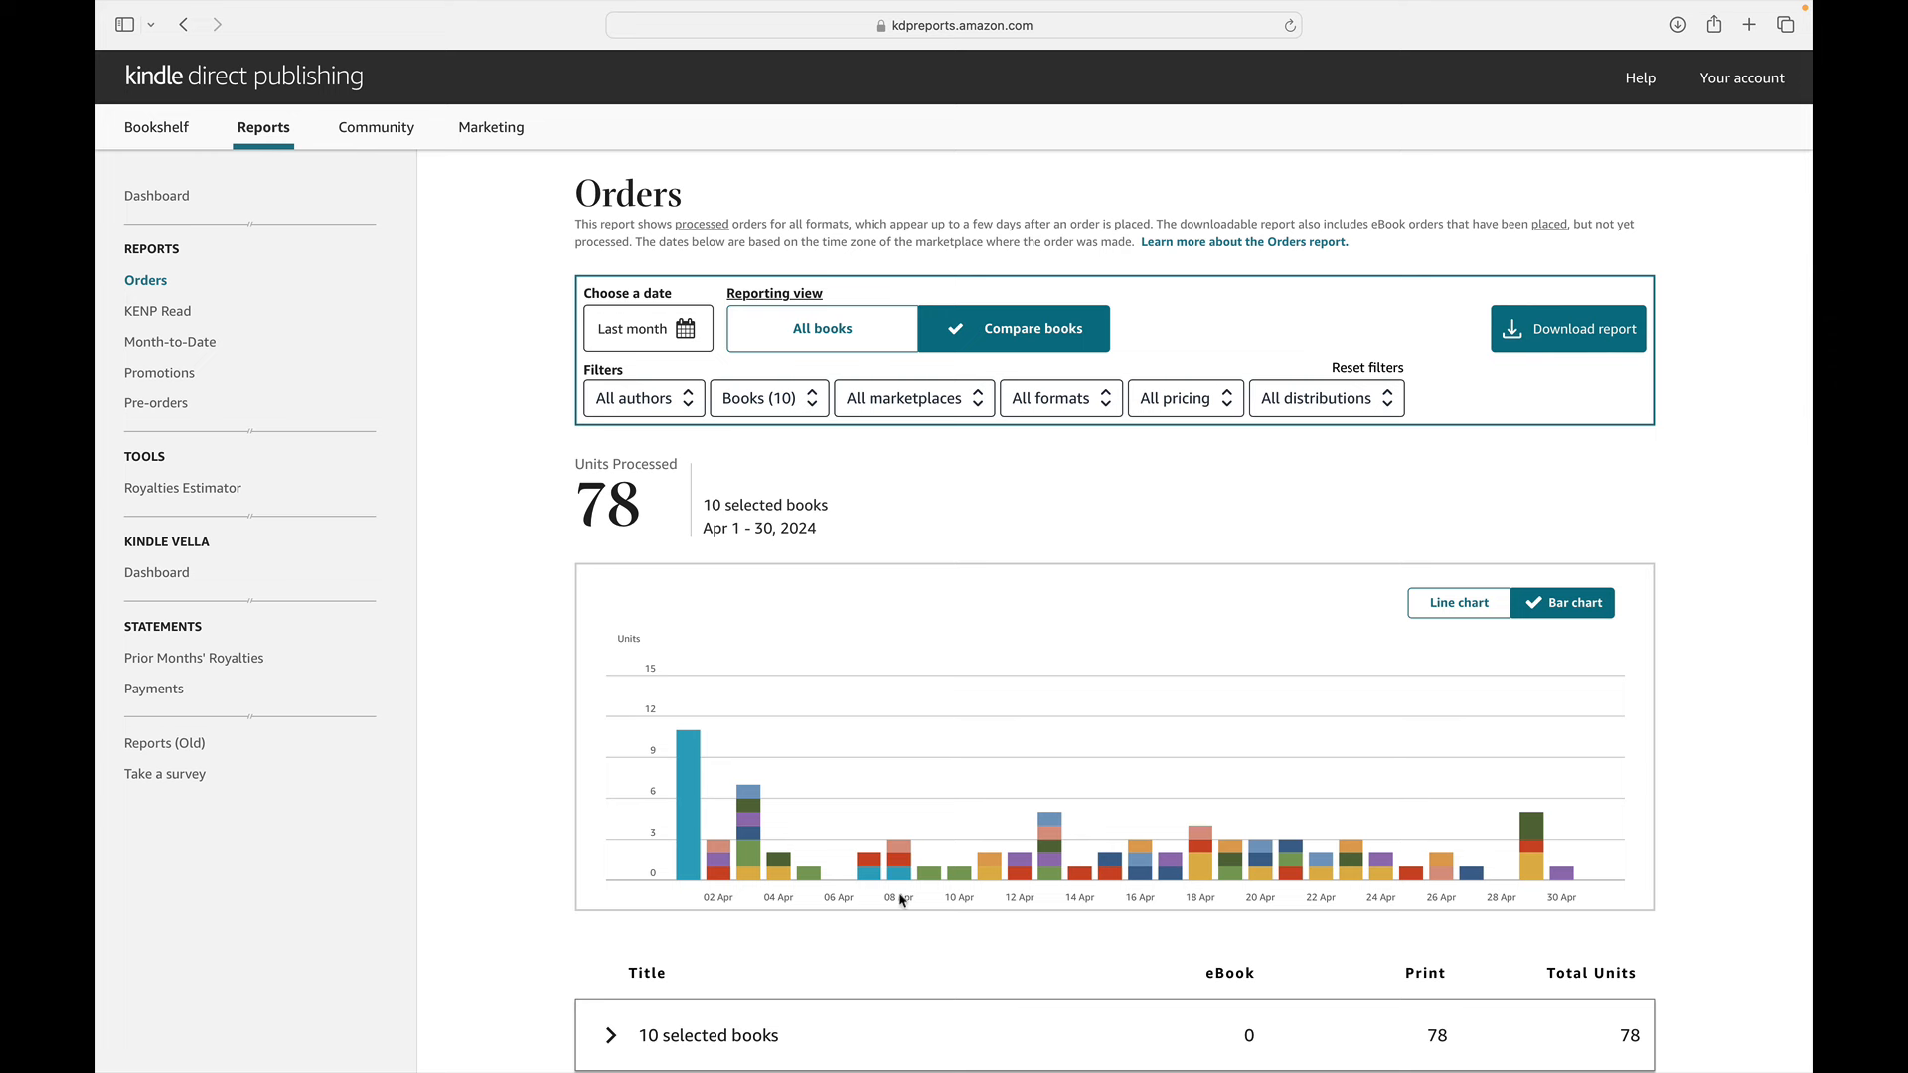
pyautogui.moveTo(891, 905)
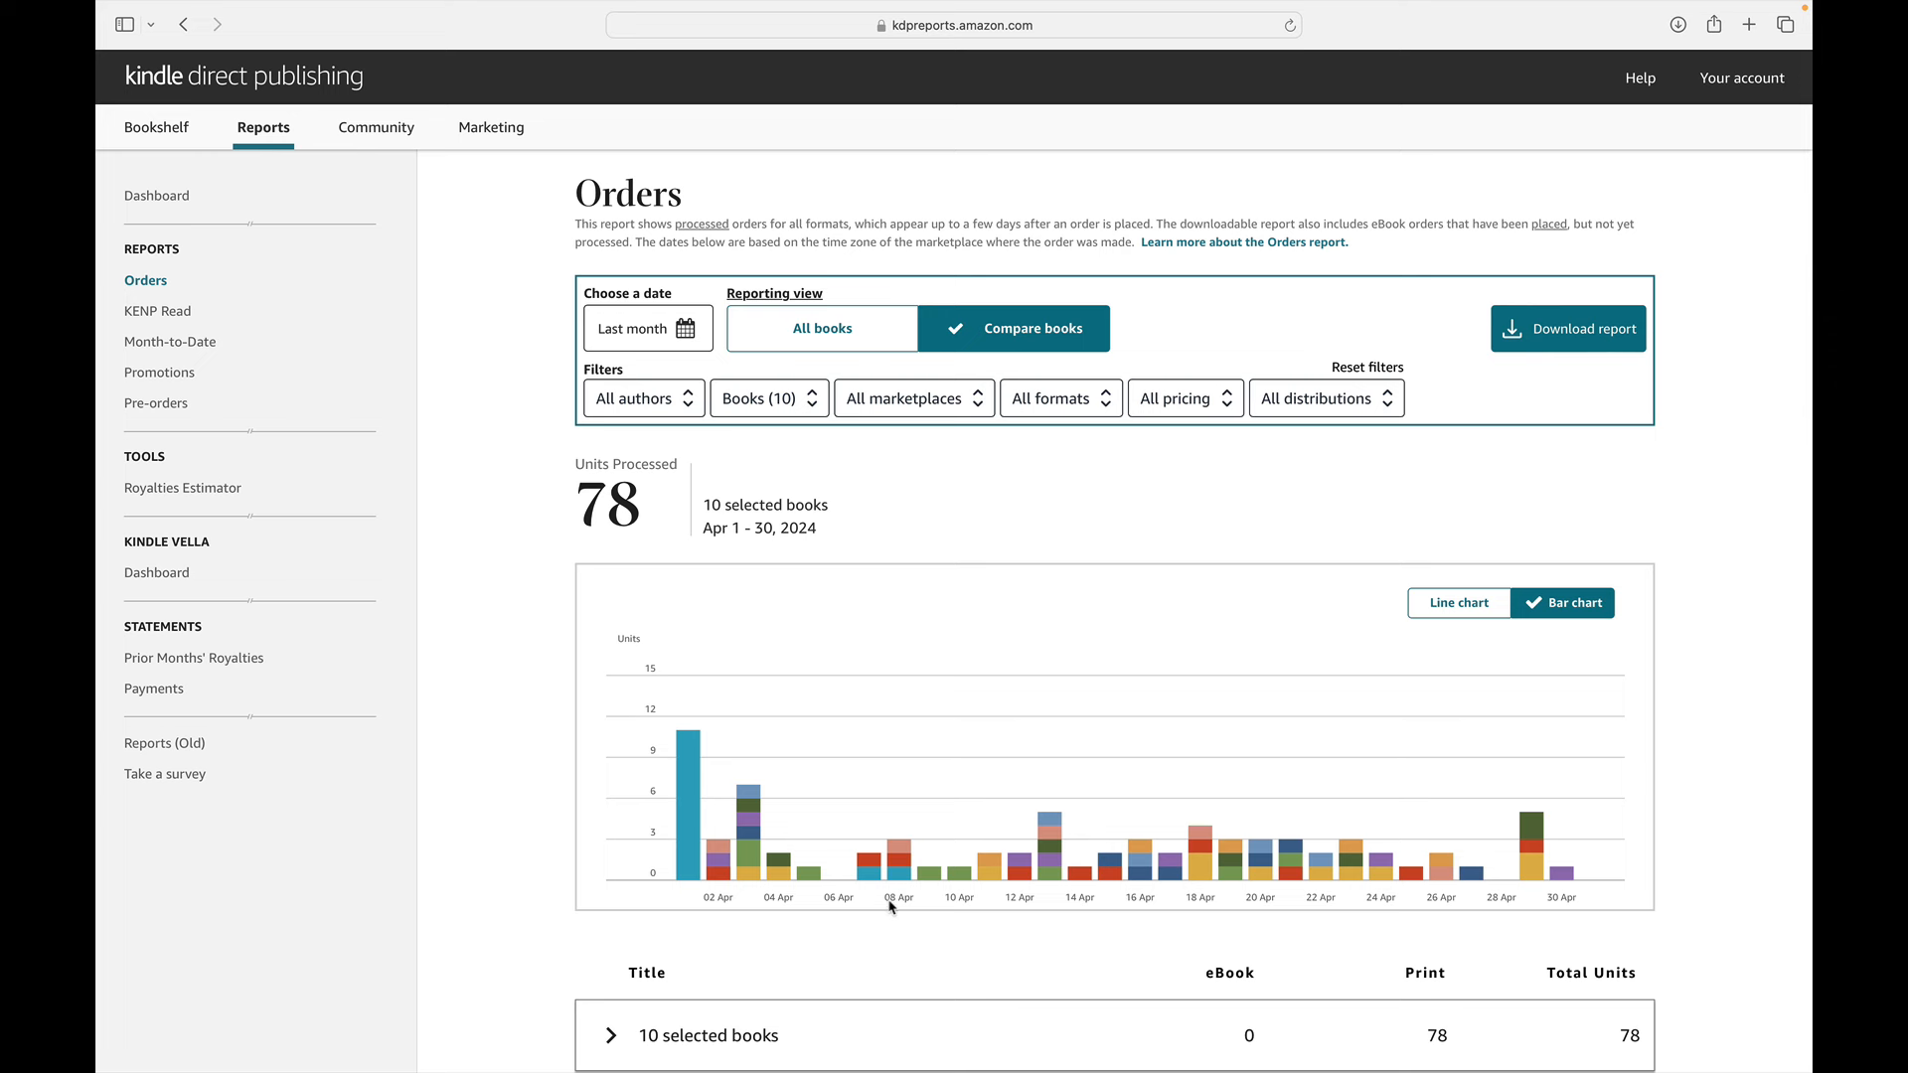
pyautogui.moveTo(1721, 962)
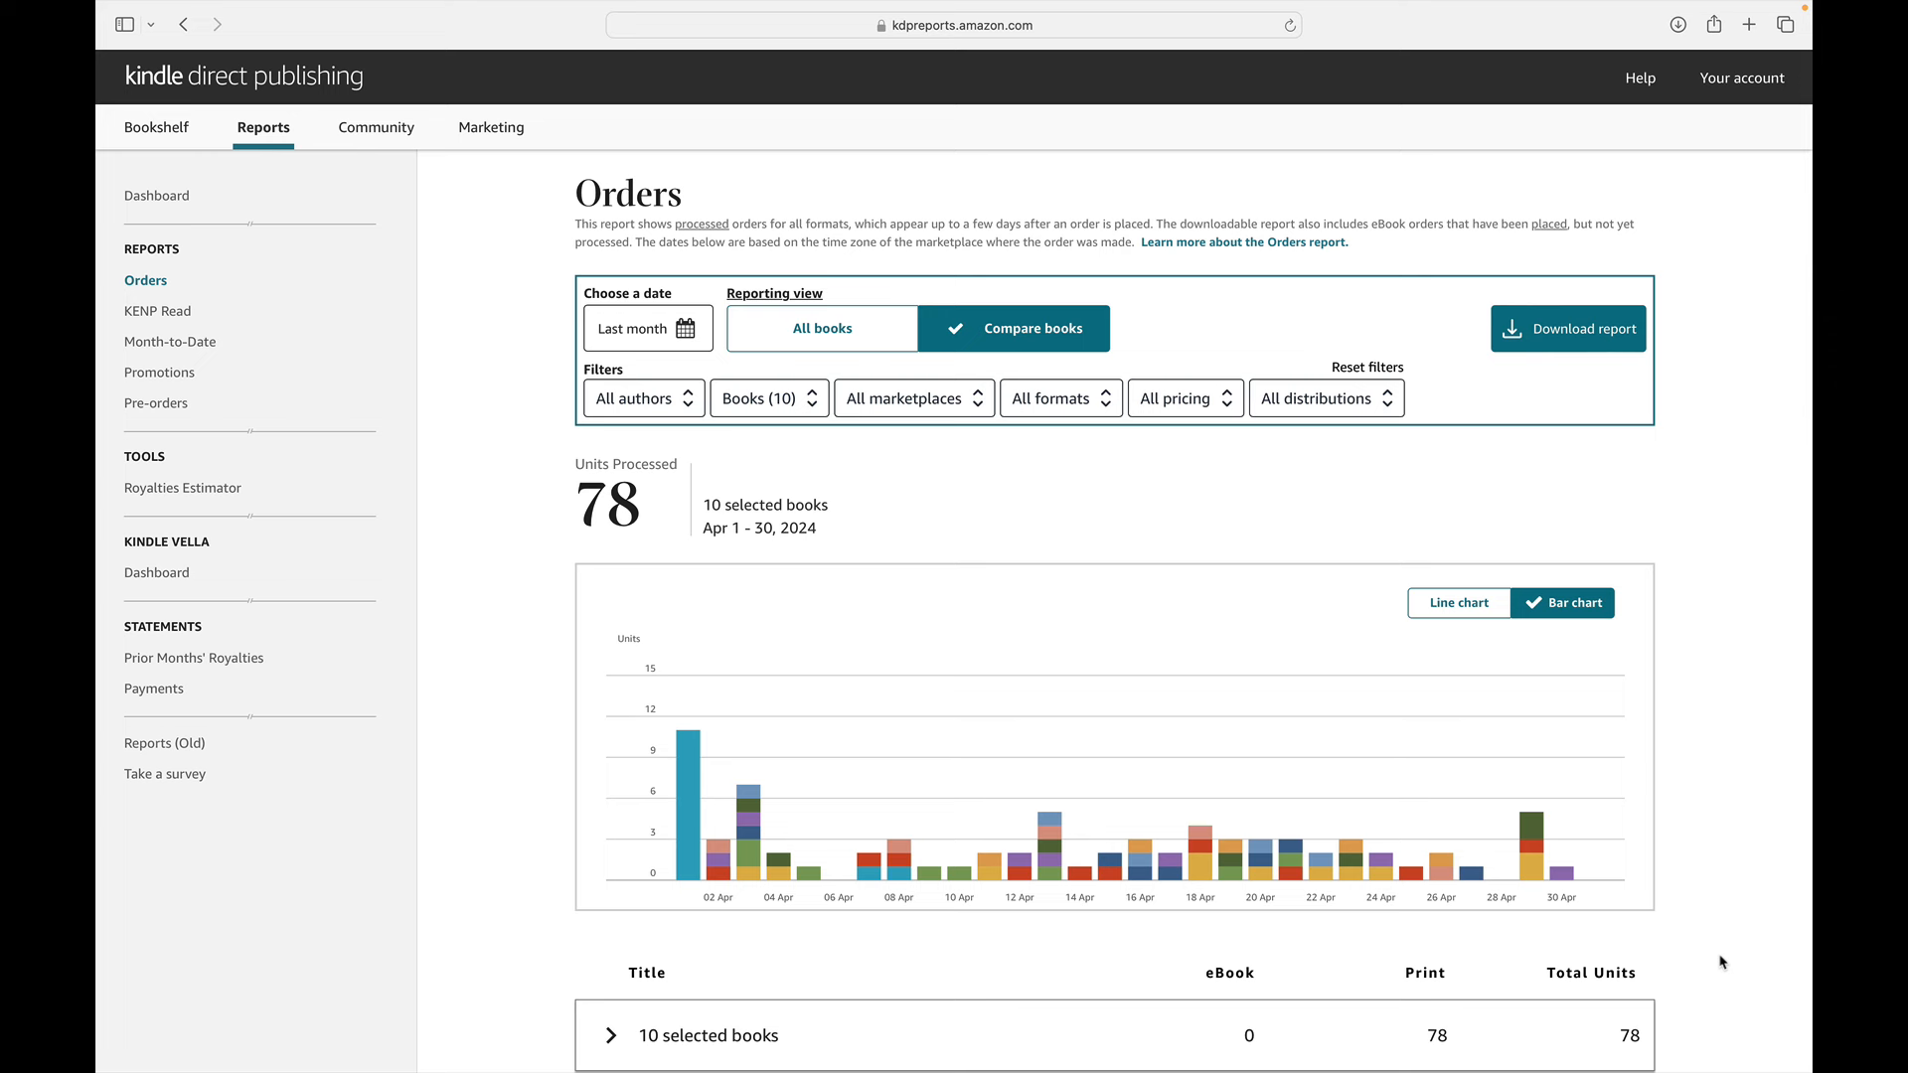
pyautogui.moveTo(630, 909)
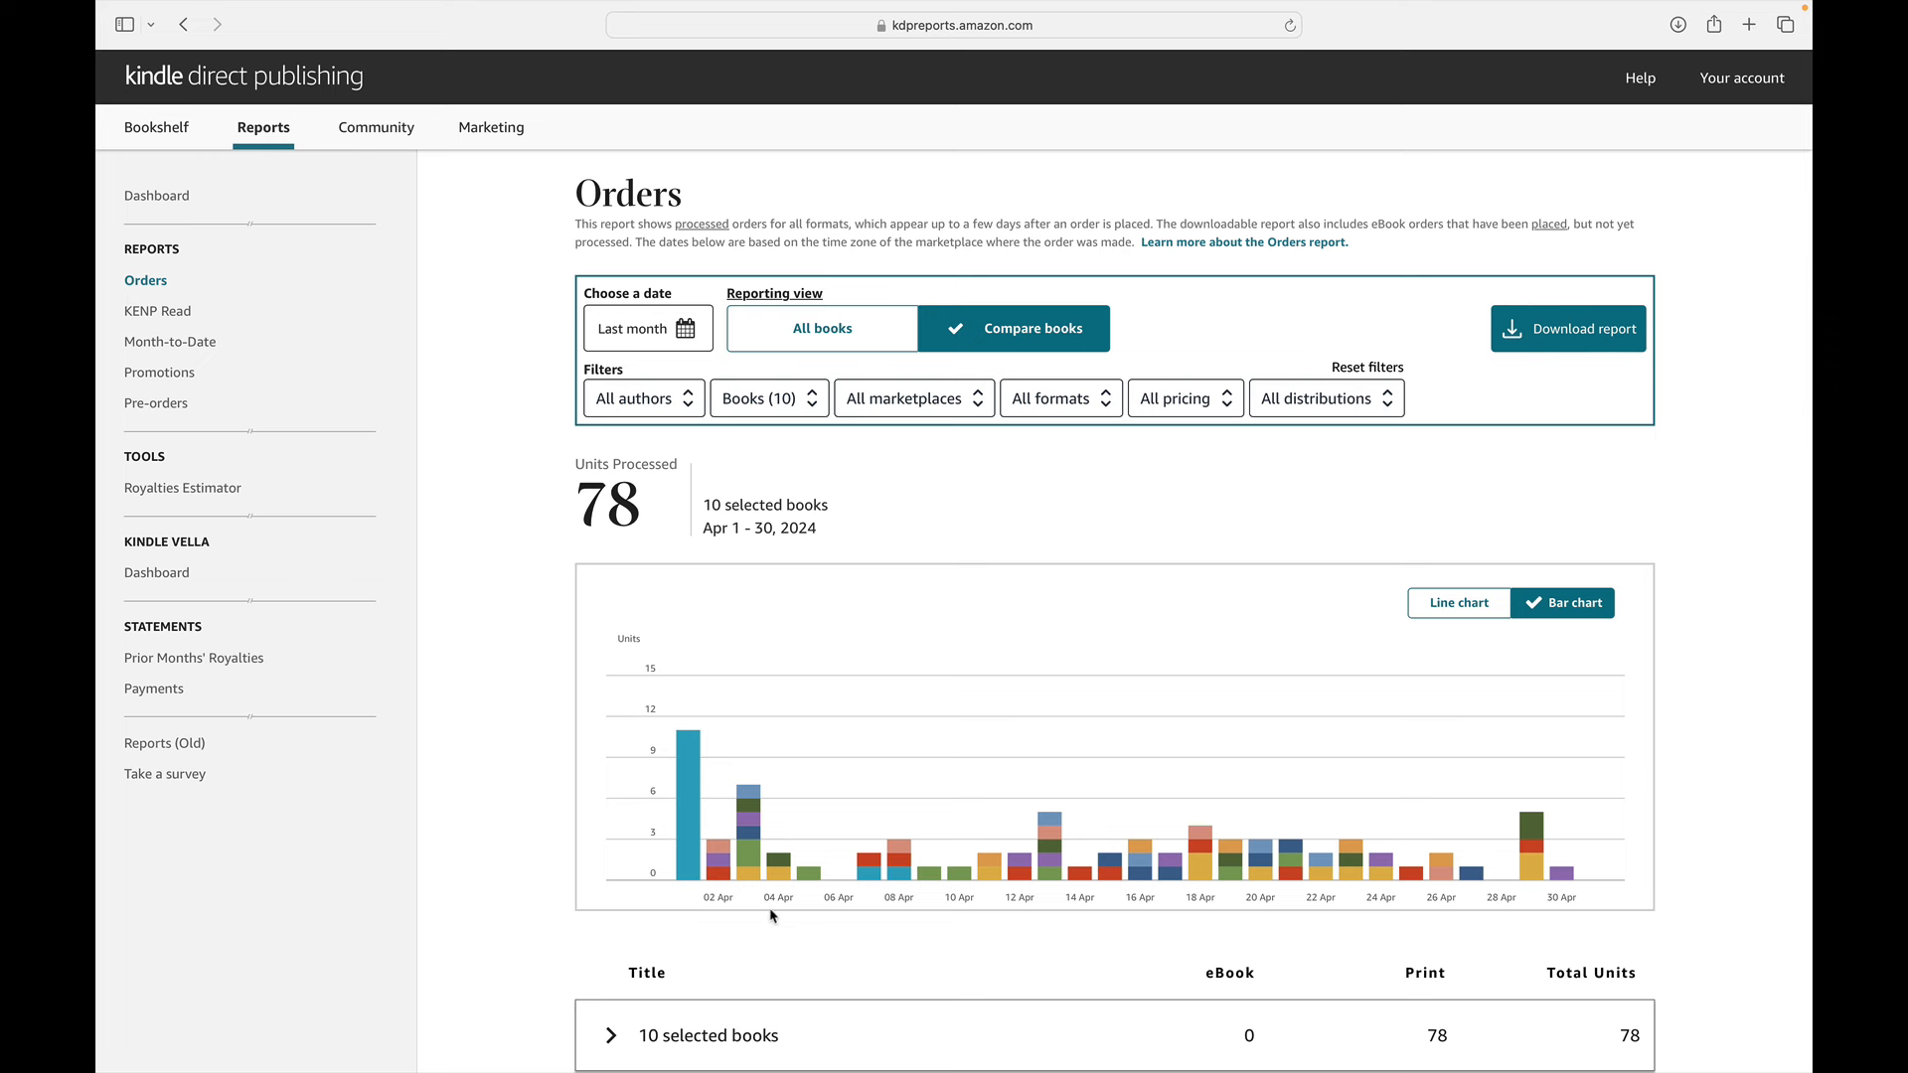
pyautogui.moveTo(842, 907)
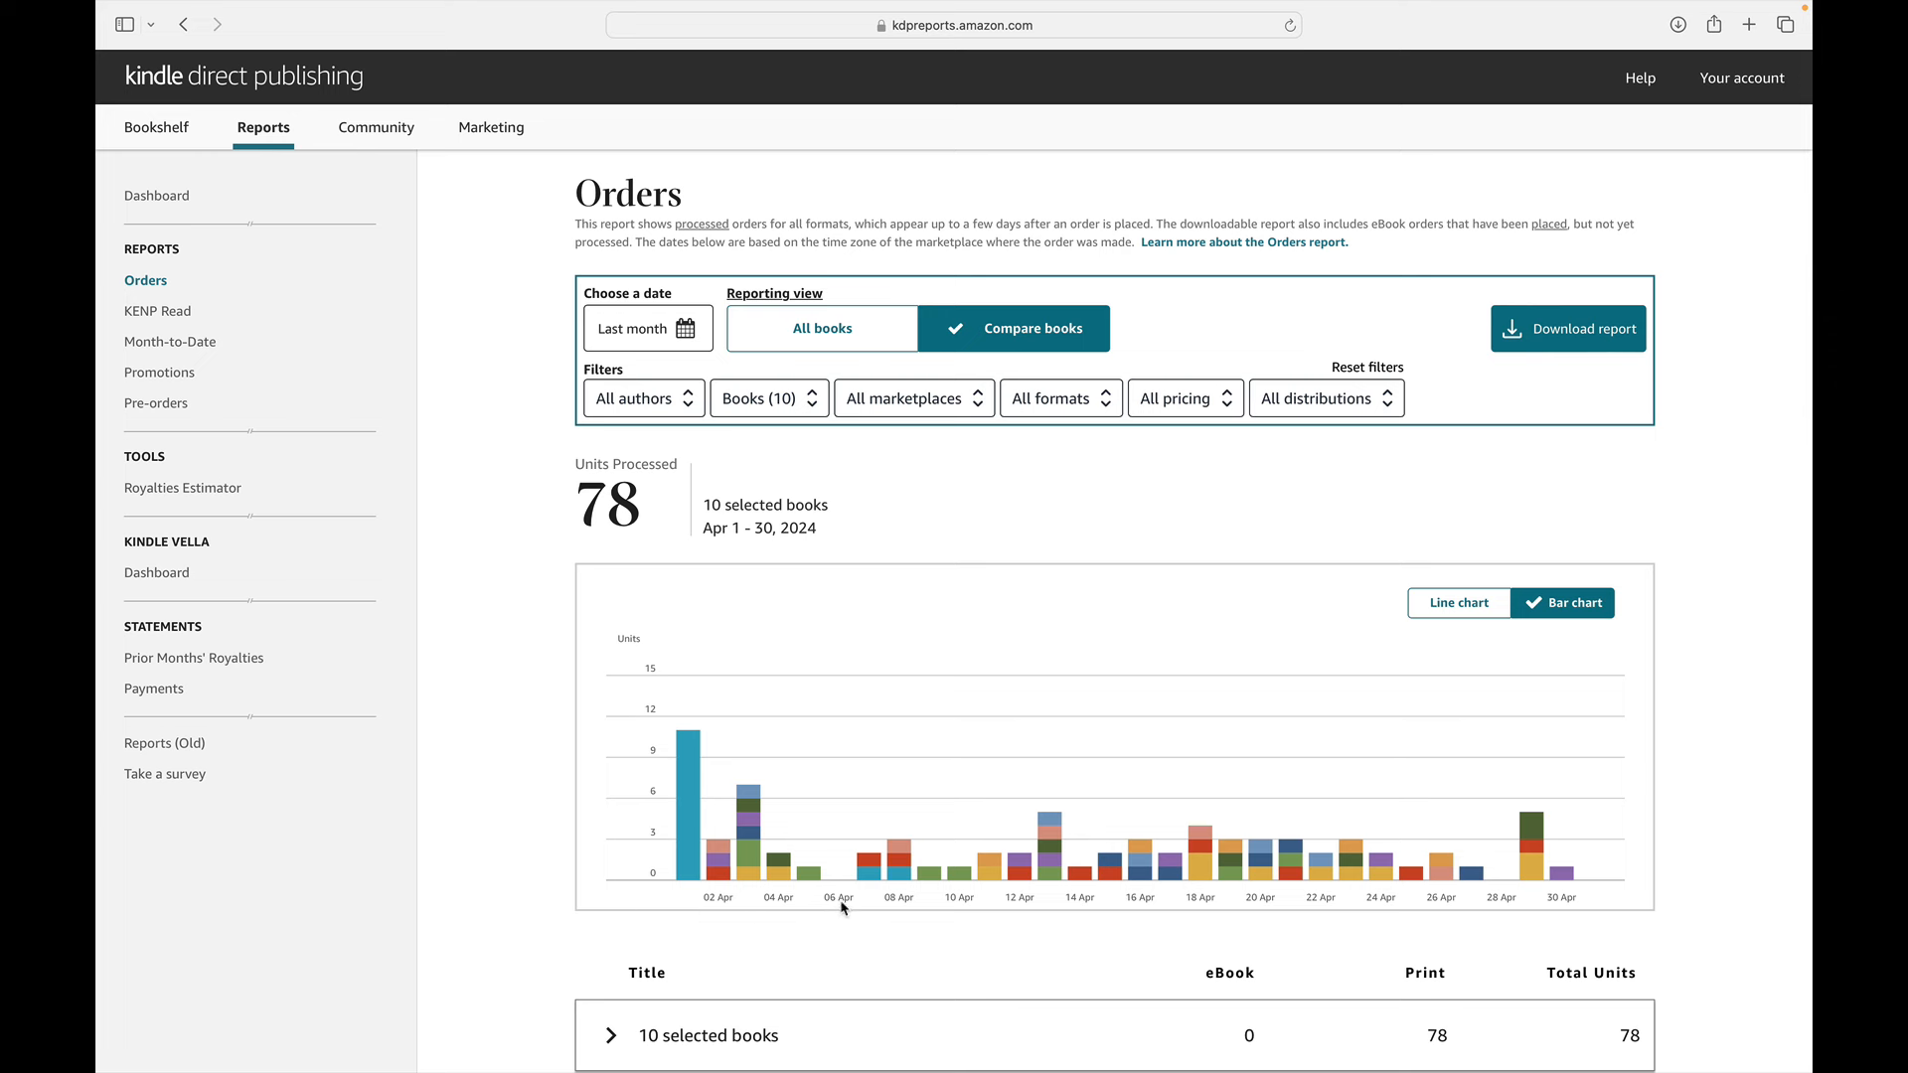
pyautogui.moveTo(1234, 919)
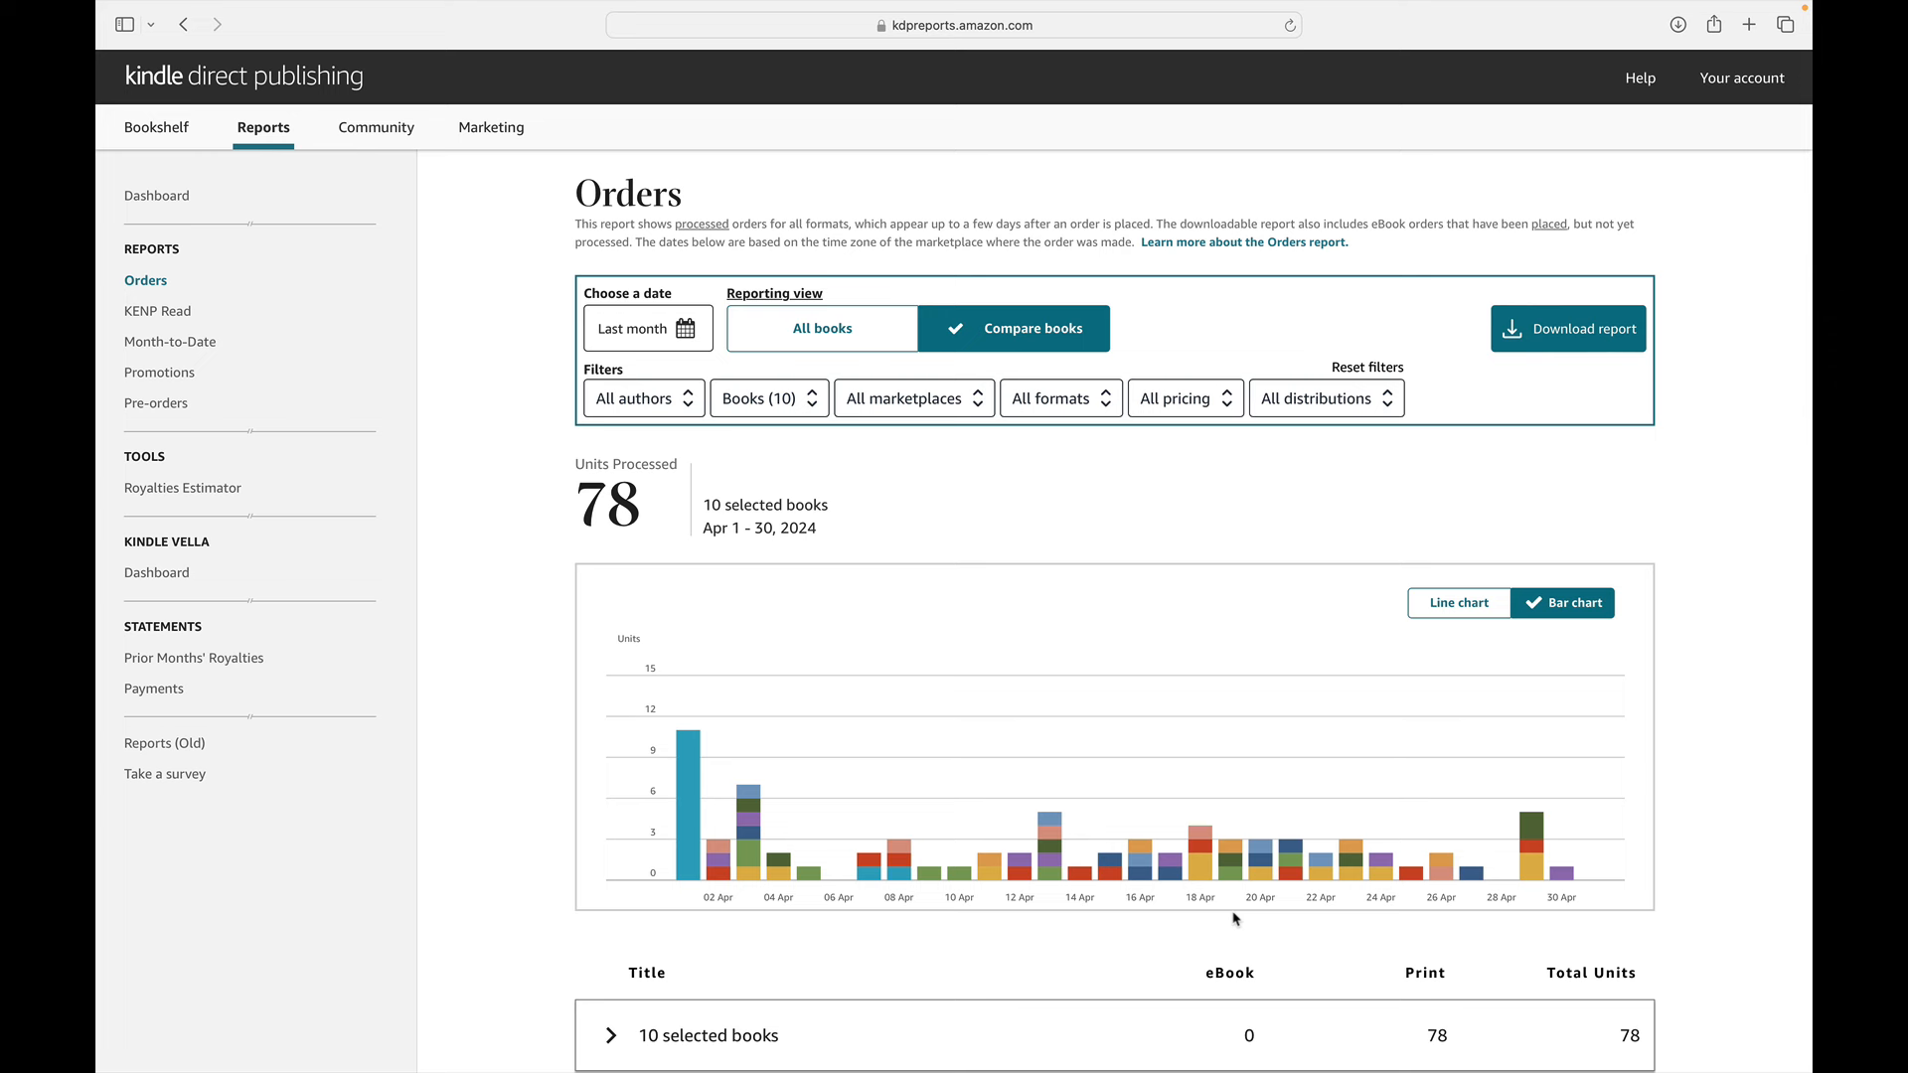
pyautogui.moveTo(835, 922)
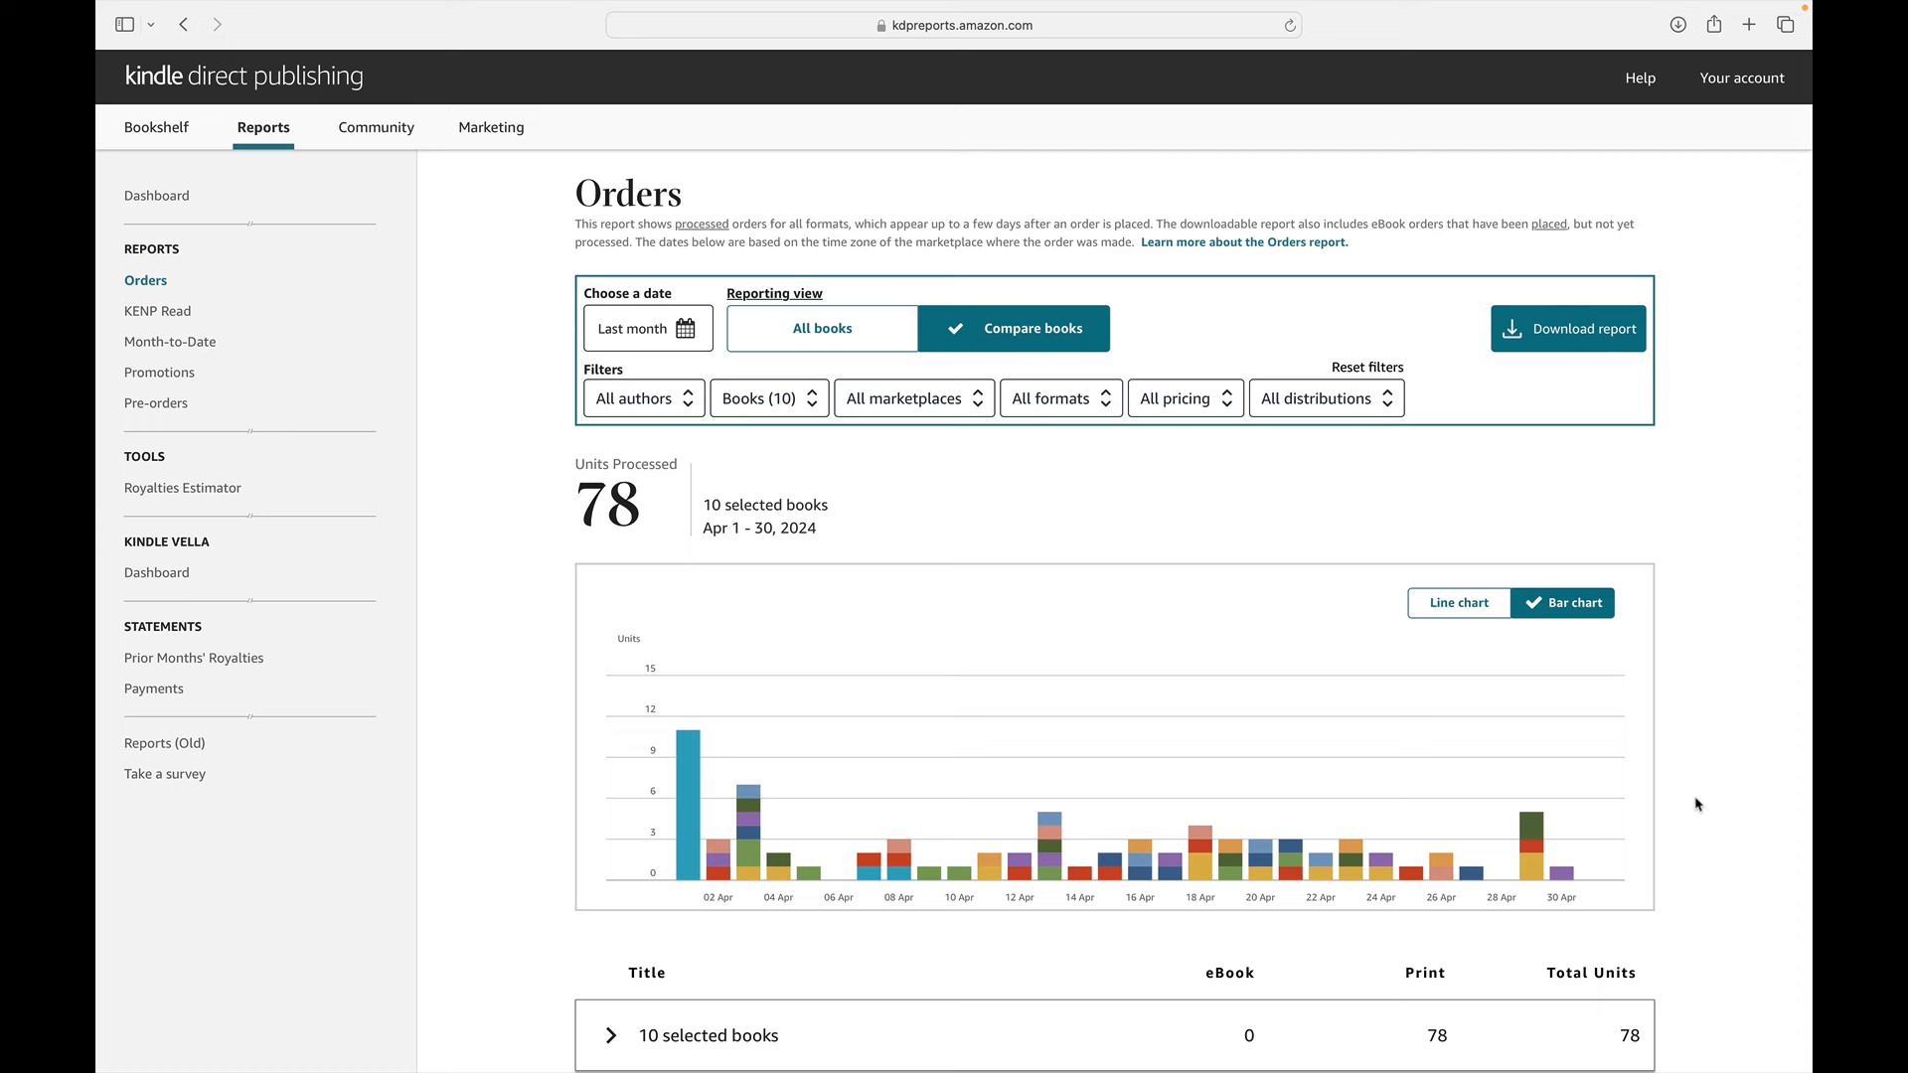
pyautogui.click(821, 328)
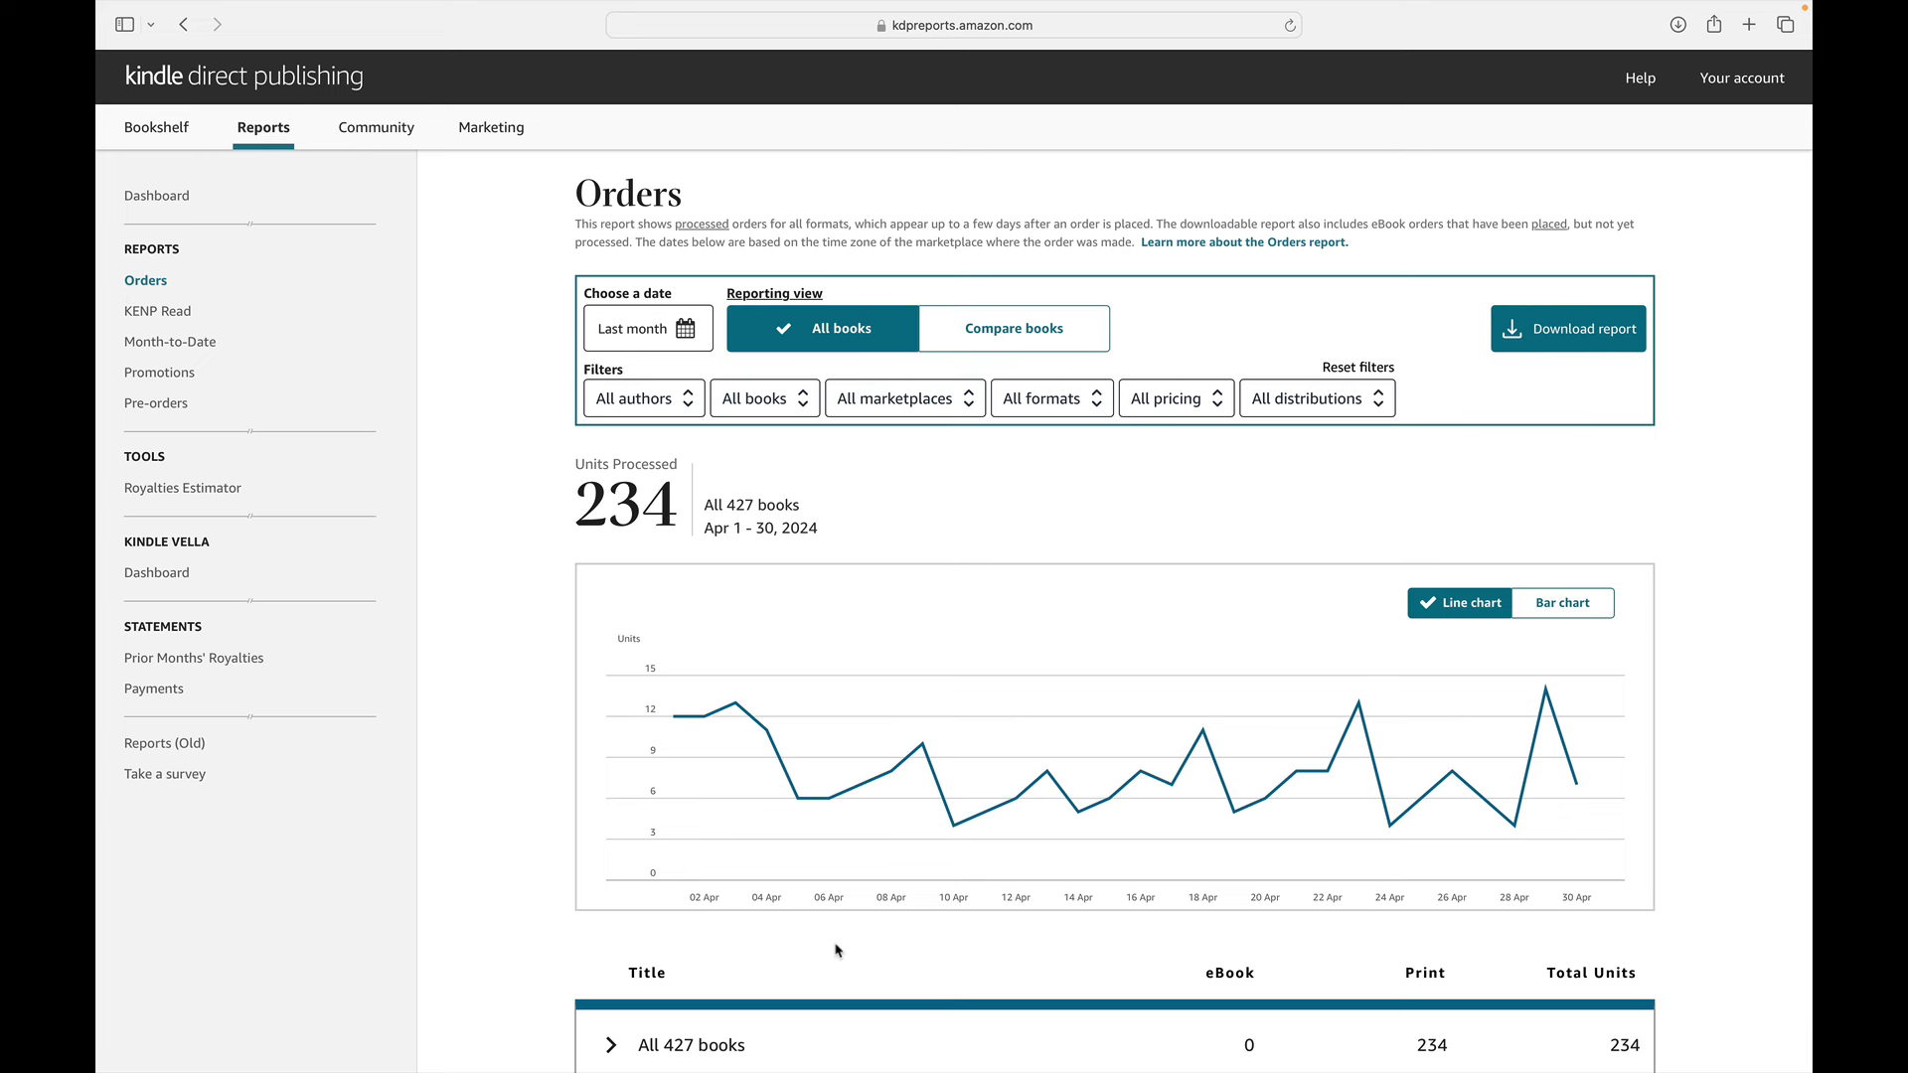
pyautogui.moveTo(531, 823)
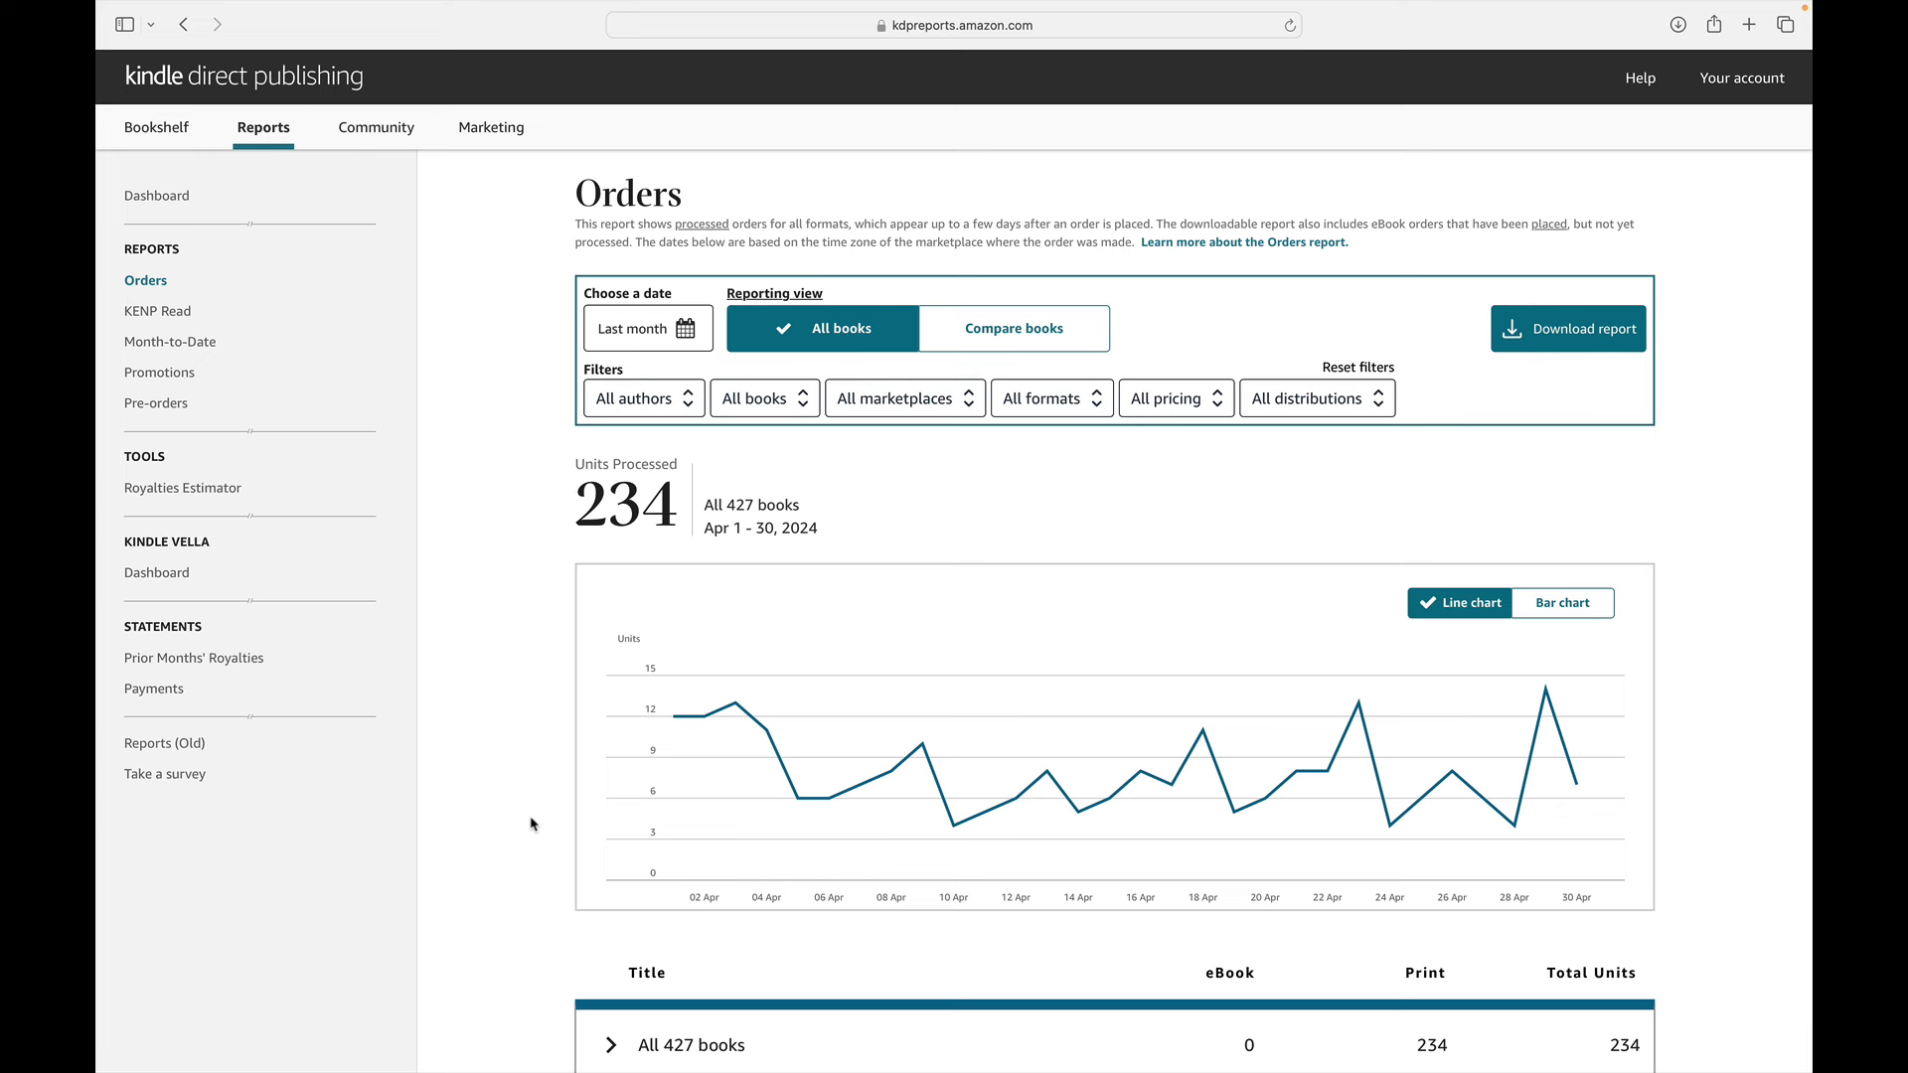
pyautogui.moveTo(511, 704)
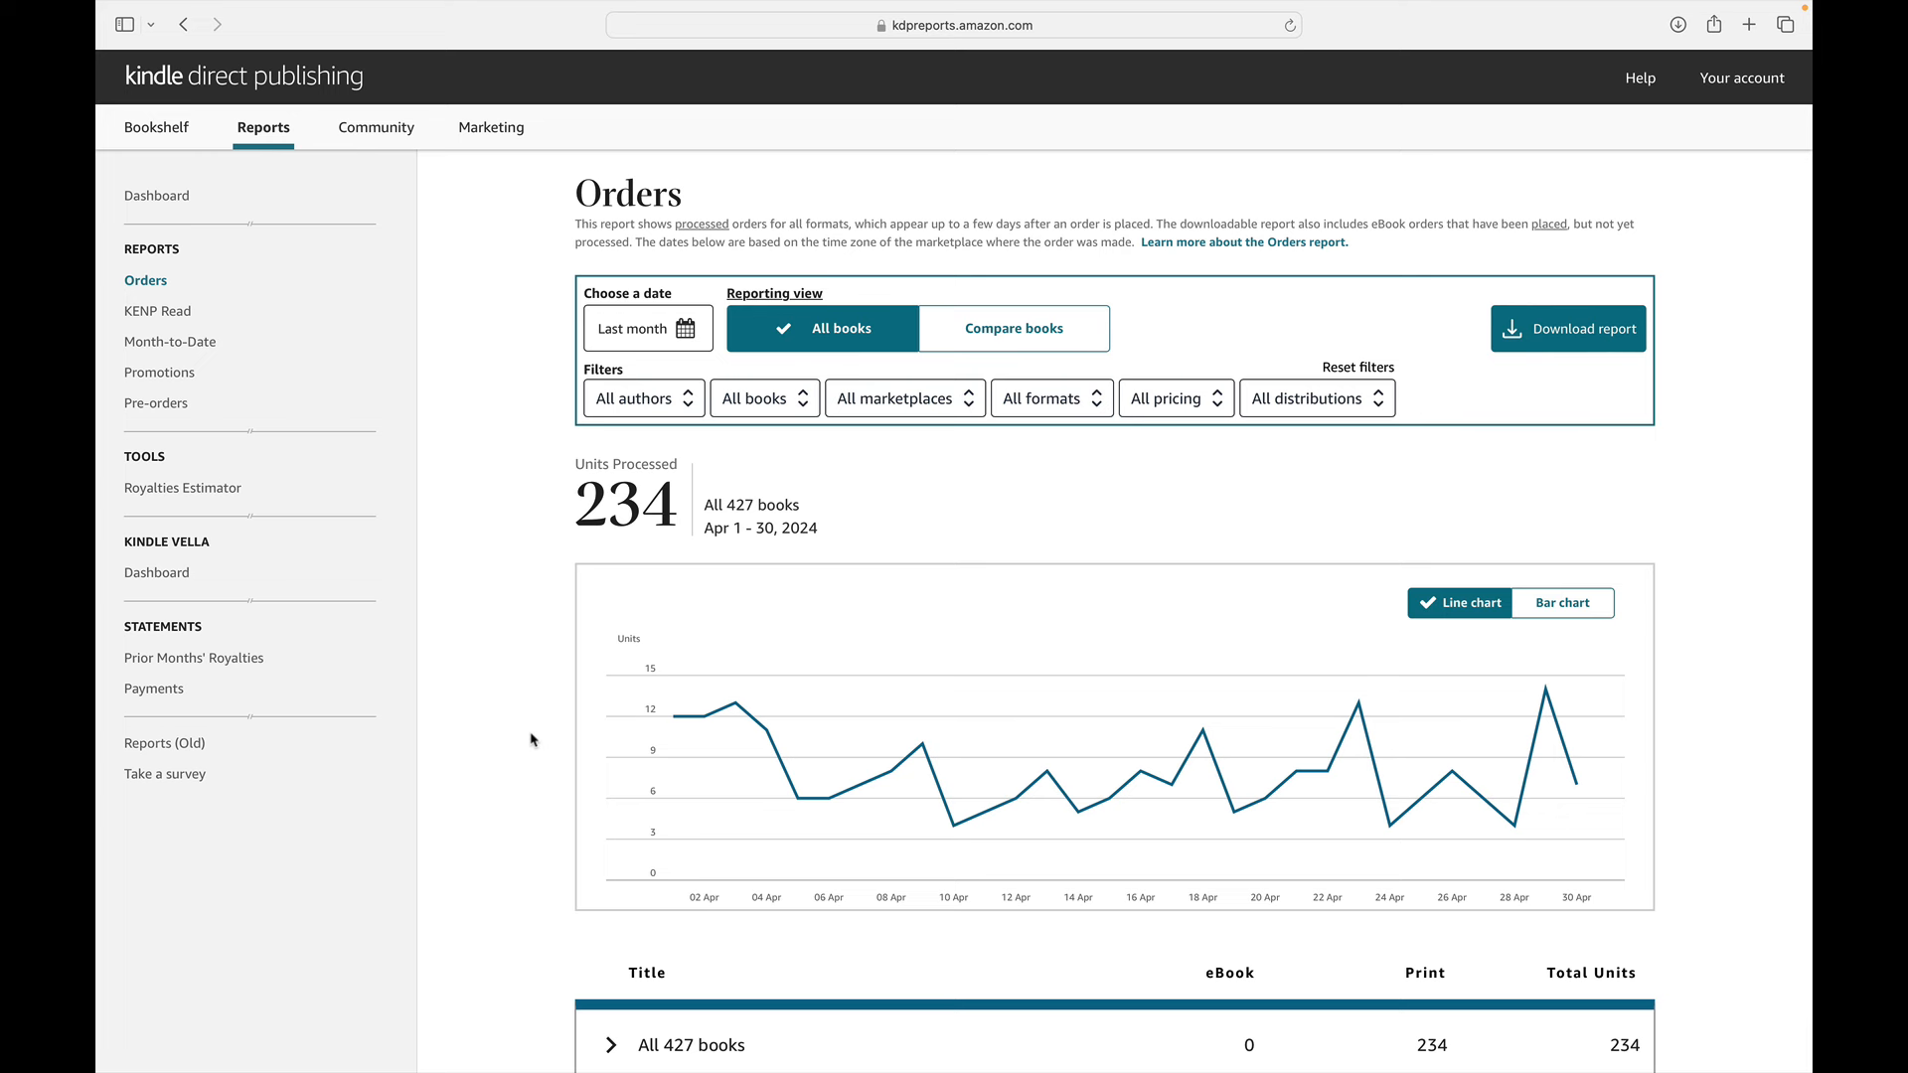
pyautogui.moveTo(529, 735)
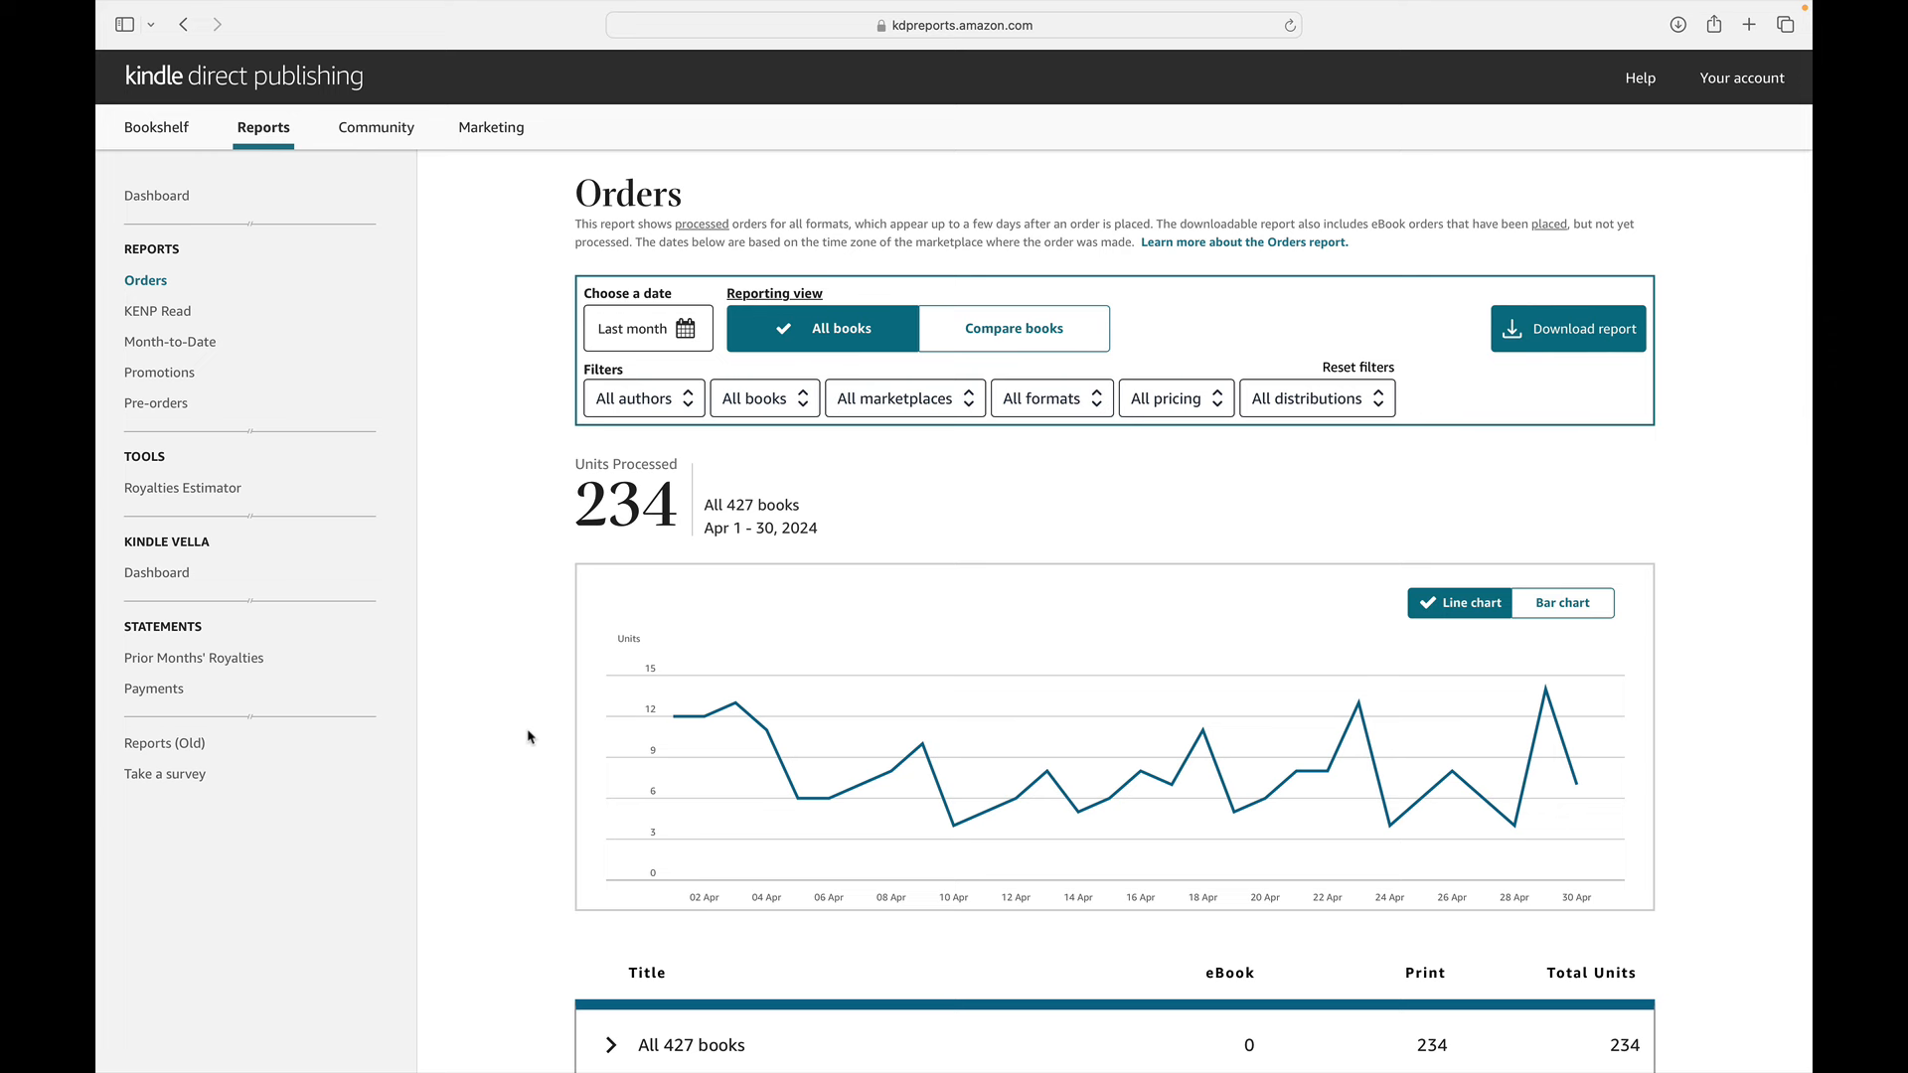
pyautogui.moveTo(513, 686)
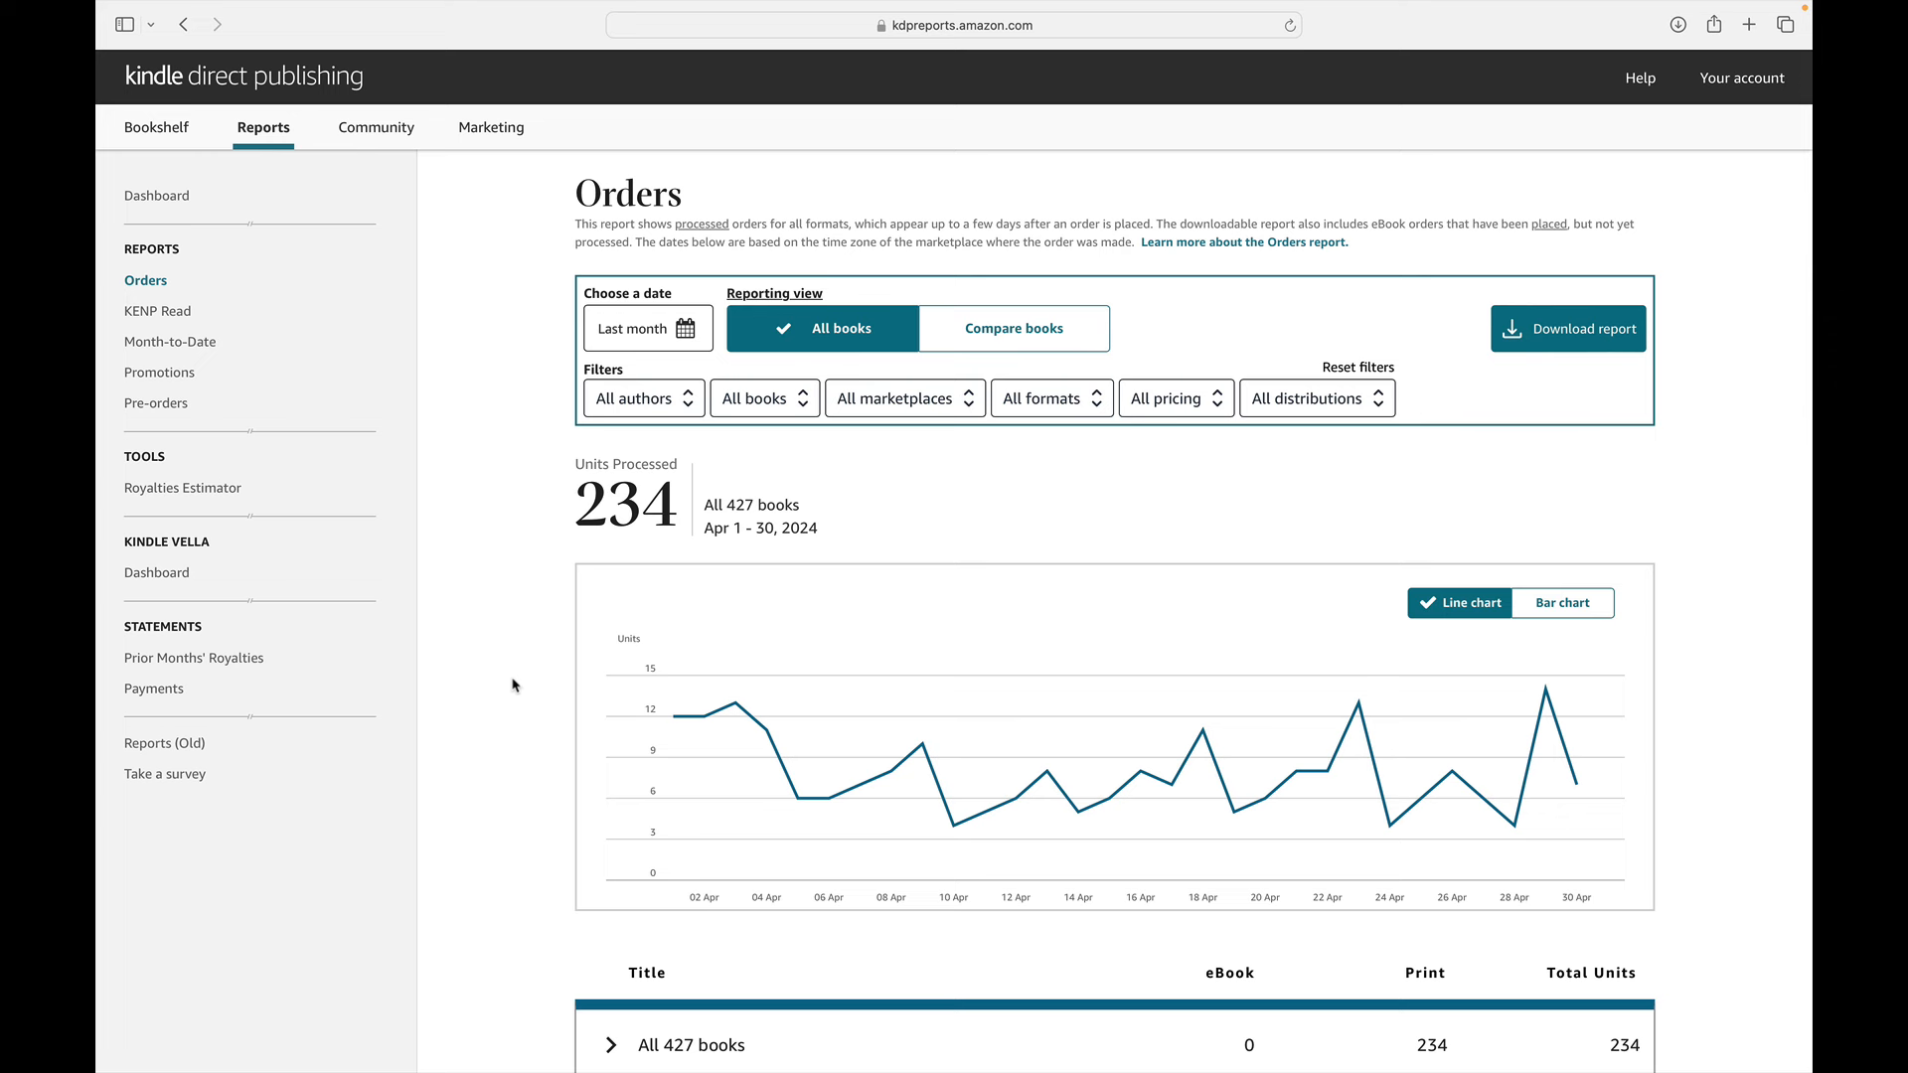
pyautogui.moveTo(414, 526)
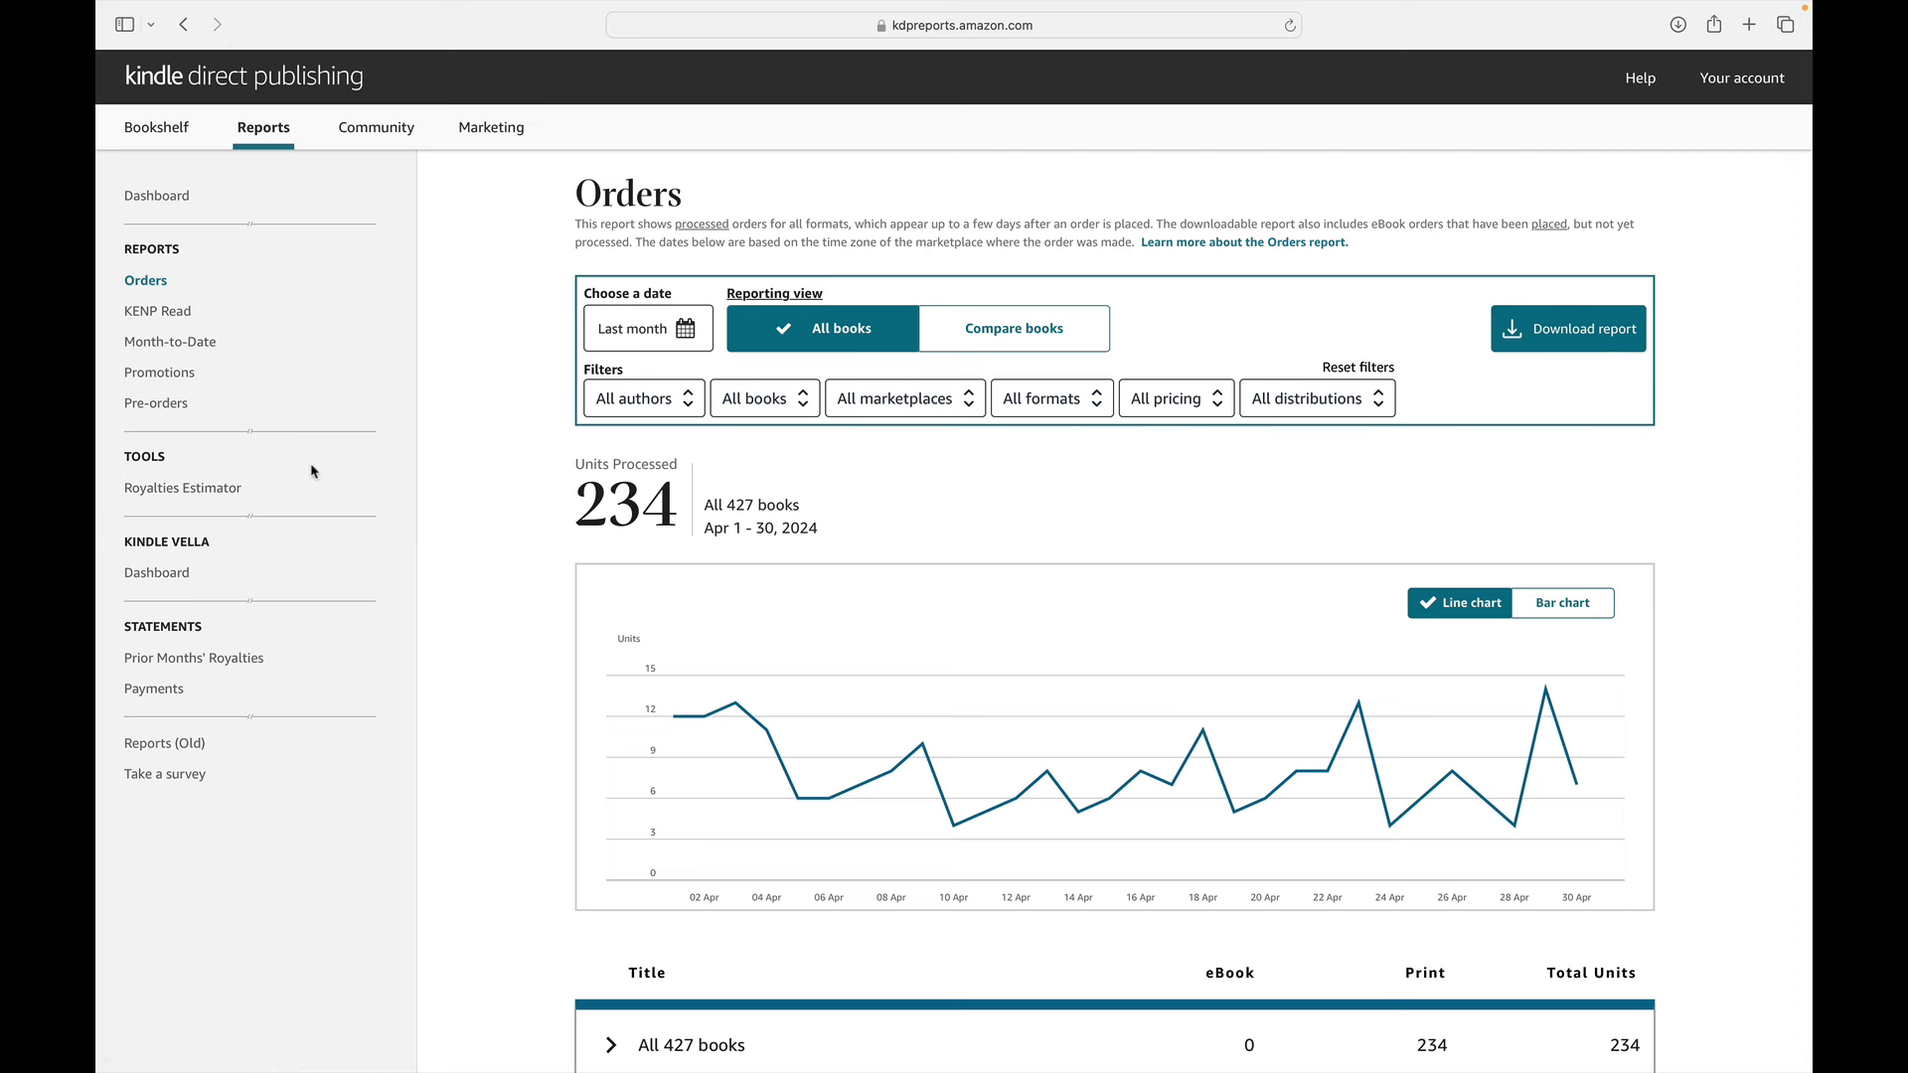
pyautogui.moveTo(183, 489)
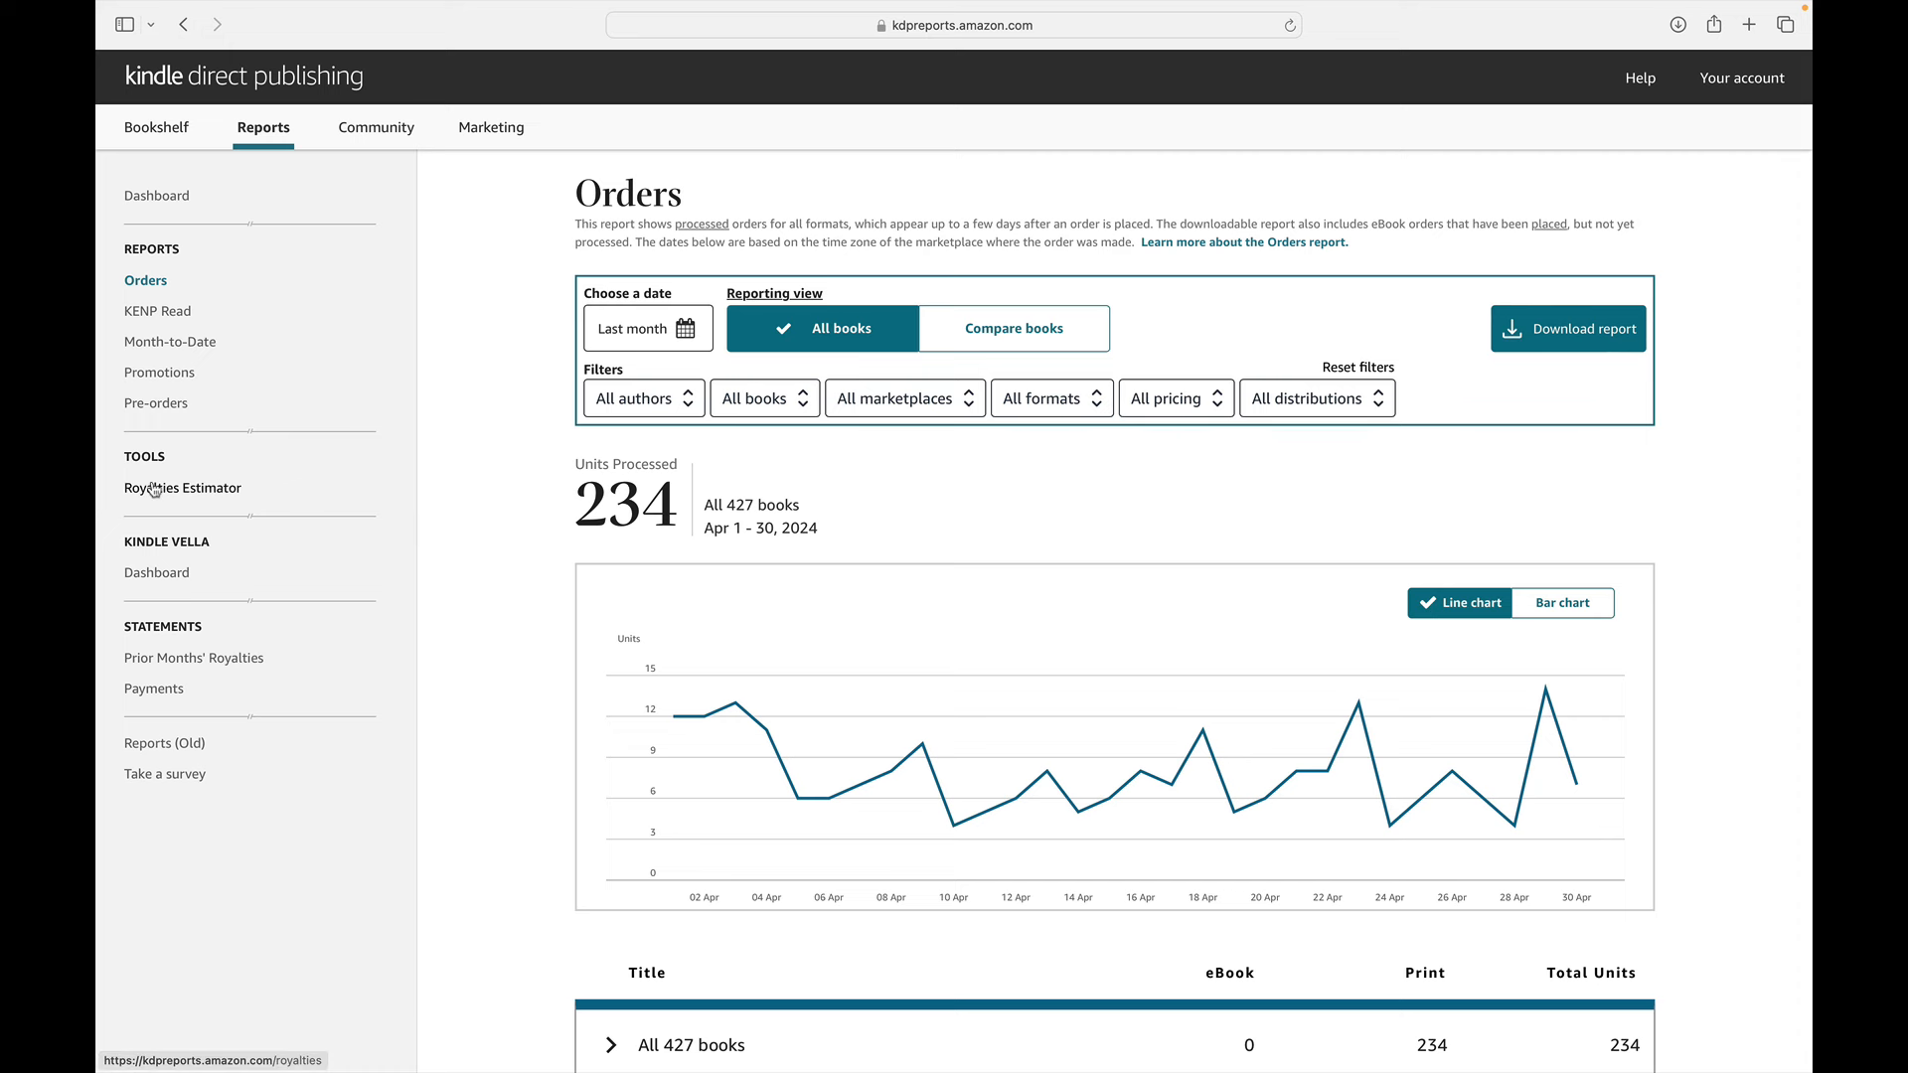
# Set the Royalties Estimator to Last month, April 2024, approximating $399.05 across 427 books.
pyautogui.click(182, 489)
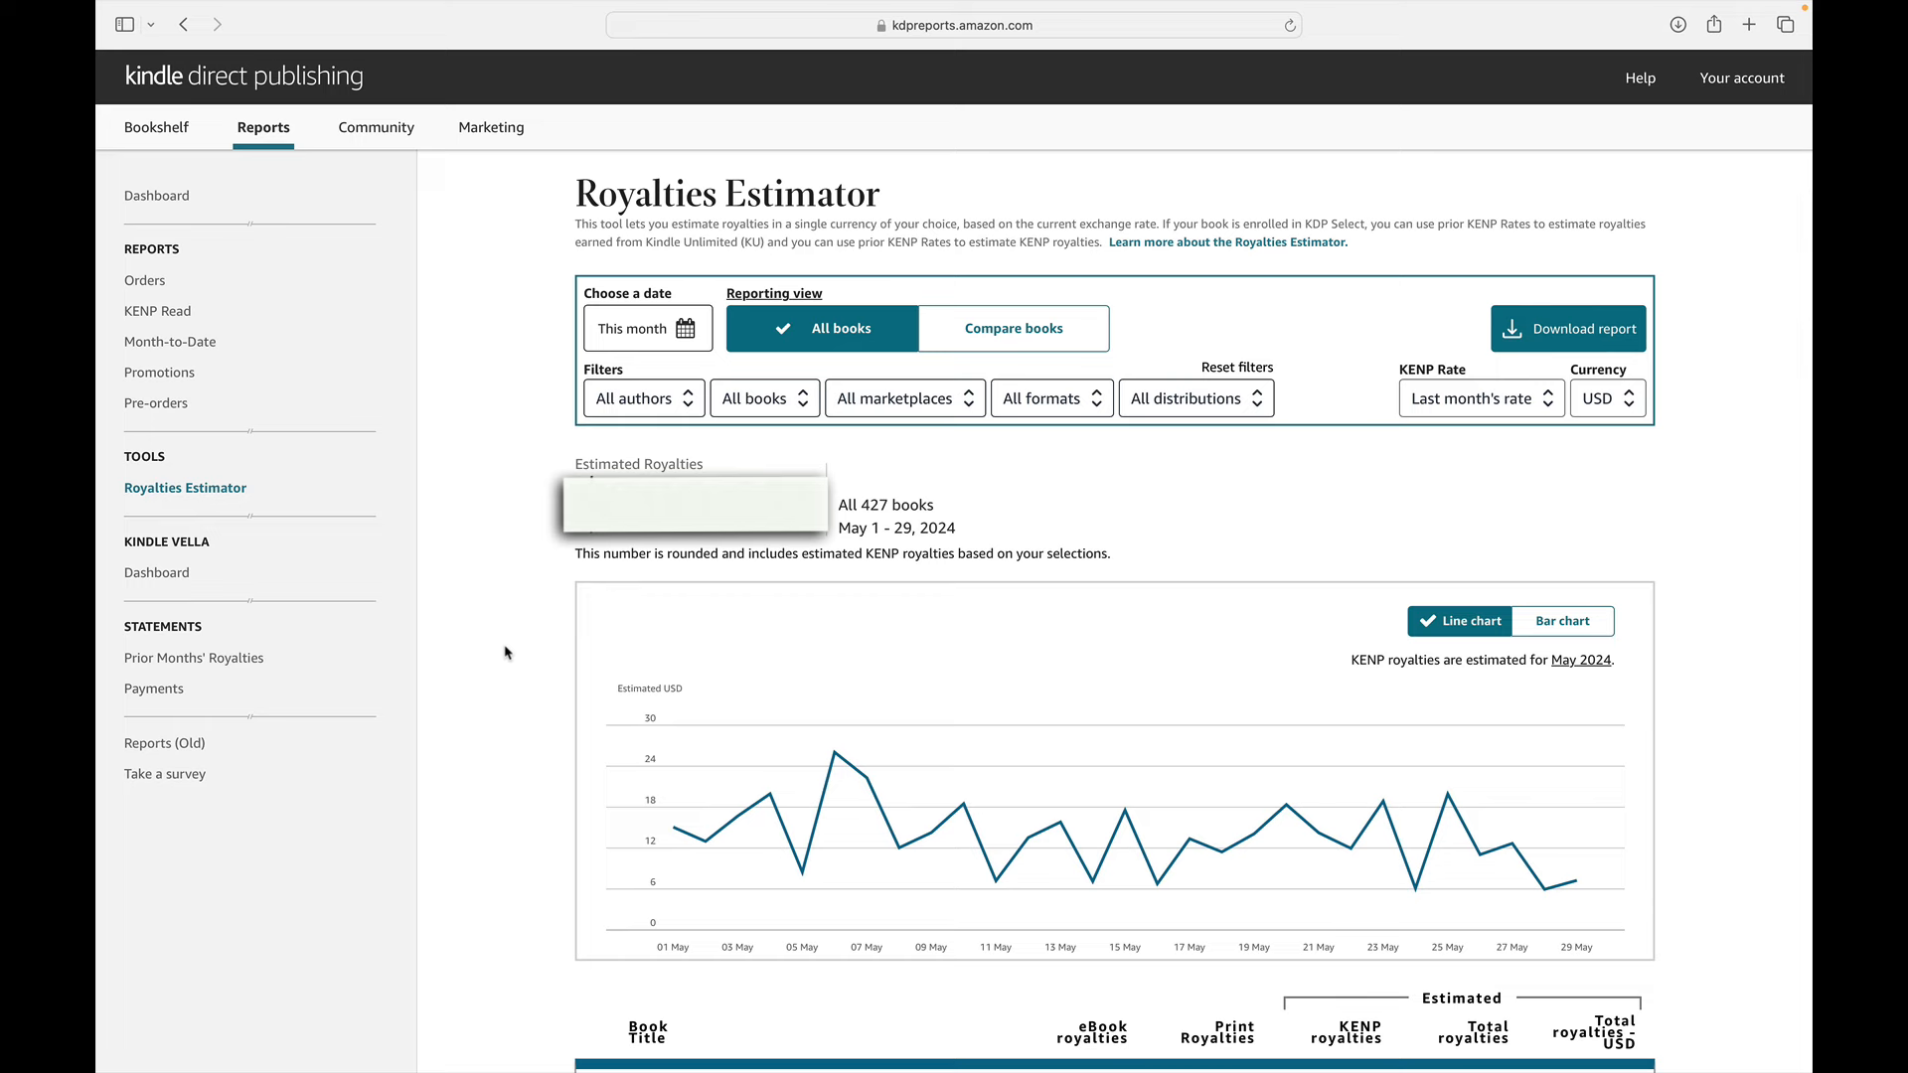
pyautogui.click(646, 328)
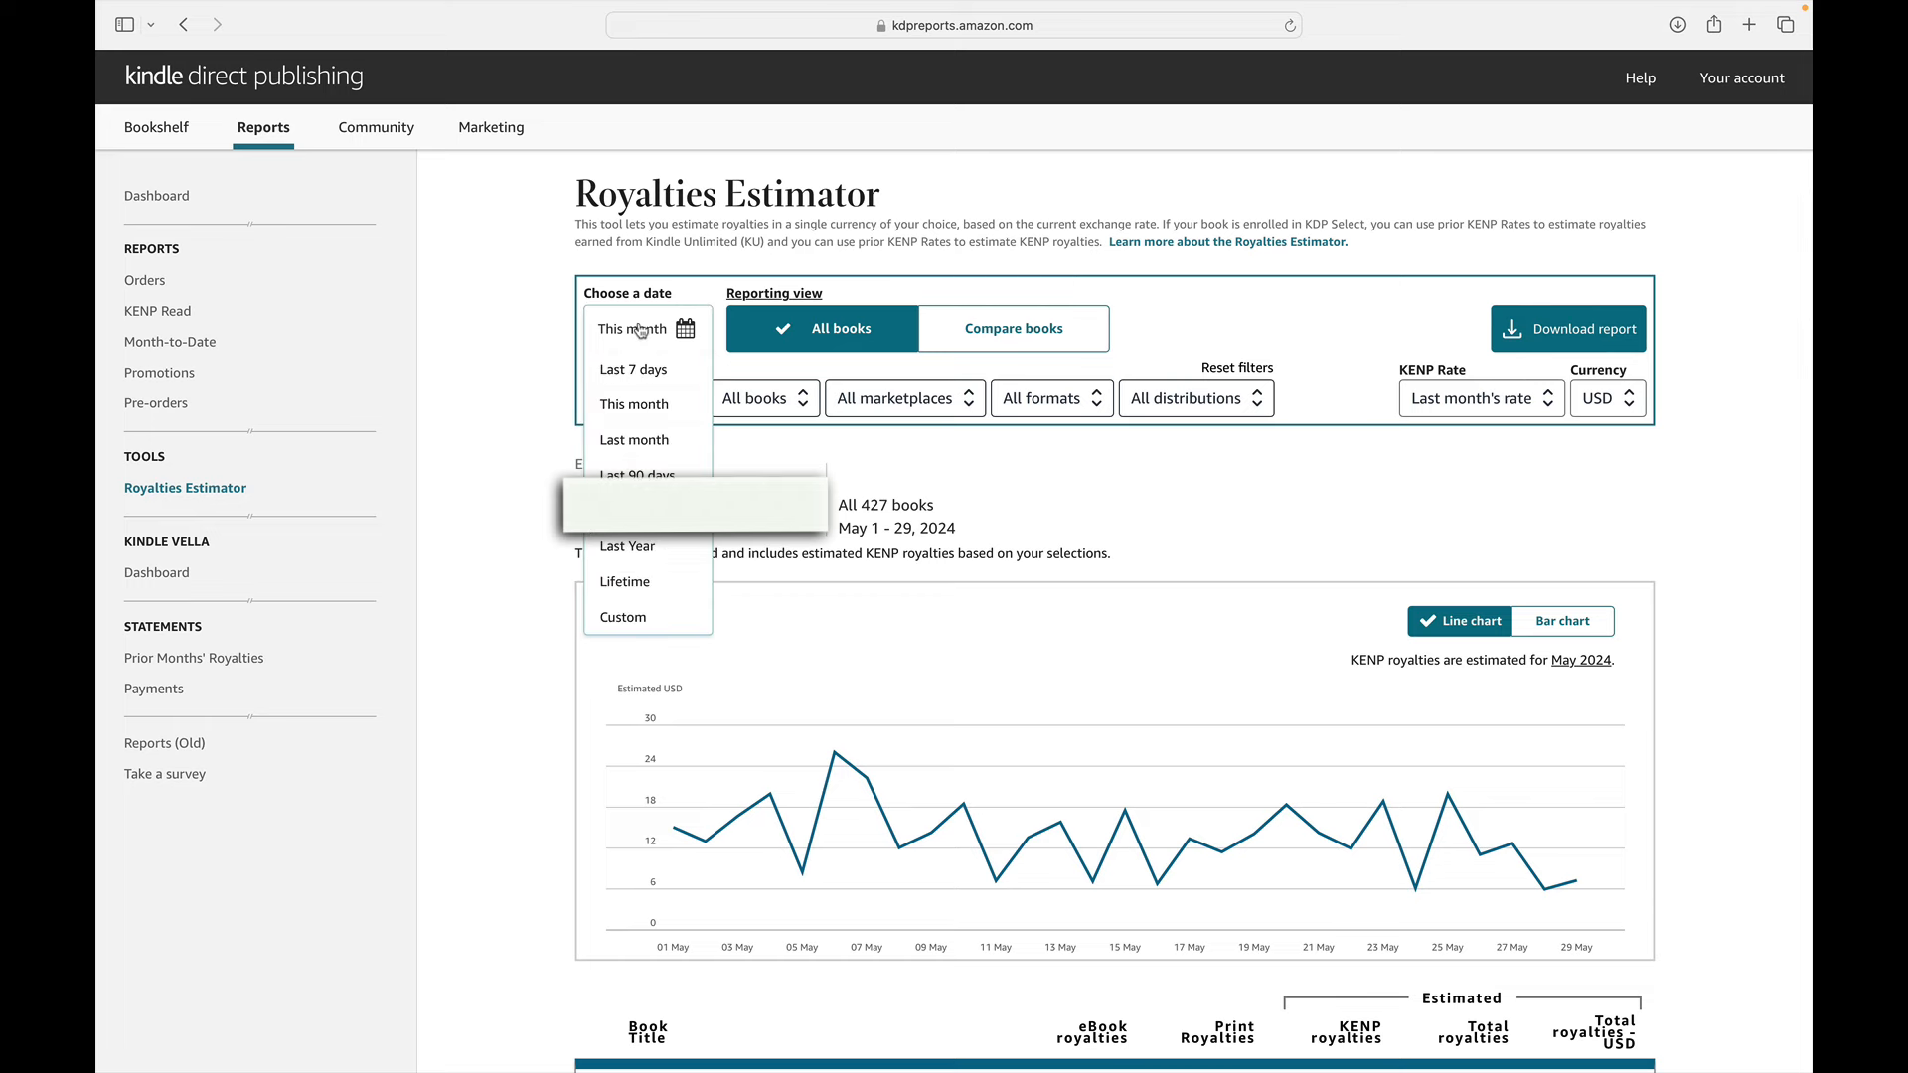
pyautogui.click(634, 440)
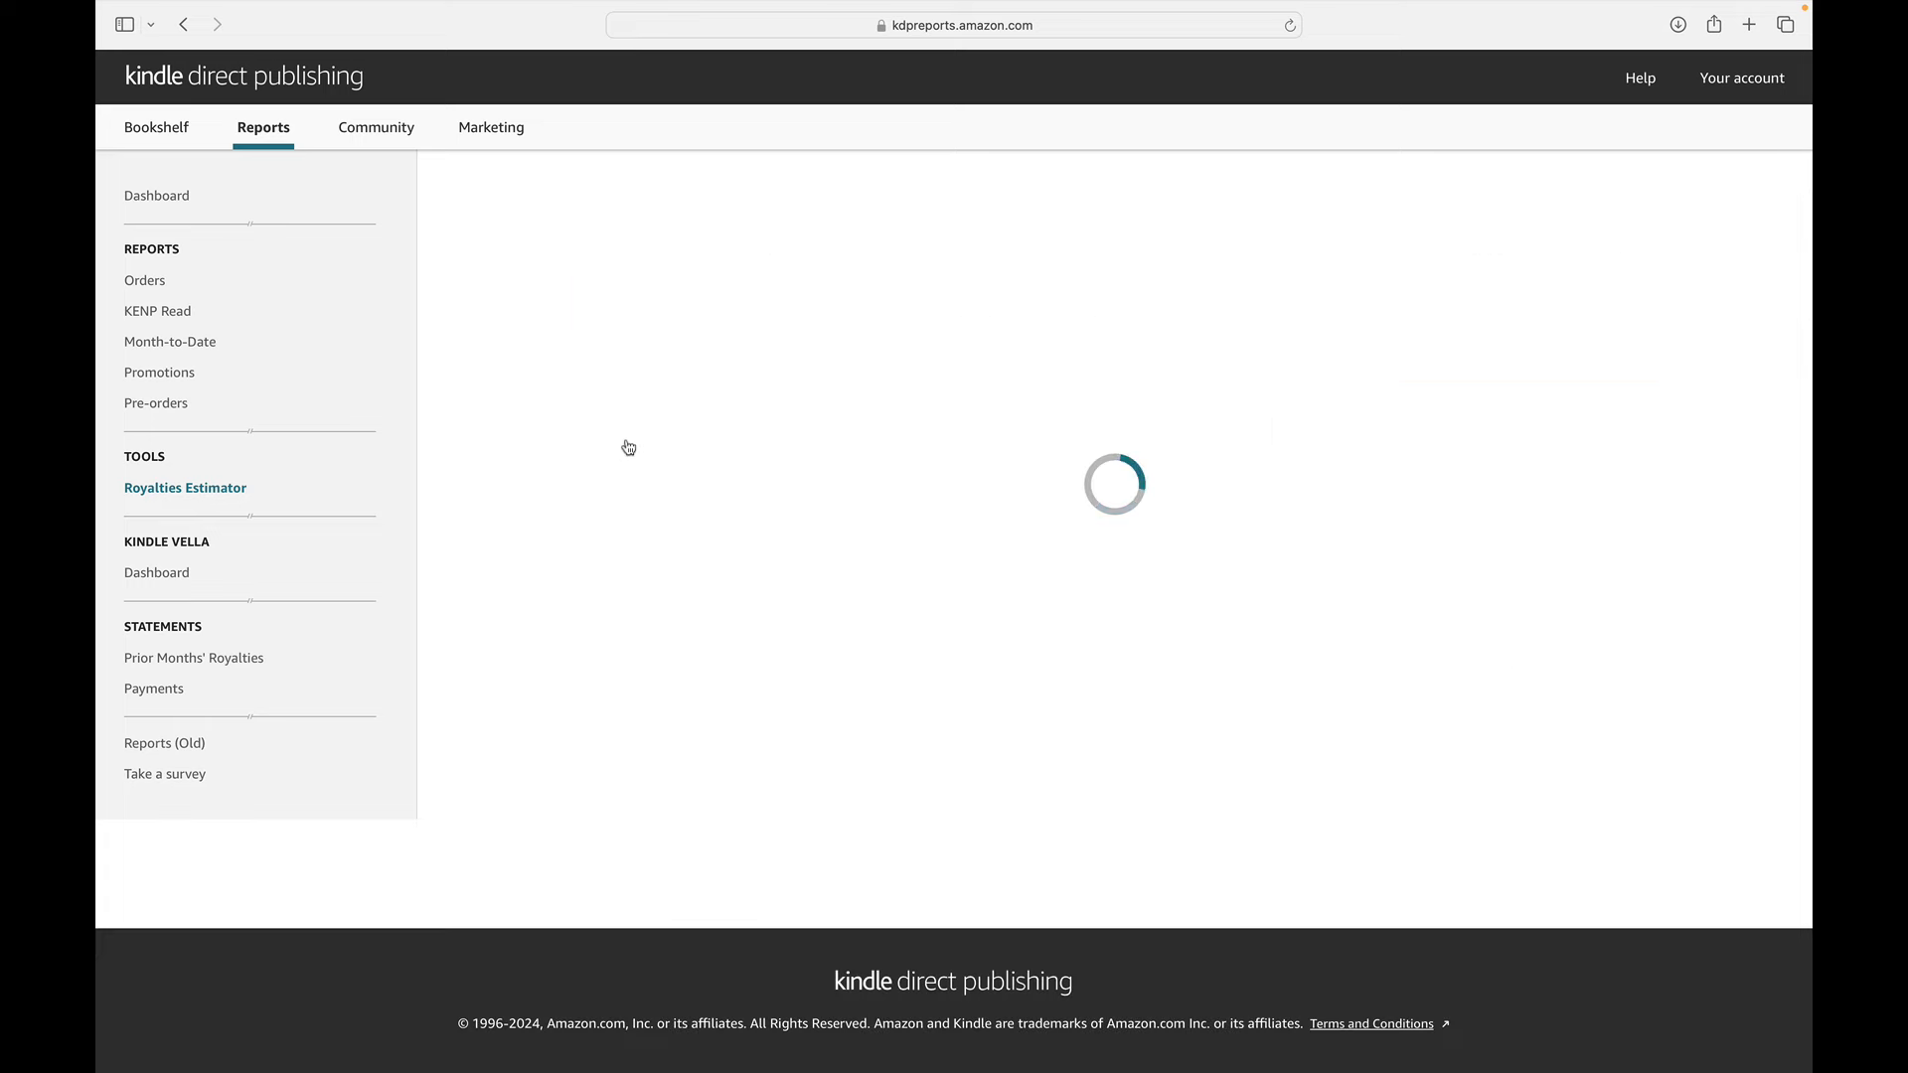
pyautogui.click(185, 489)
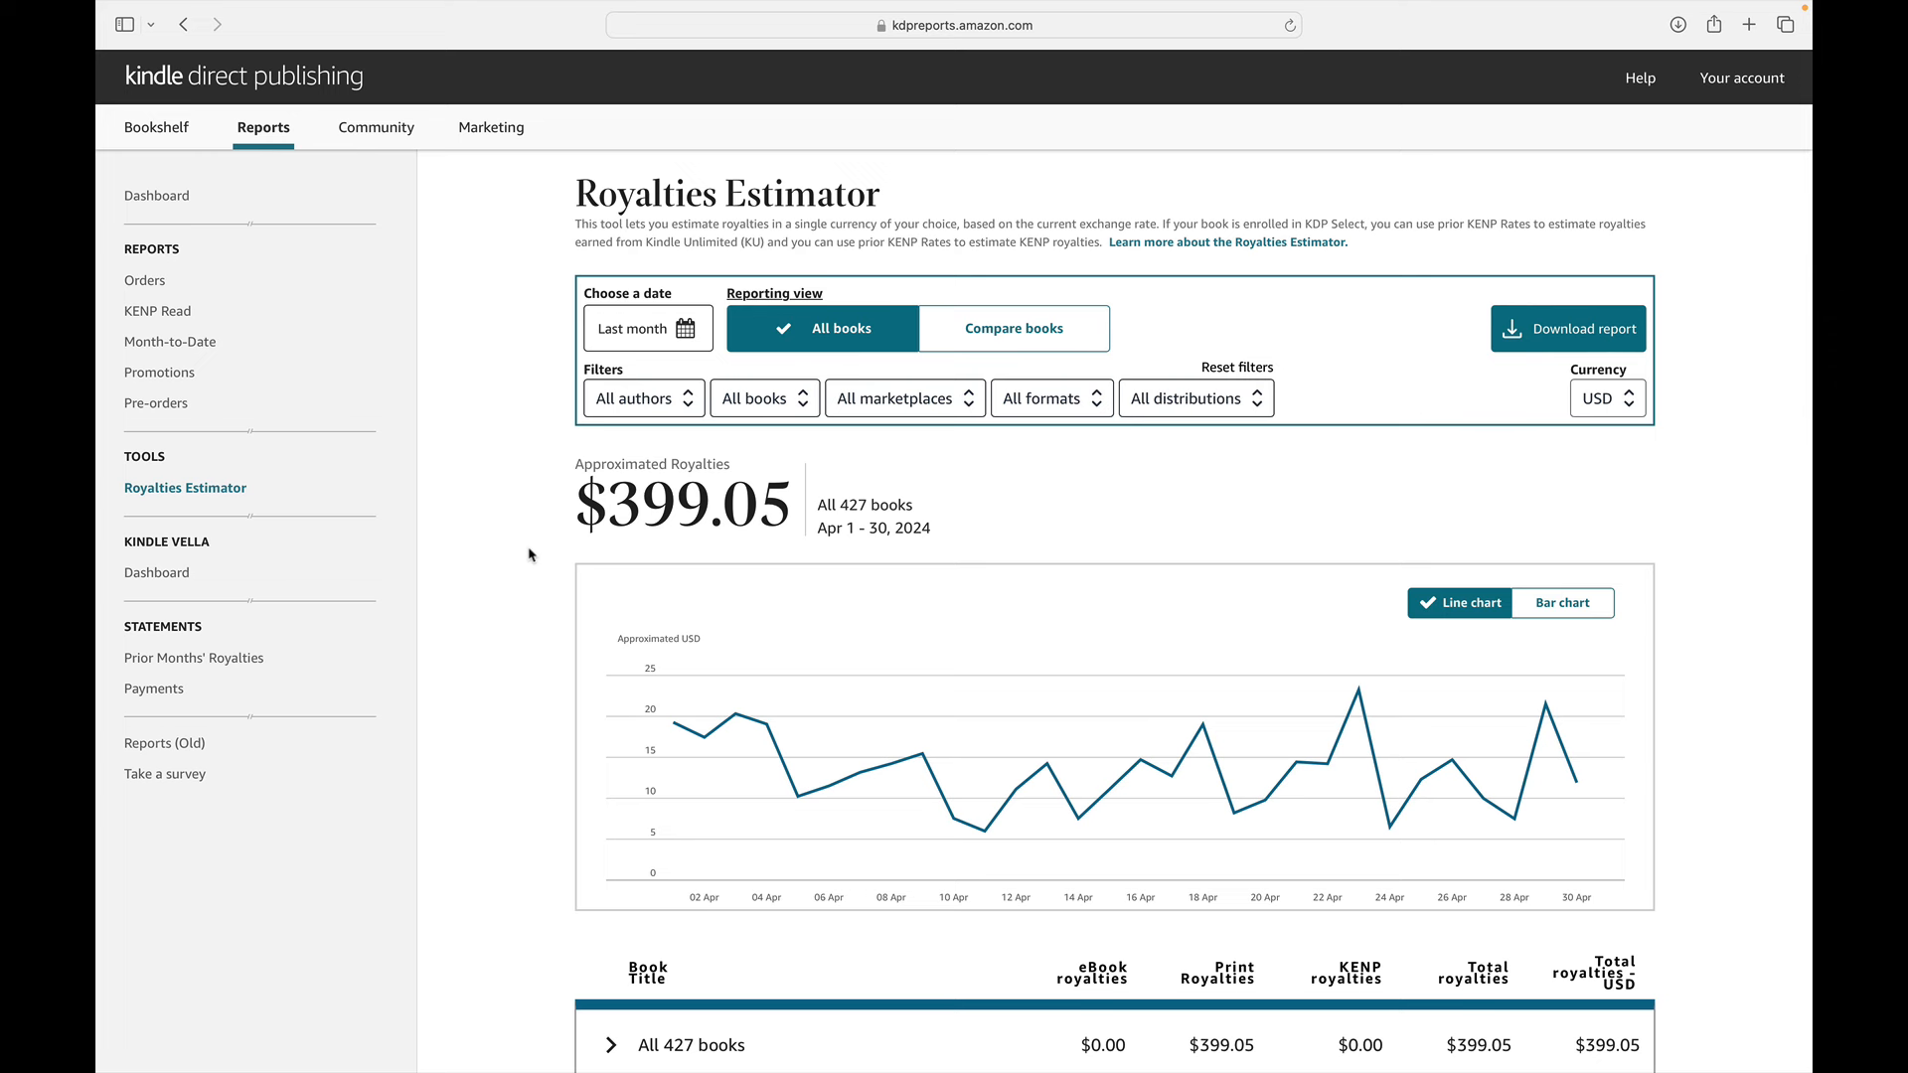
pyautogui.moveTo(511, 616)
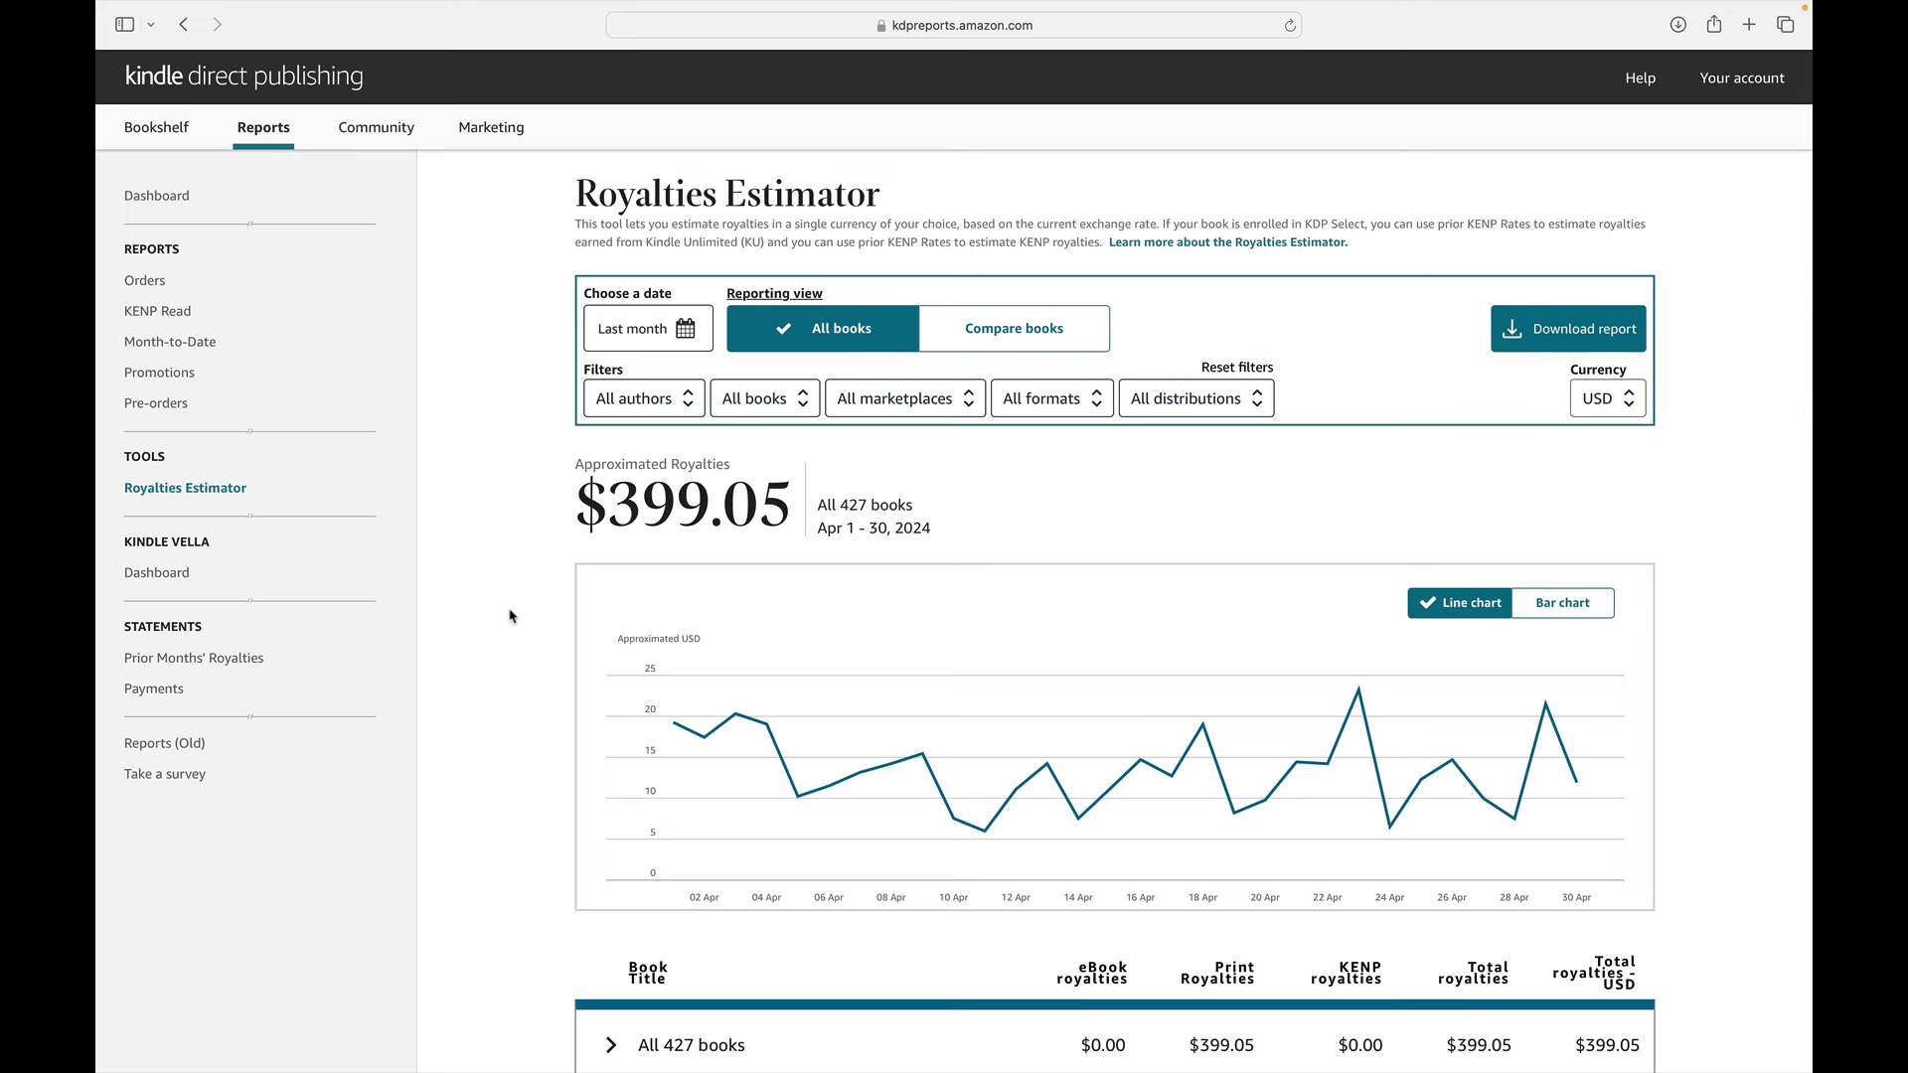
pyautogui.moveTo(483, 553)
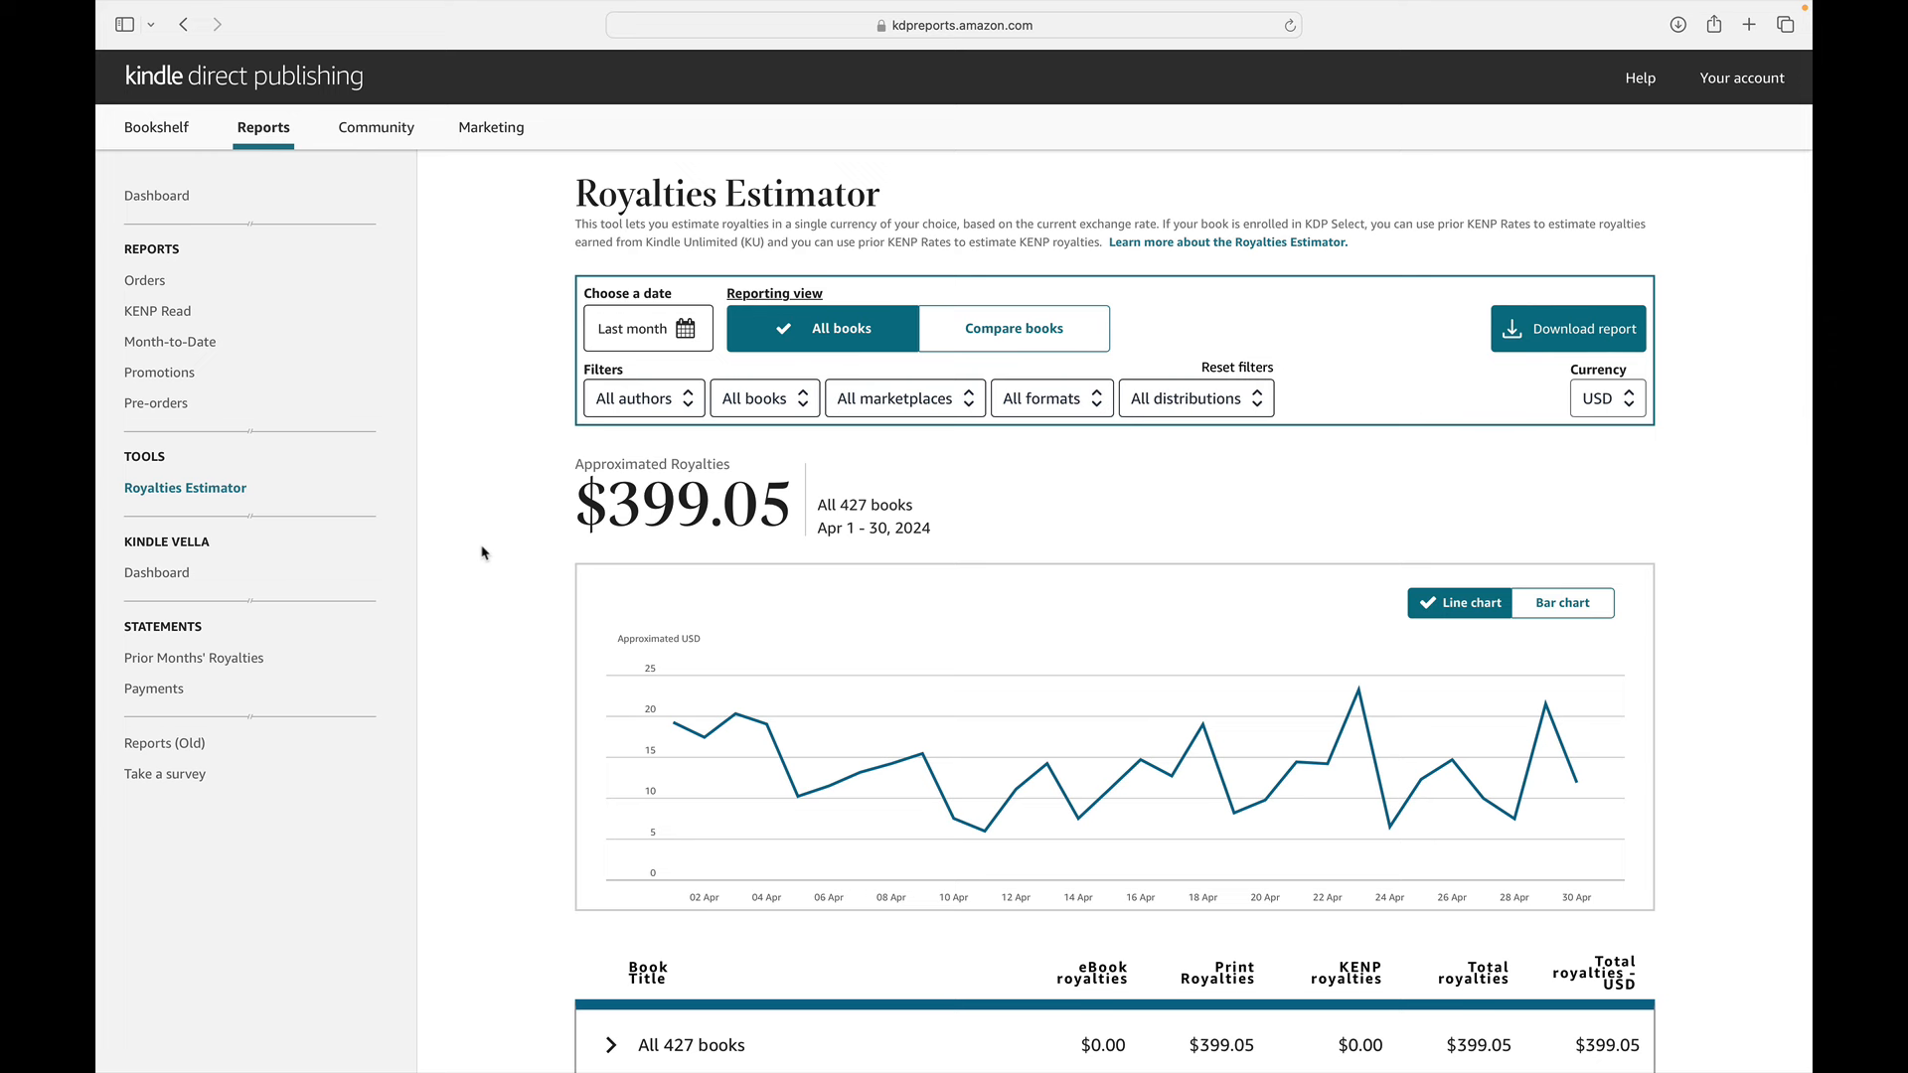
pyautogui.moveTo(507, 572)
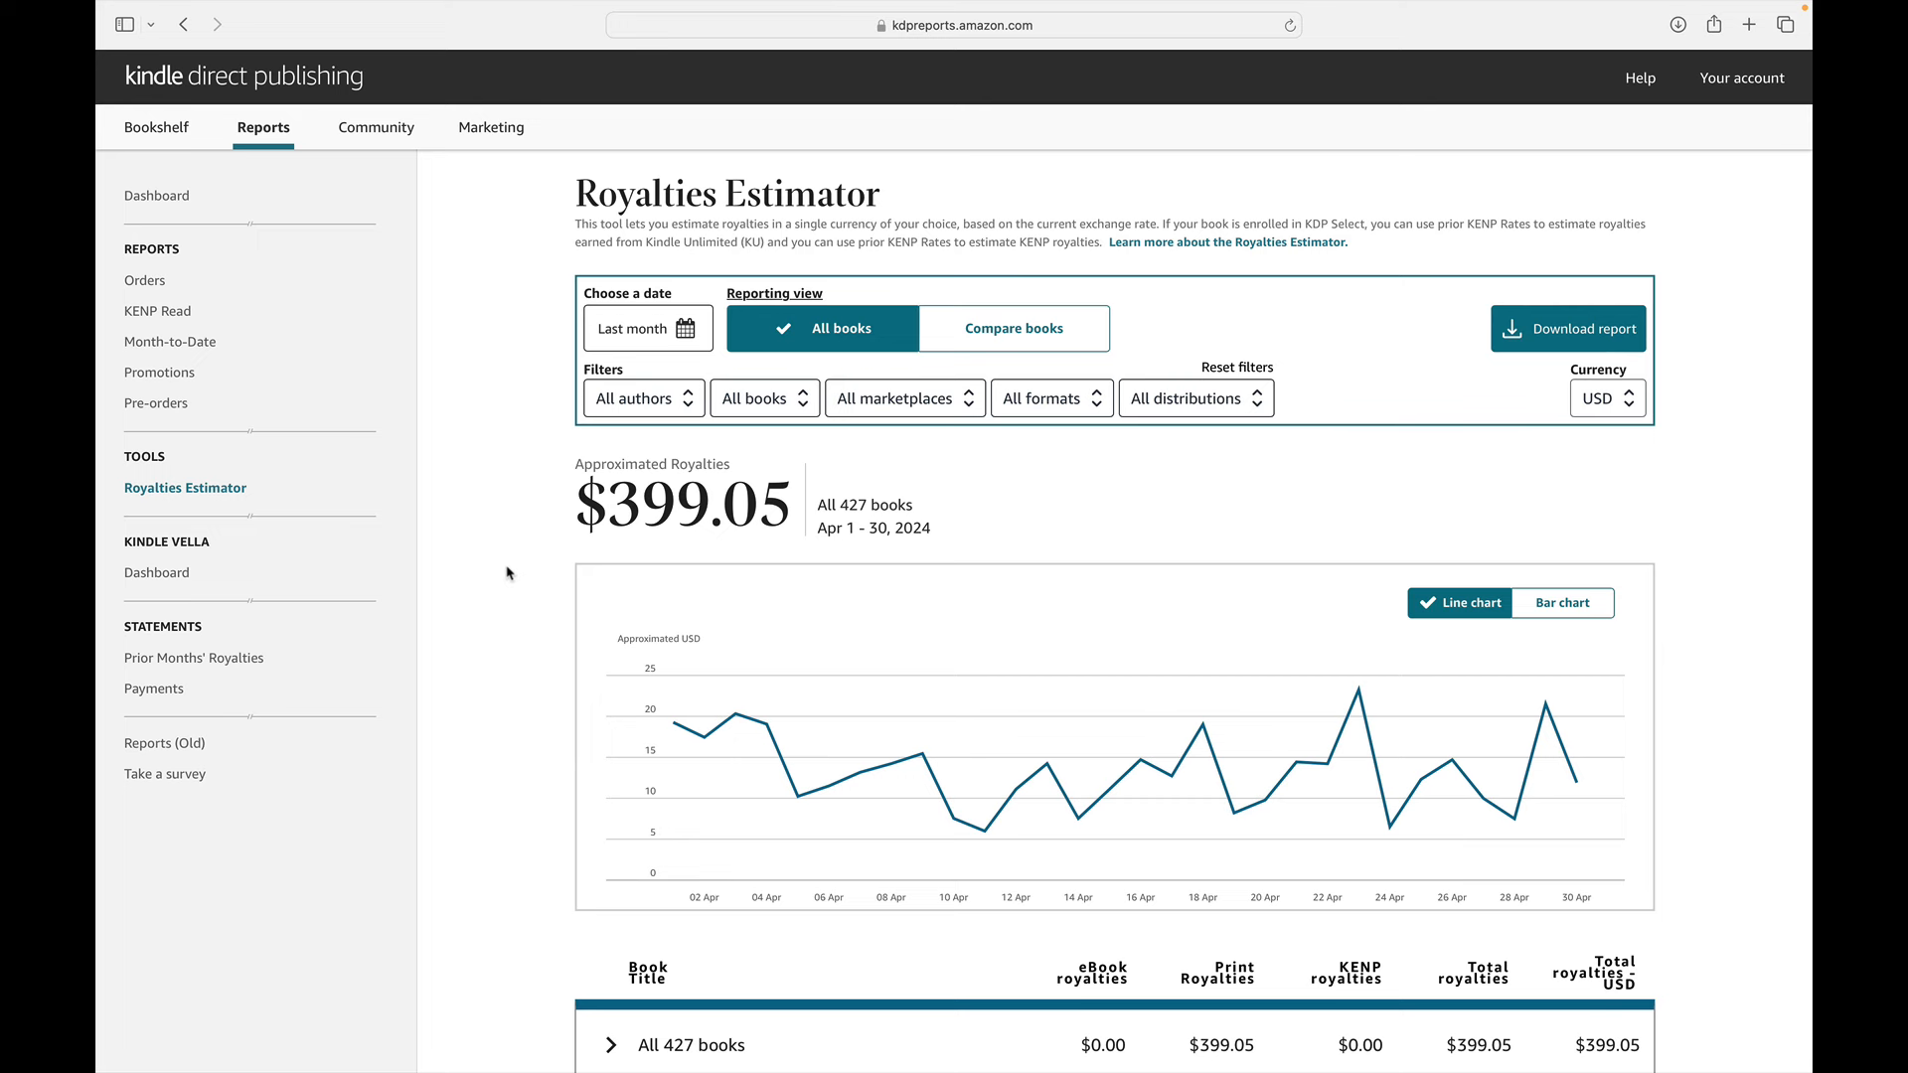
pyautogui.moveTo(473, 139)
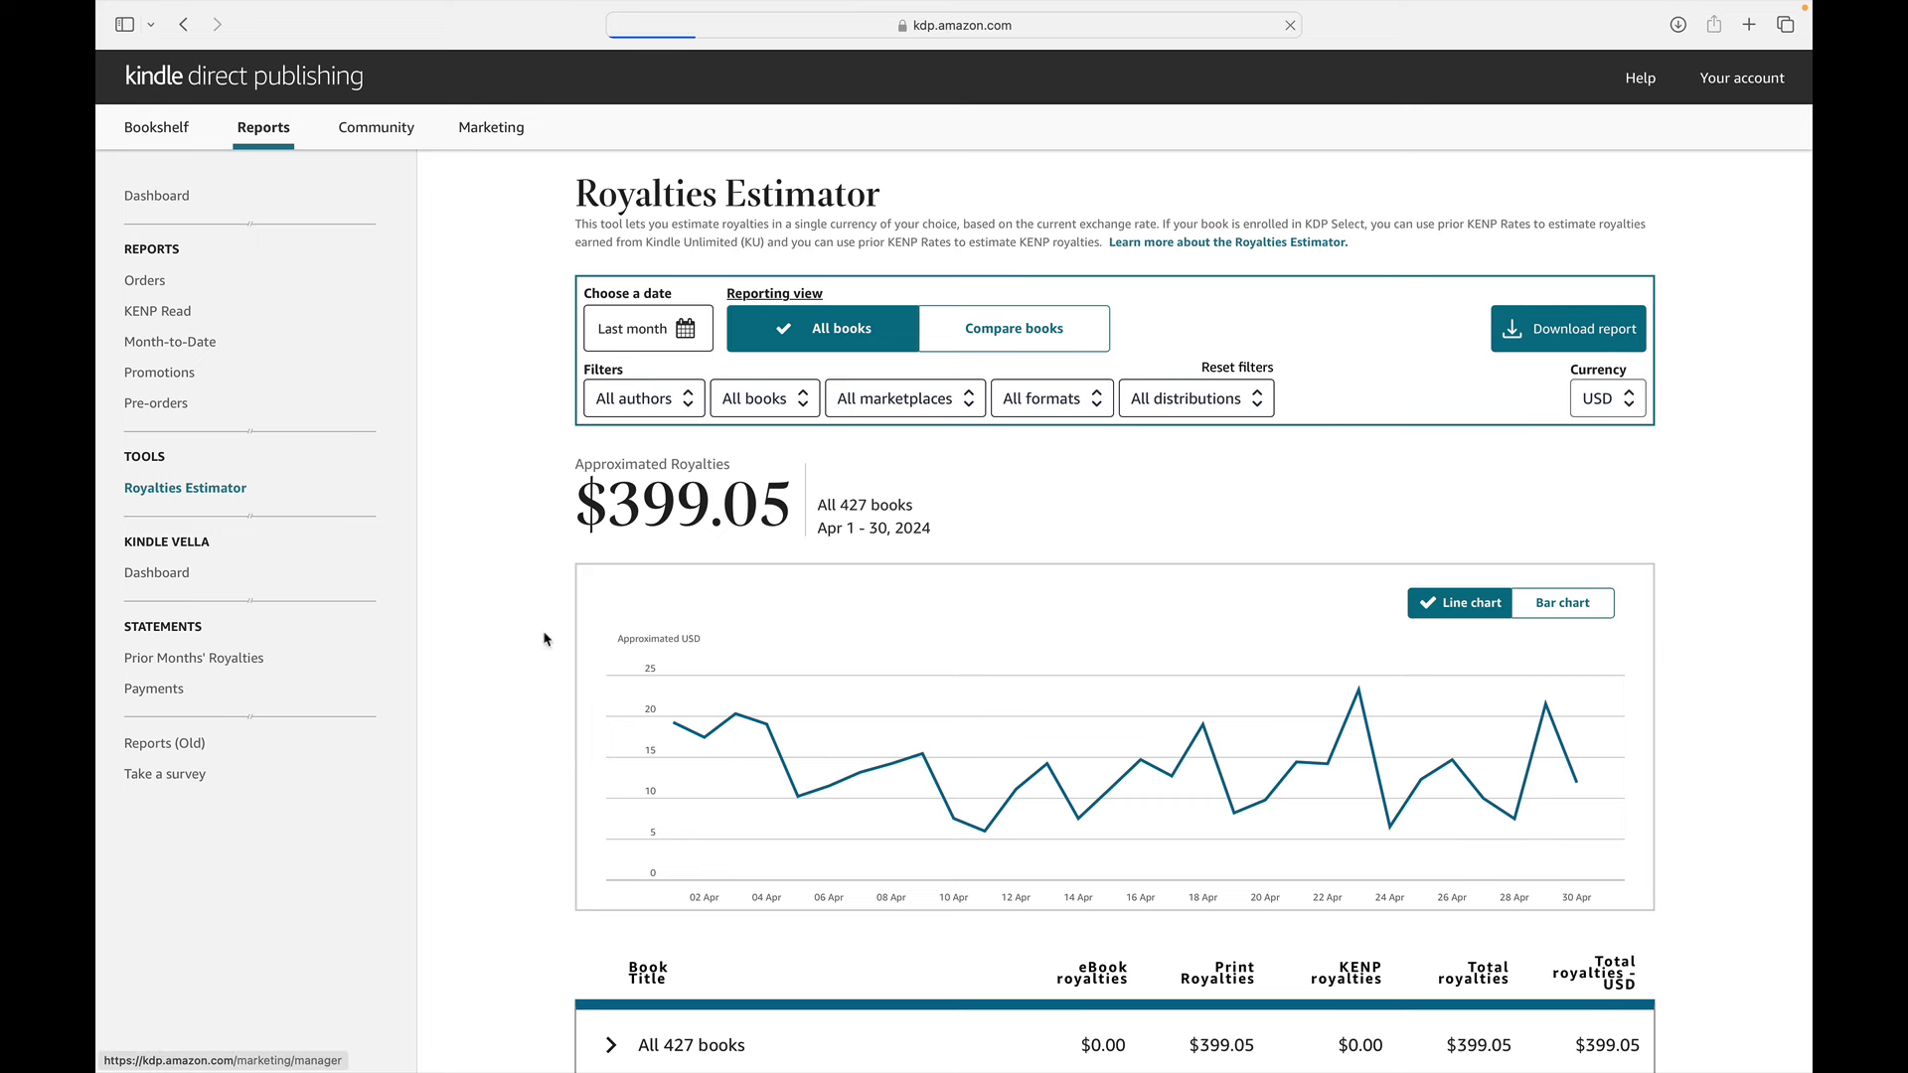
# From the Marketing page, launch the Amazon Ads console for the Amazon.com marketplace.
pyautogui.click(491, 127)
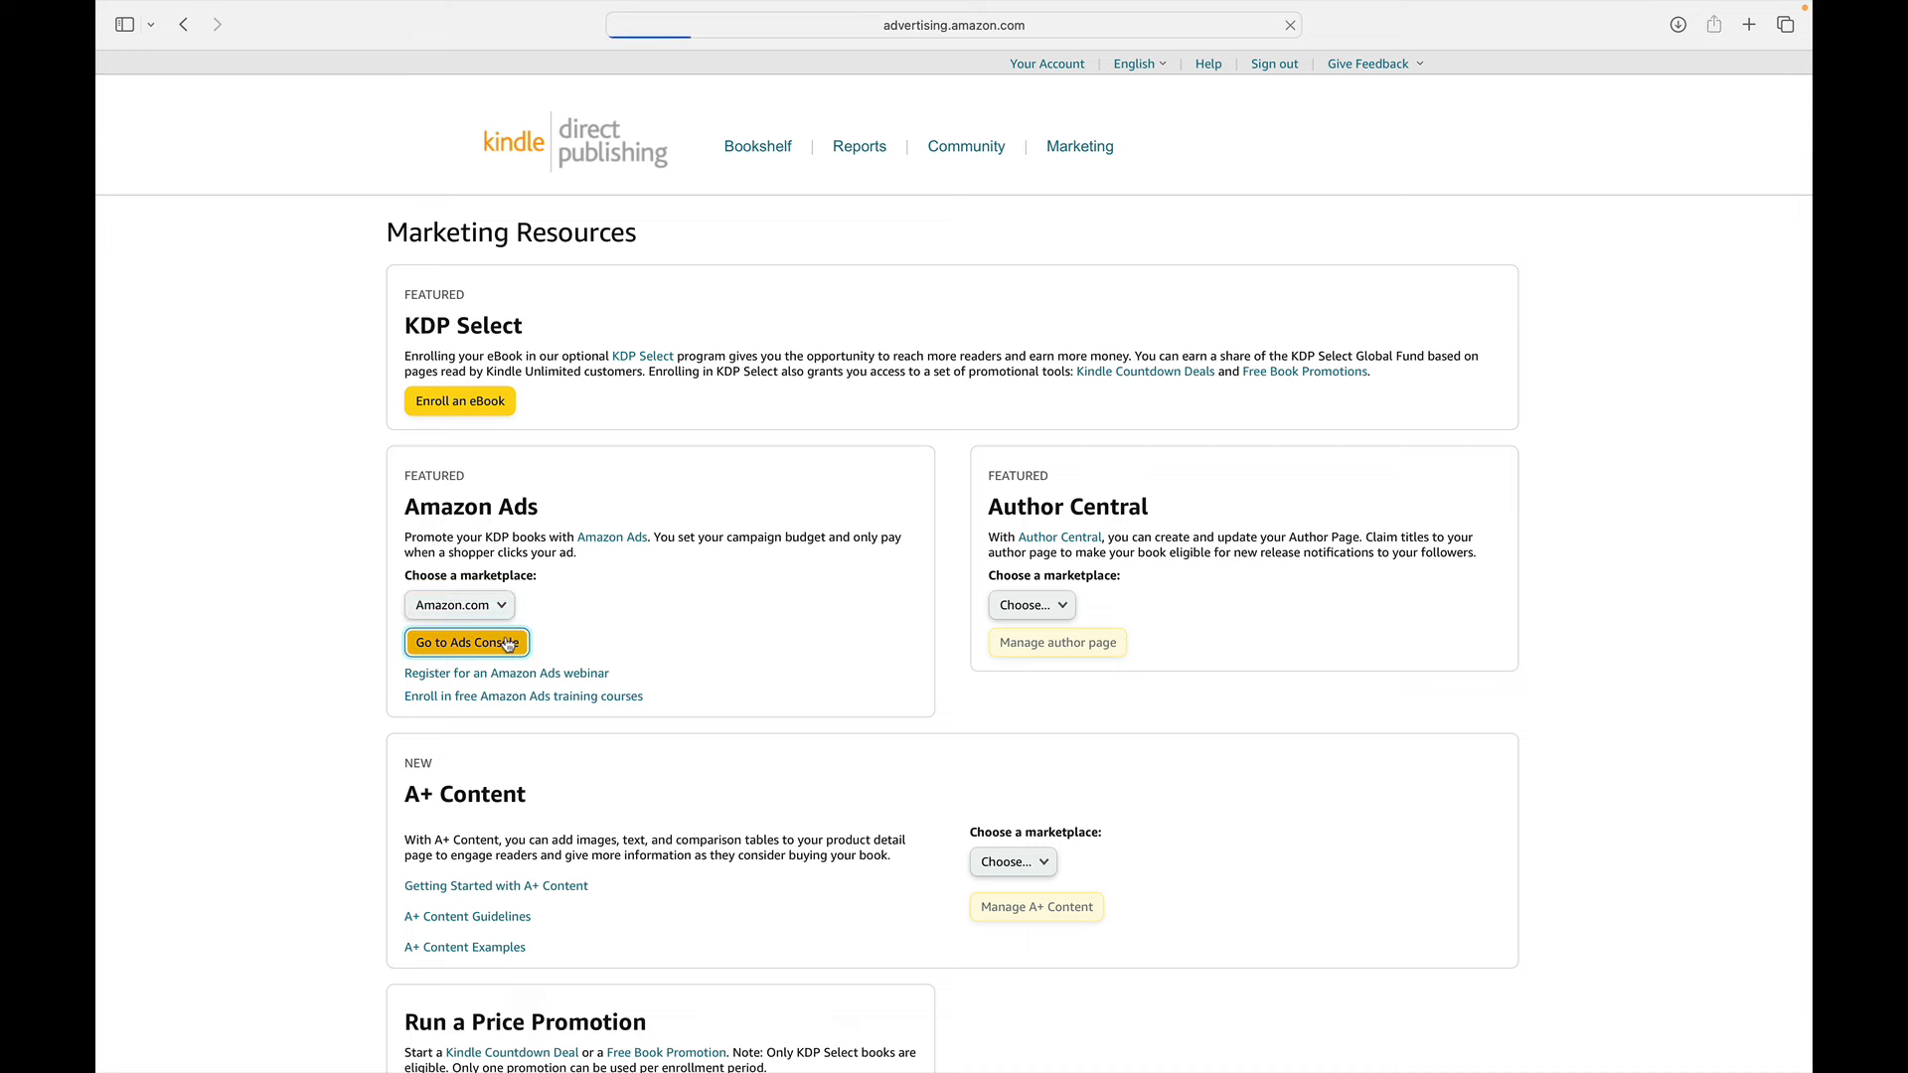
pyautogui.click(465, 642)
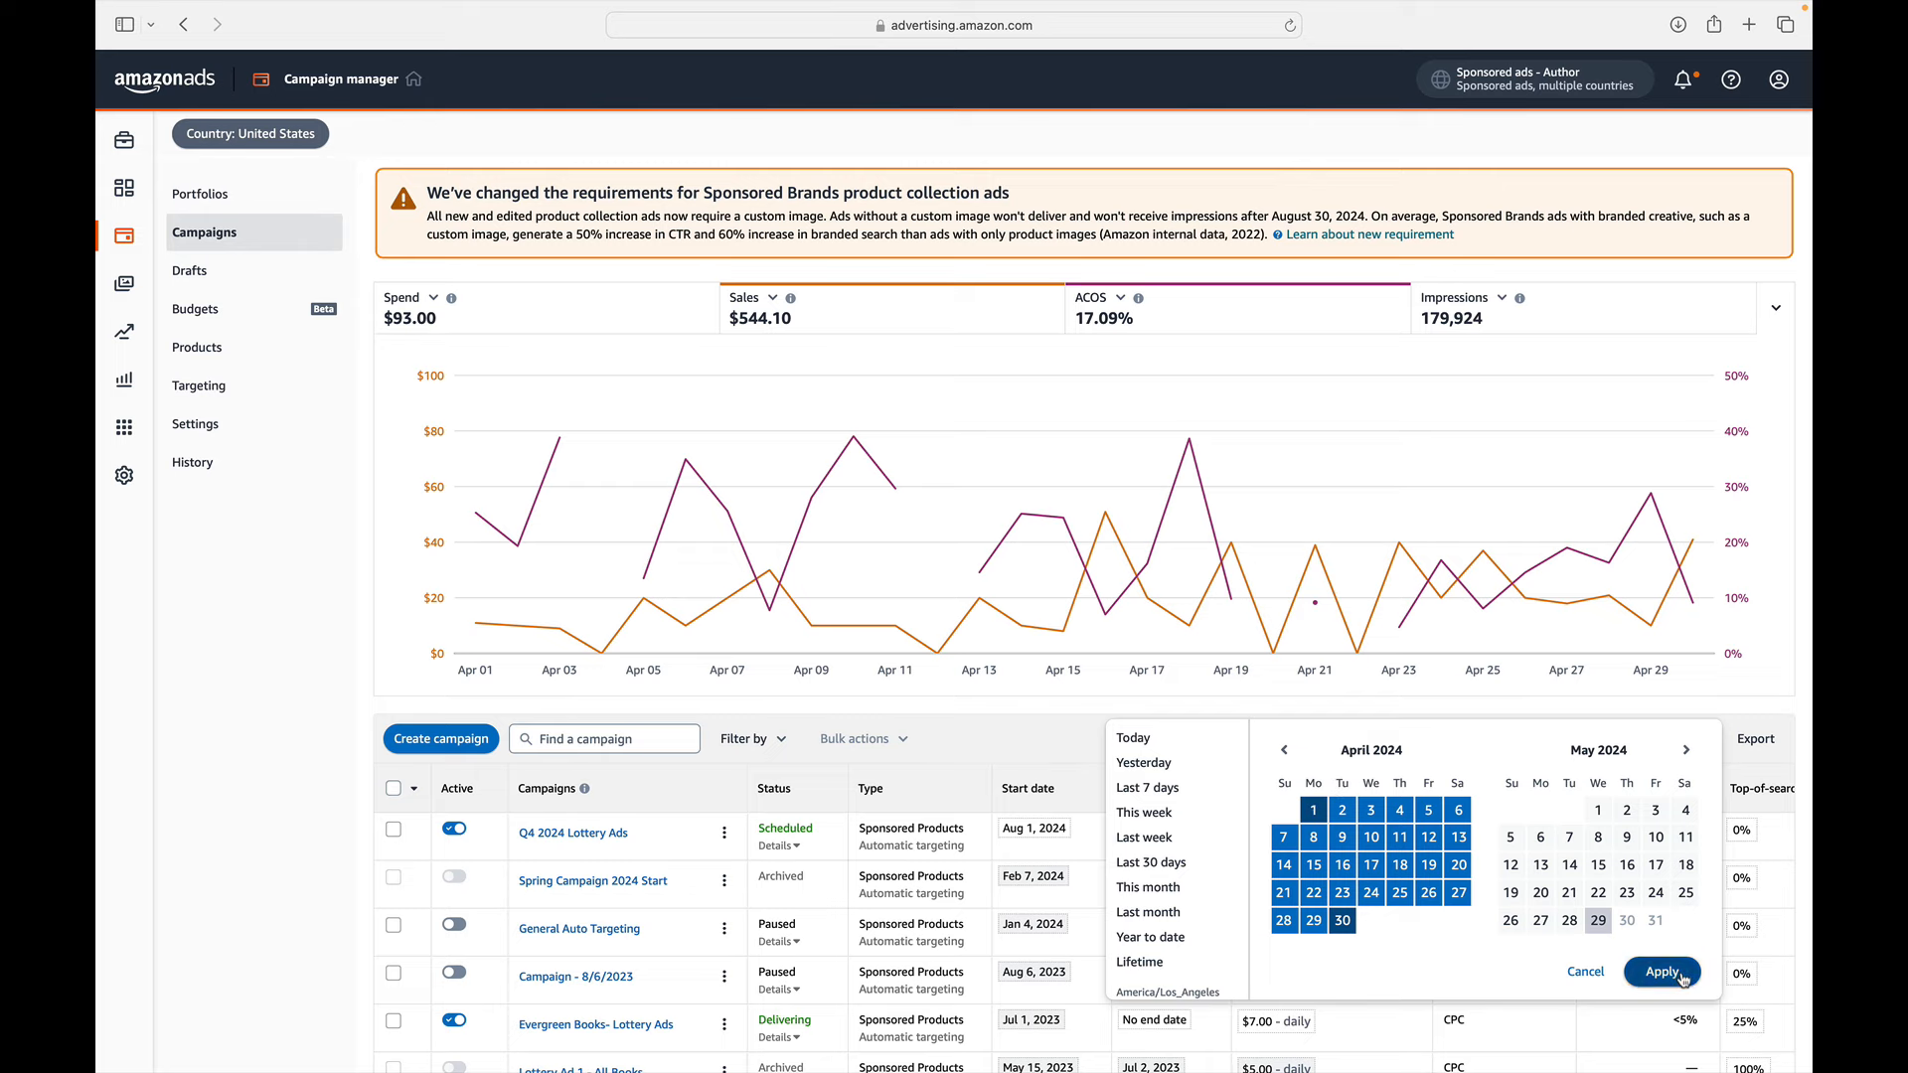
# Apply the April 1–30, 2024 date range to the campaign list, showing $93.00 spend.
pyautogui.click(1661, 972)
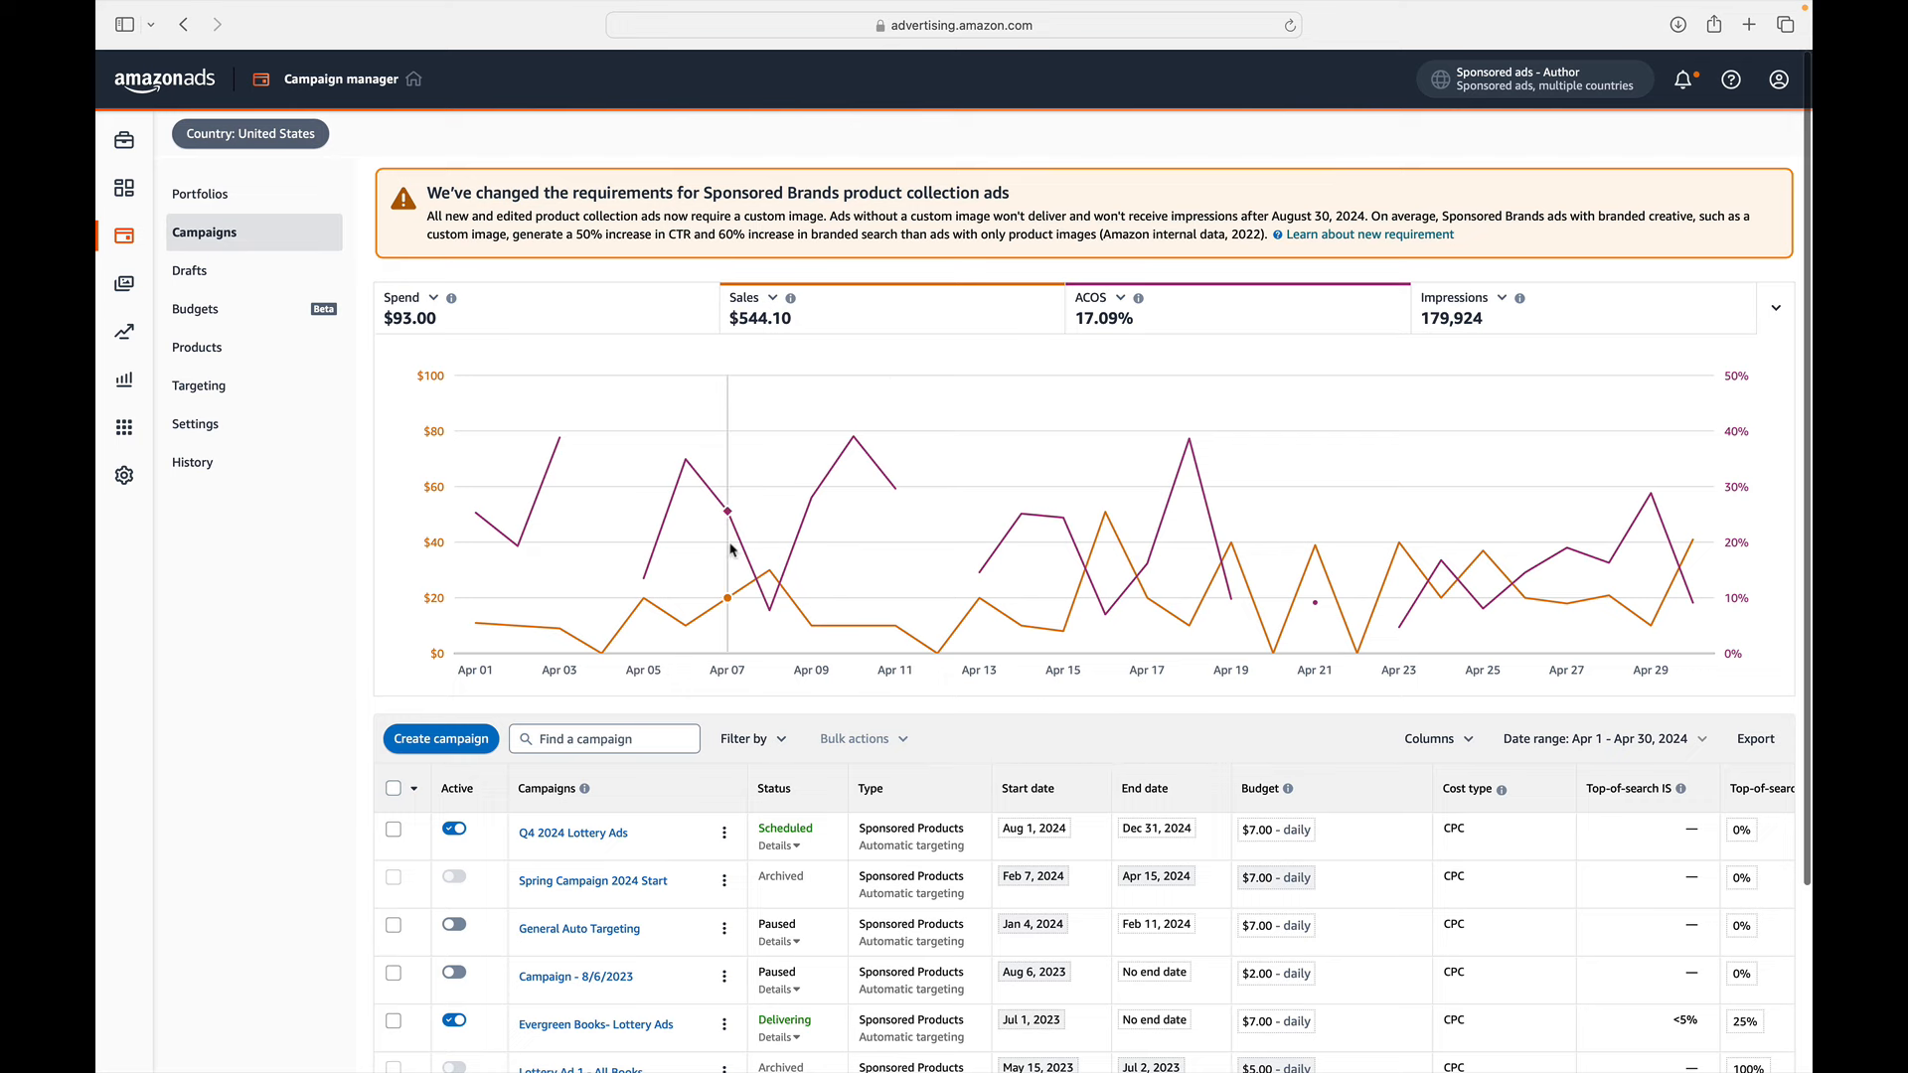
pyautogui.moveTo(360, 360)
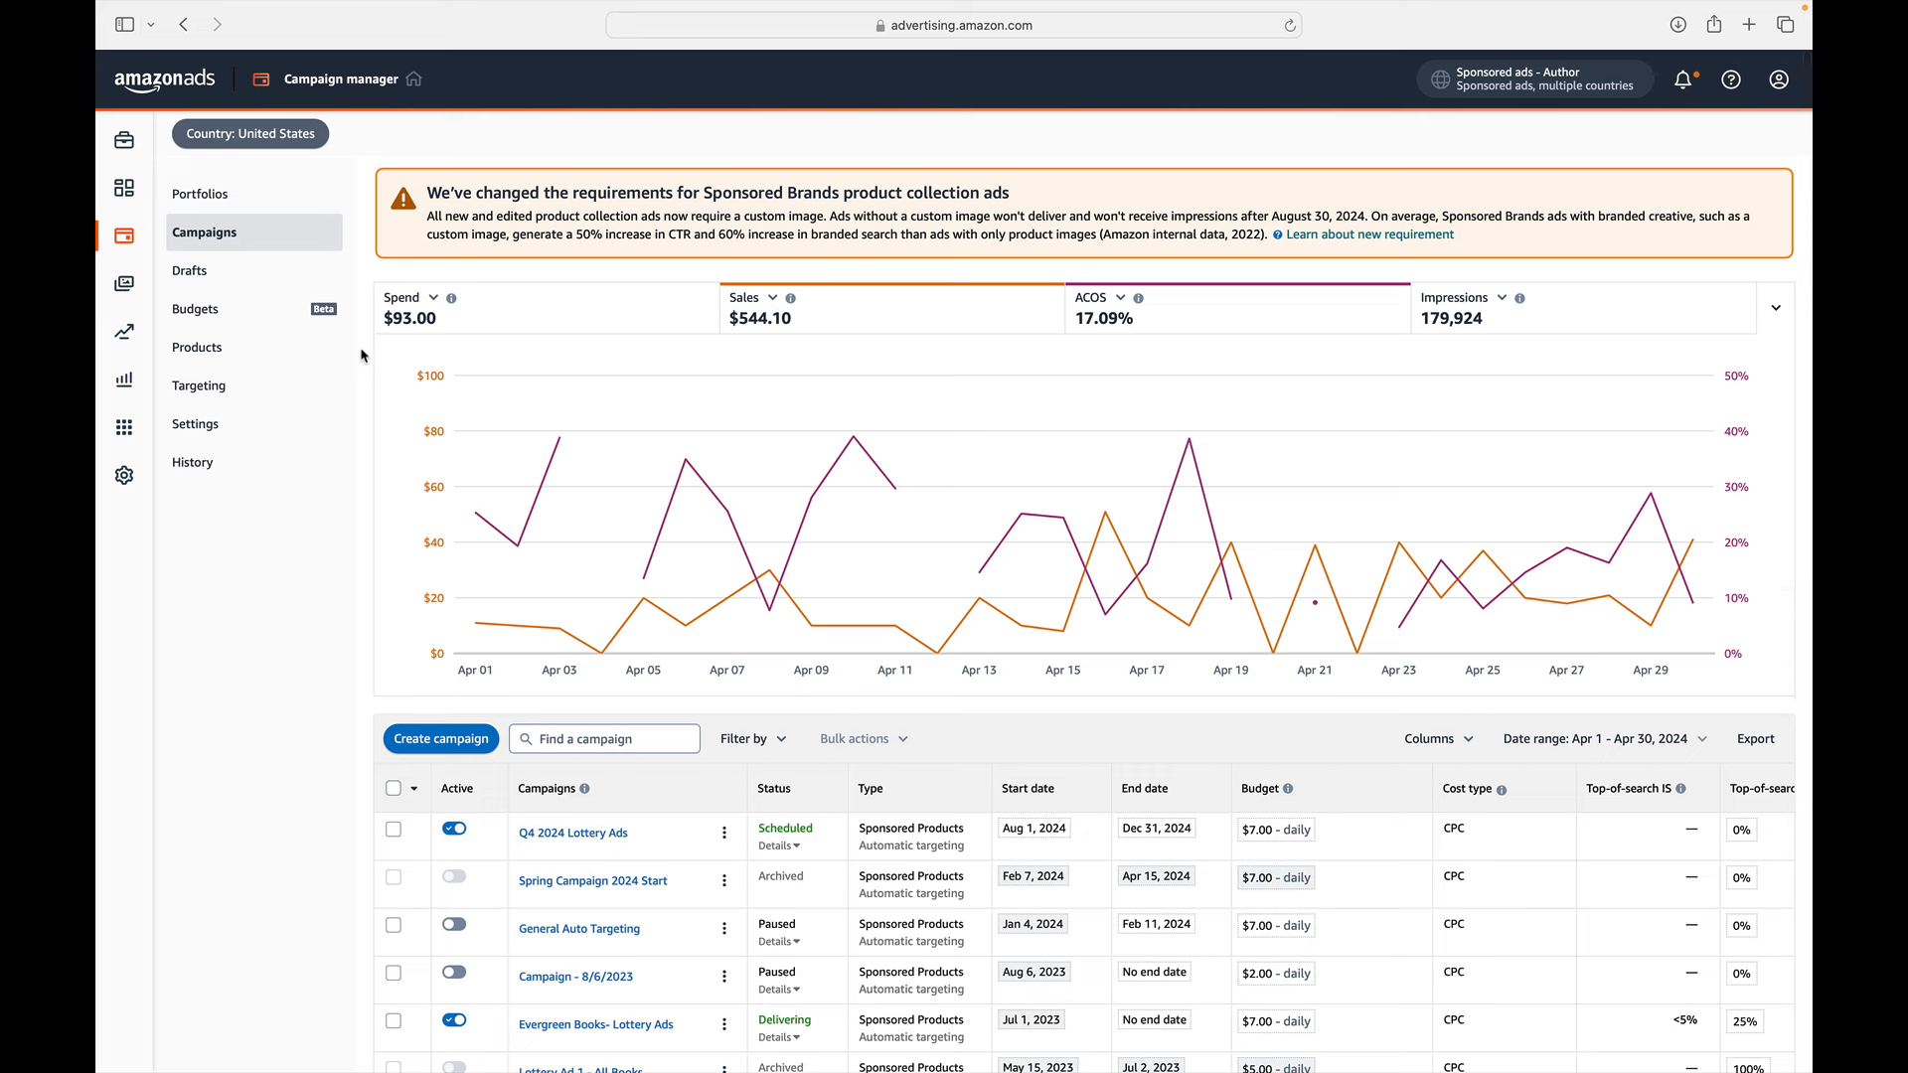
pyautogui.moveTo(370, 344)
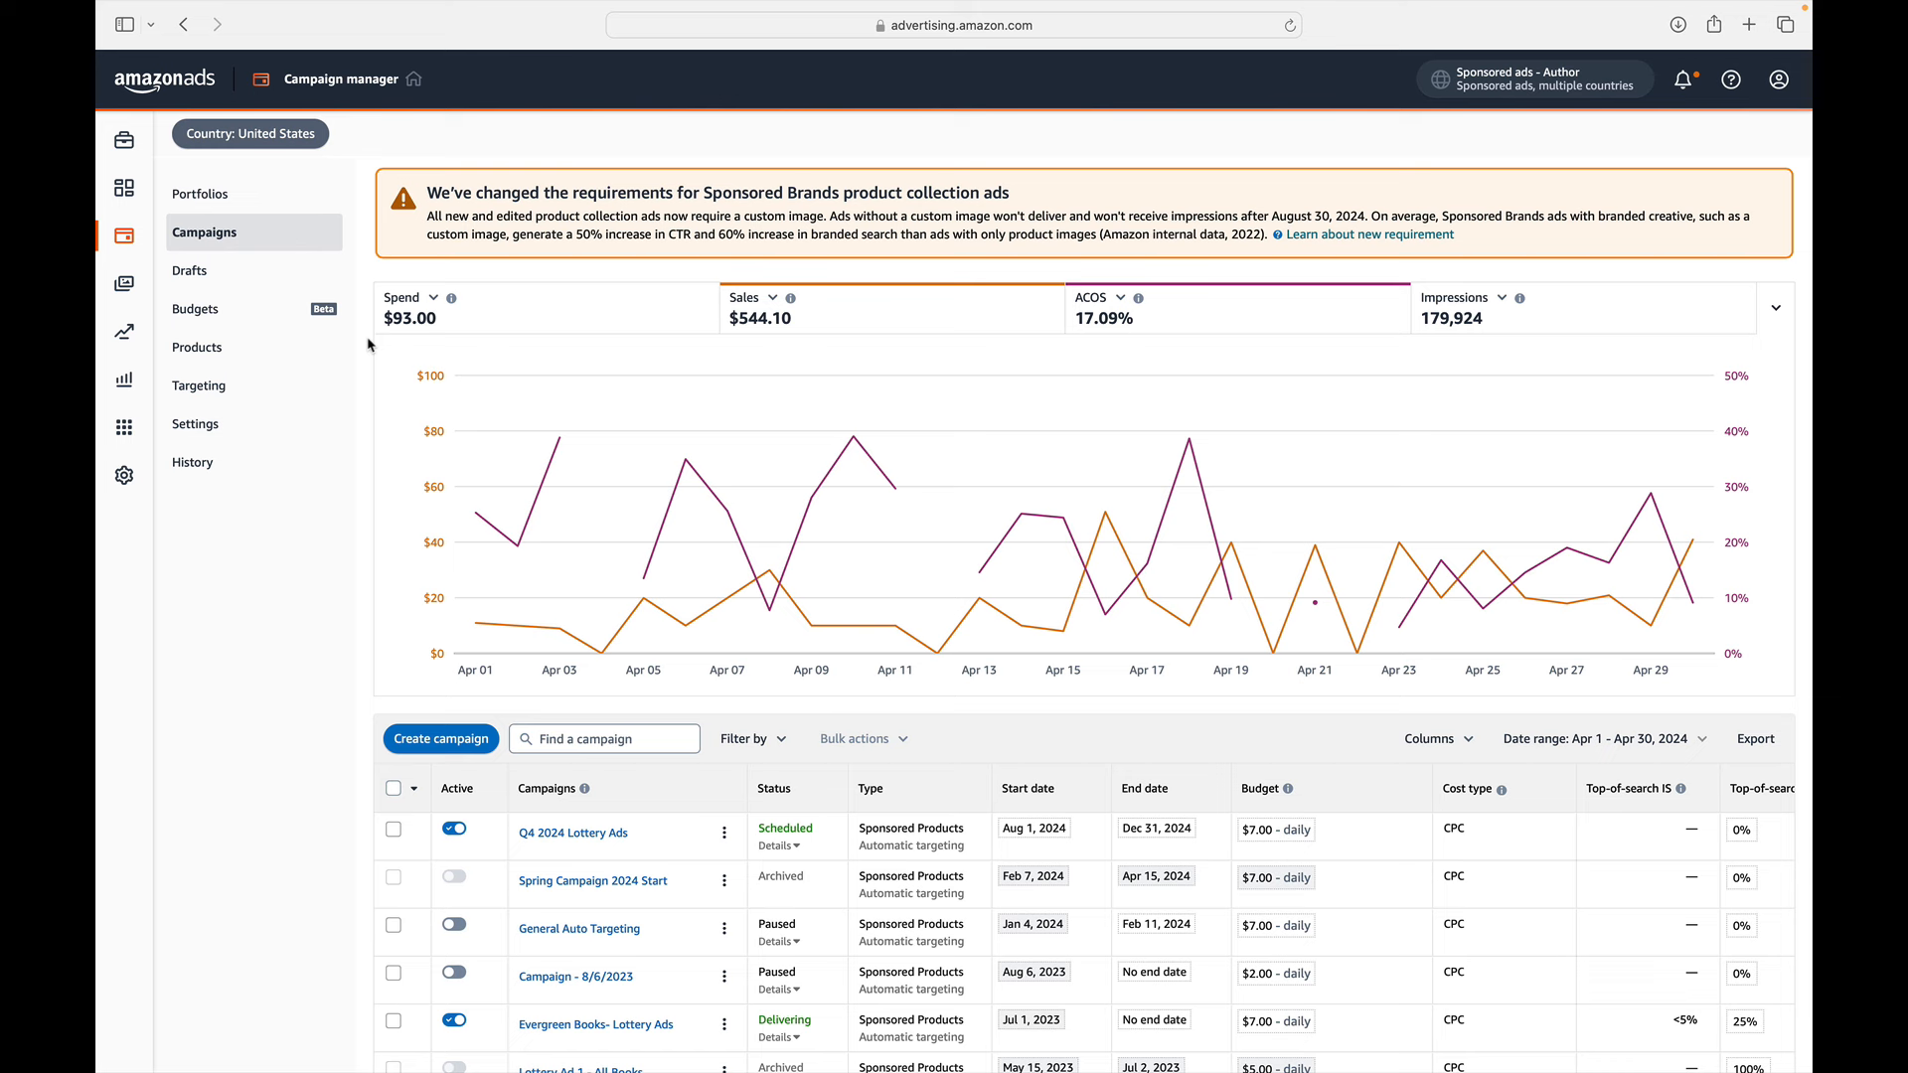